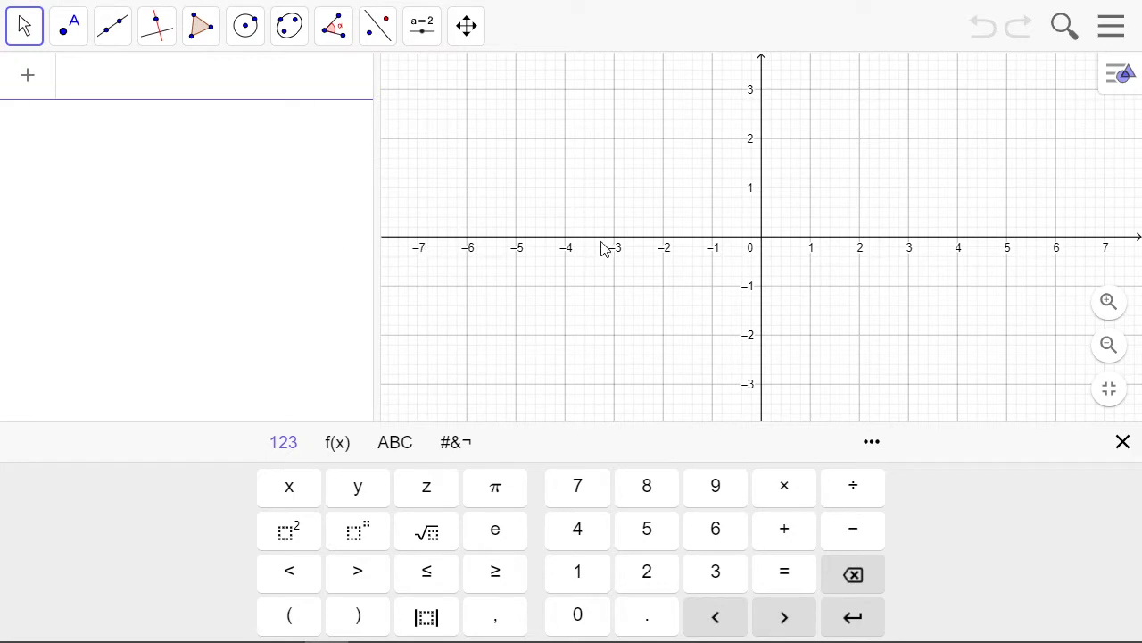
pyautogui.moveTo(765, 236)
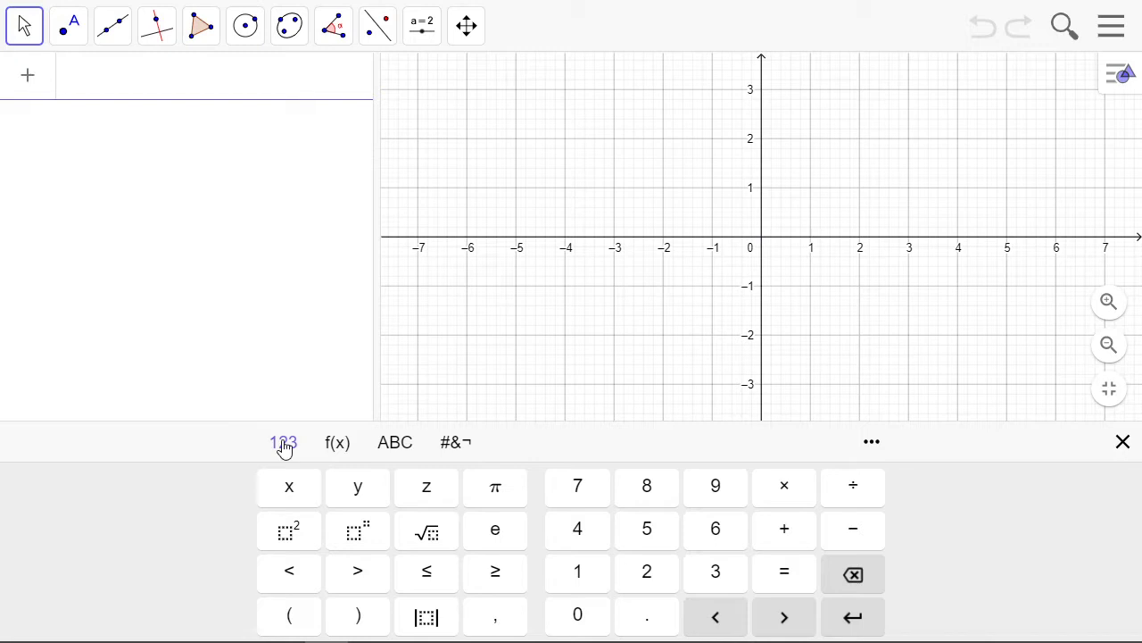
pyautogui.moveTo(614, 553)
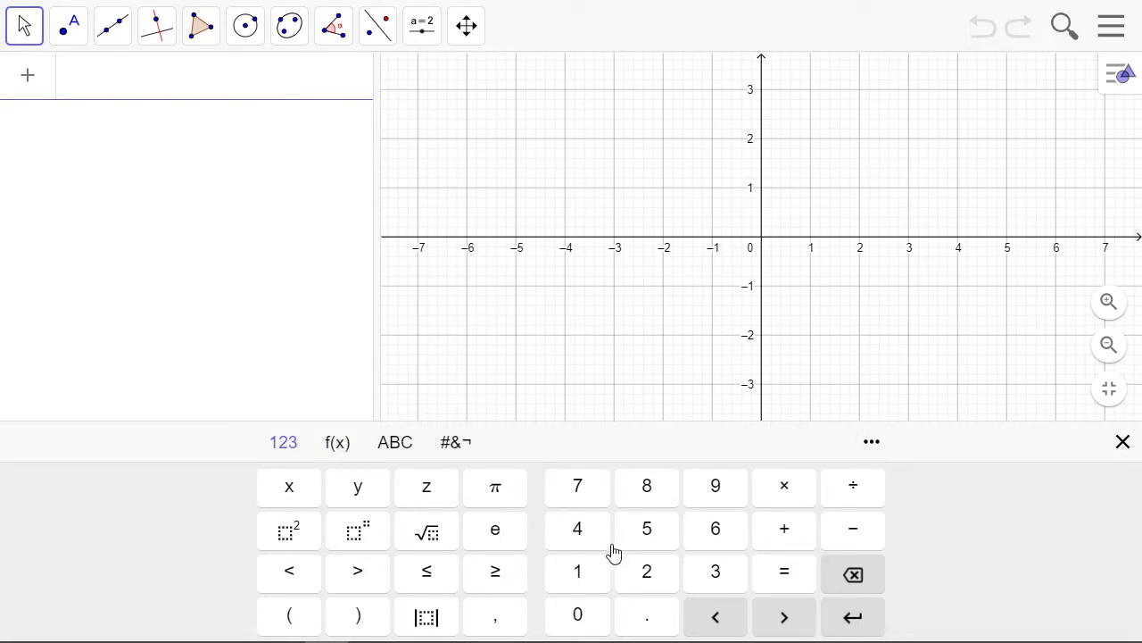
# Hide the virtual keyboard and turn on the Spreadsheet view from the main menu's View list
pyautogui.click(1123, 442)
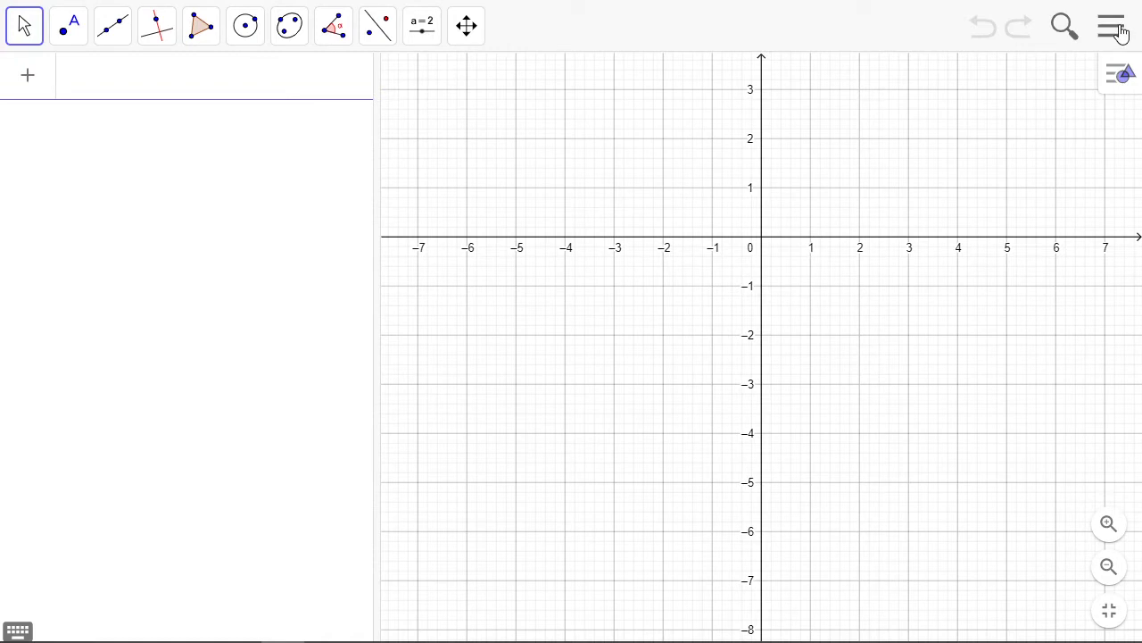
pyautogui.click(1111, 26)
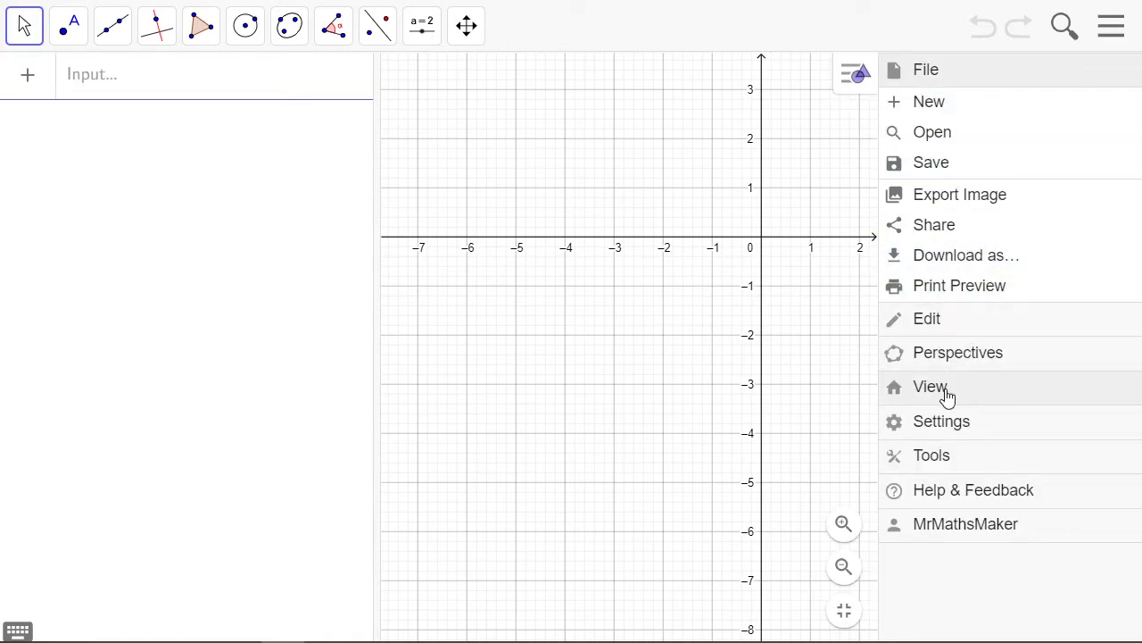
pyautogui.click(930, 386)
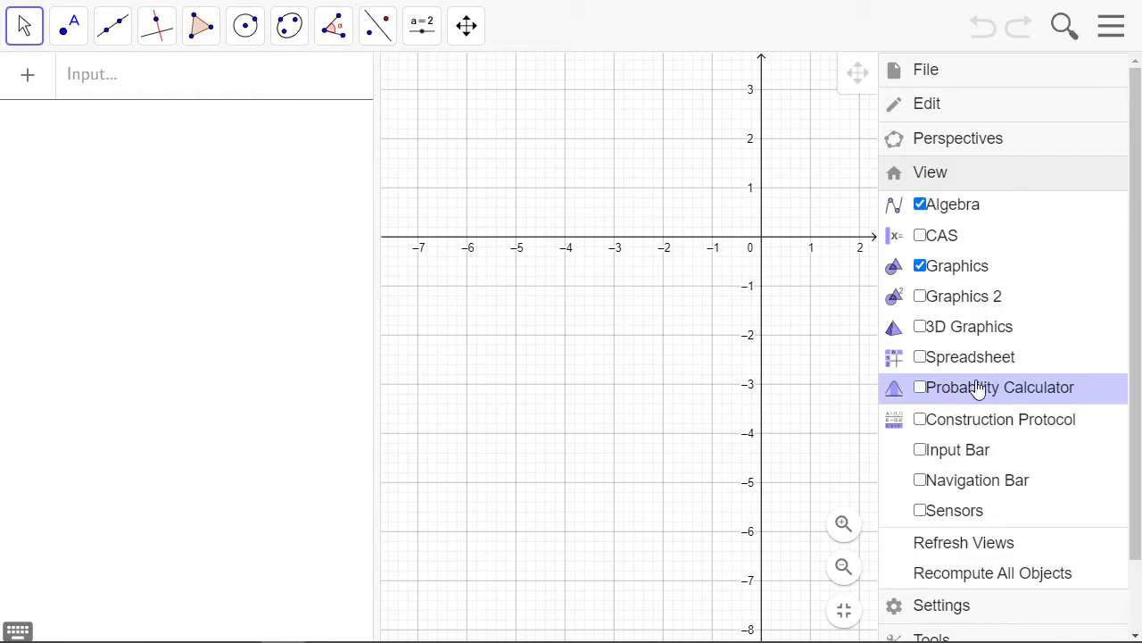
pyautogui.click(920, 357)
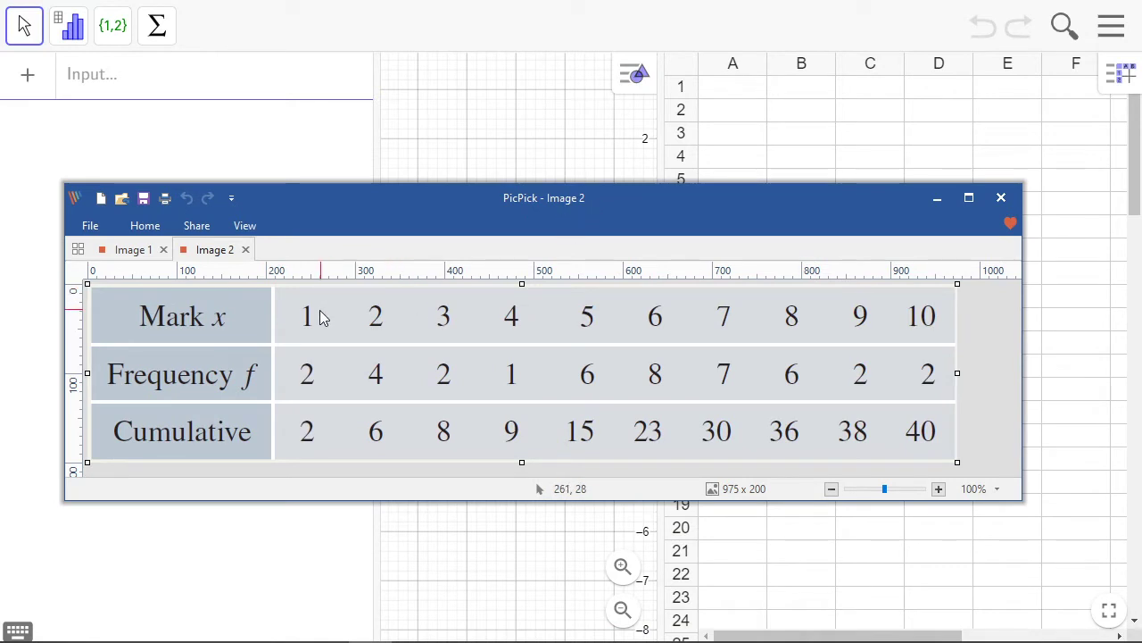
pyautogui.moveTo(302, 330)
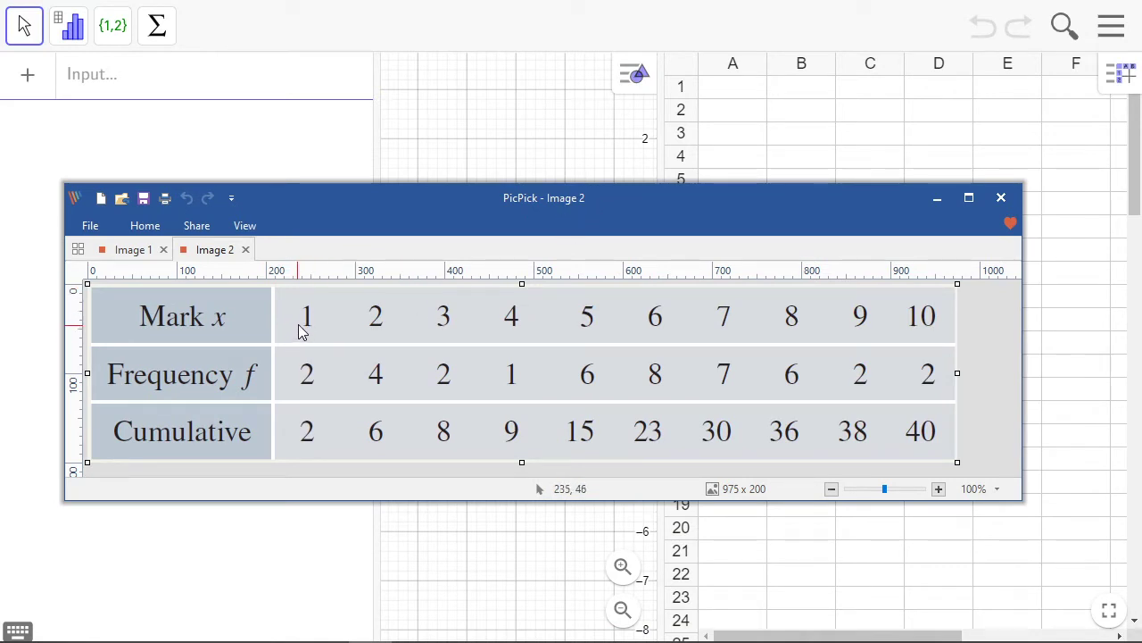
pyautogui.moveTo(928, 312)
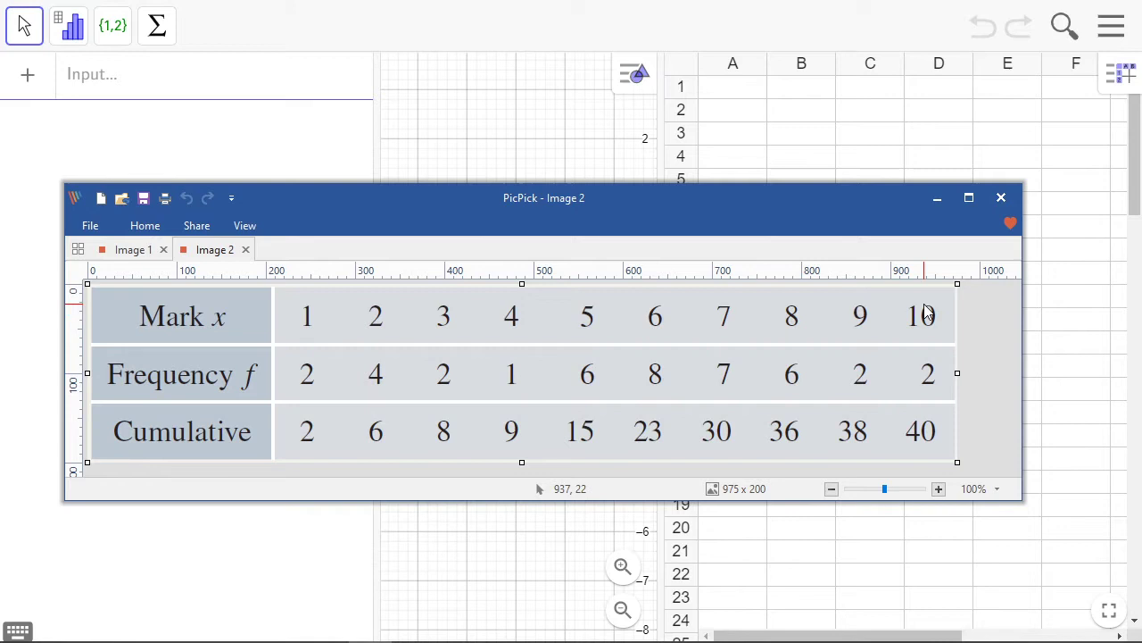
pyautogui.moveTo(388, 383)
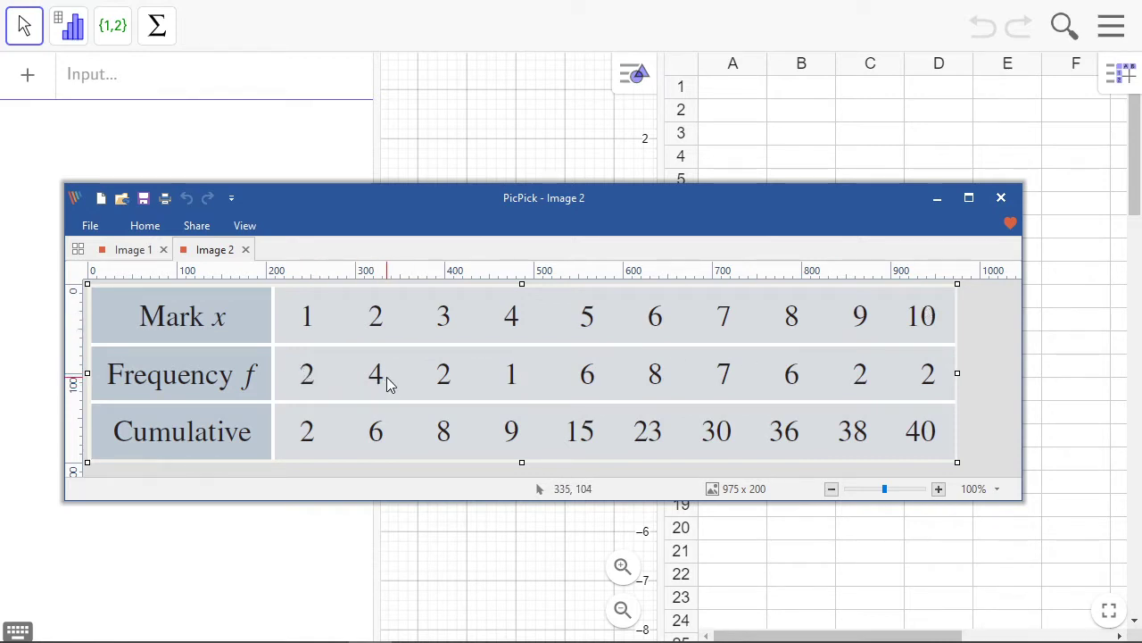
pyautogui.moveTo(351, 443)
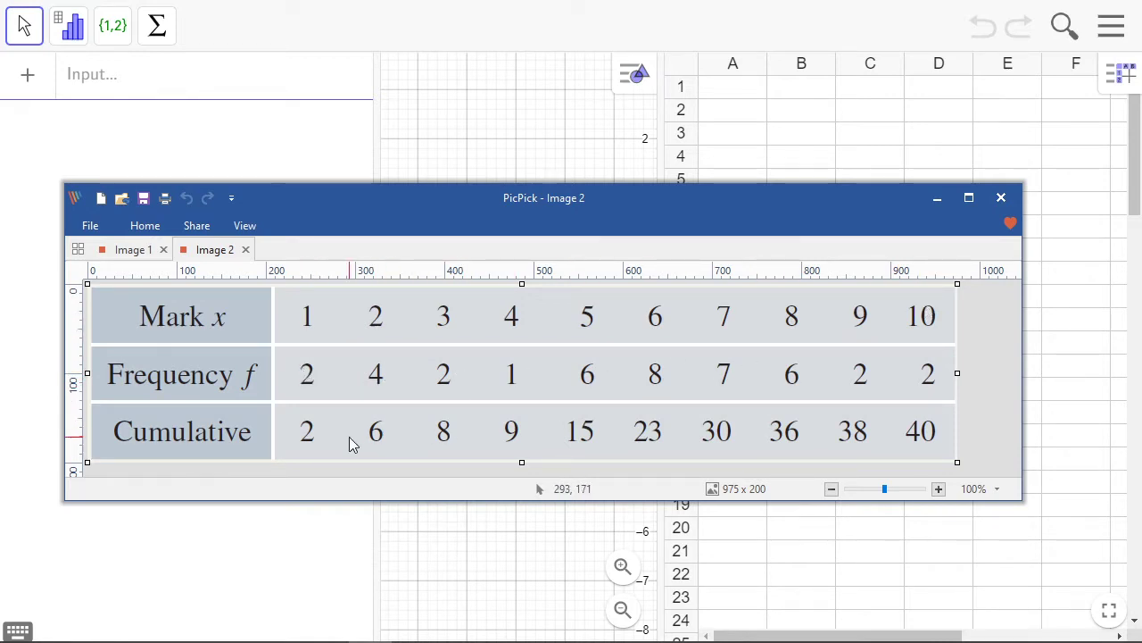
pyautogui.moveTo(623, 362)
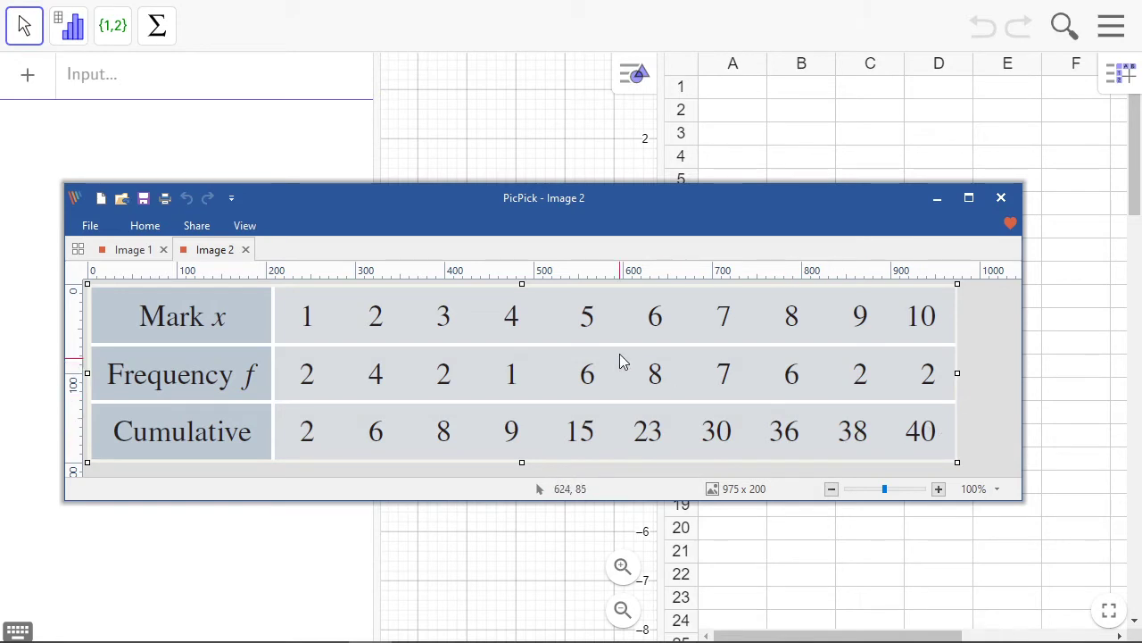
pyautogui.moveTo(913, 327)
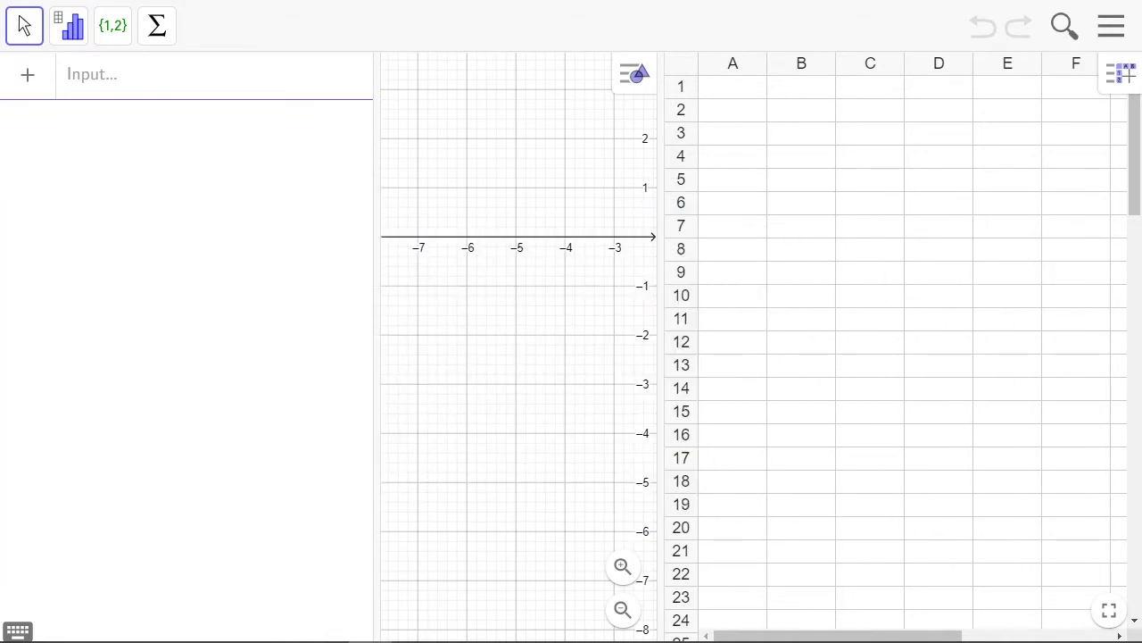
# Type the heading 'Marks' in A1 and the marks 1 to 10 in A3:A12
pyautogui.click(733, 108)
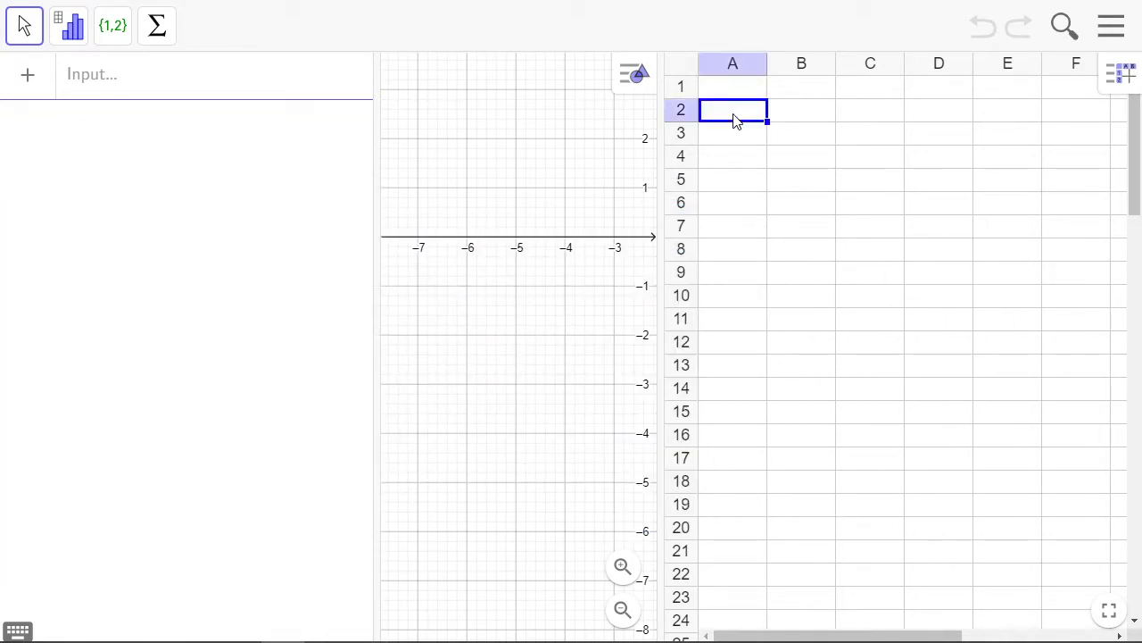
pyautogui.click(732, 86)
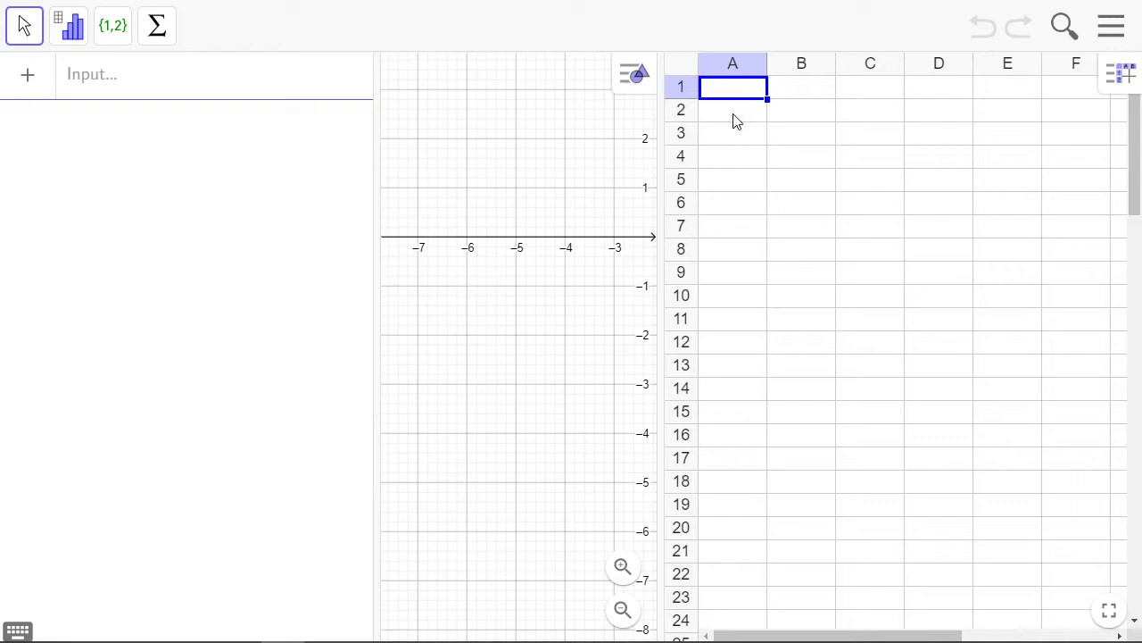
pyautogui.write('Marks')
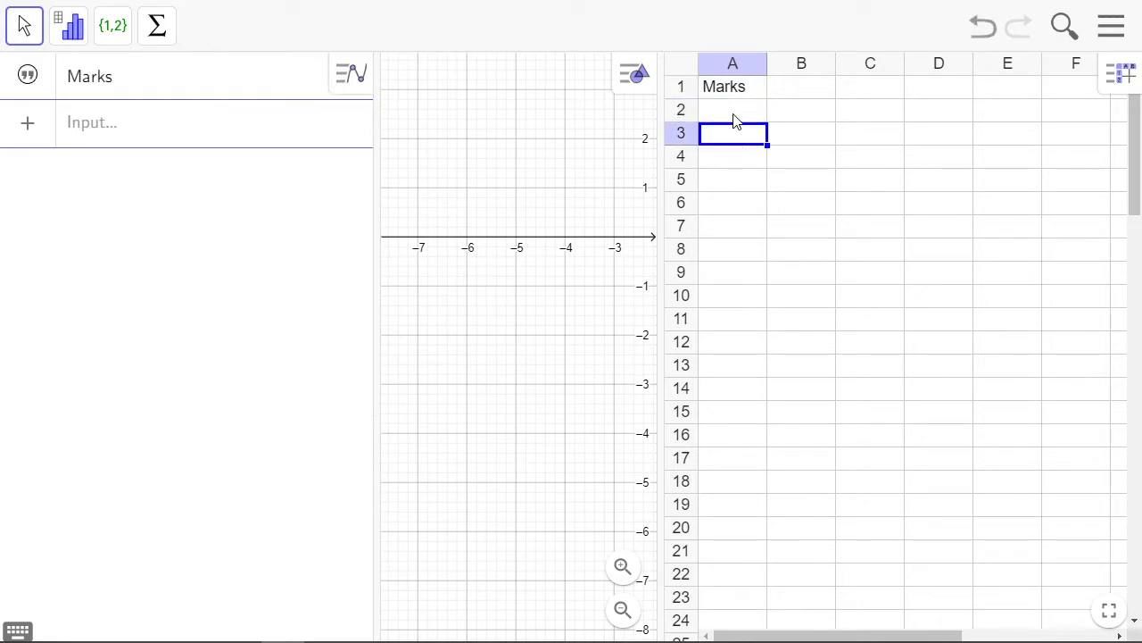
pyautogui.write('3')
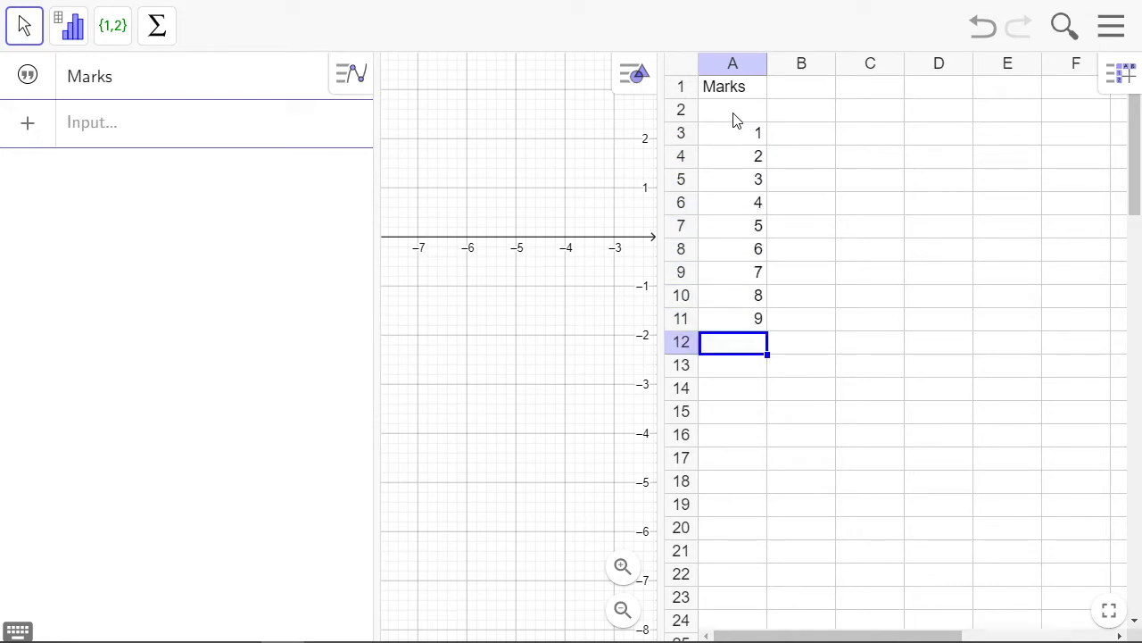
pyautogui.write('10')
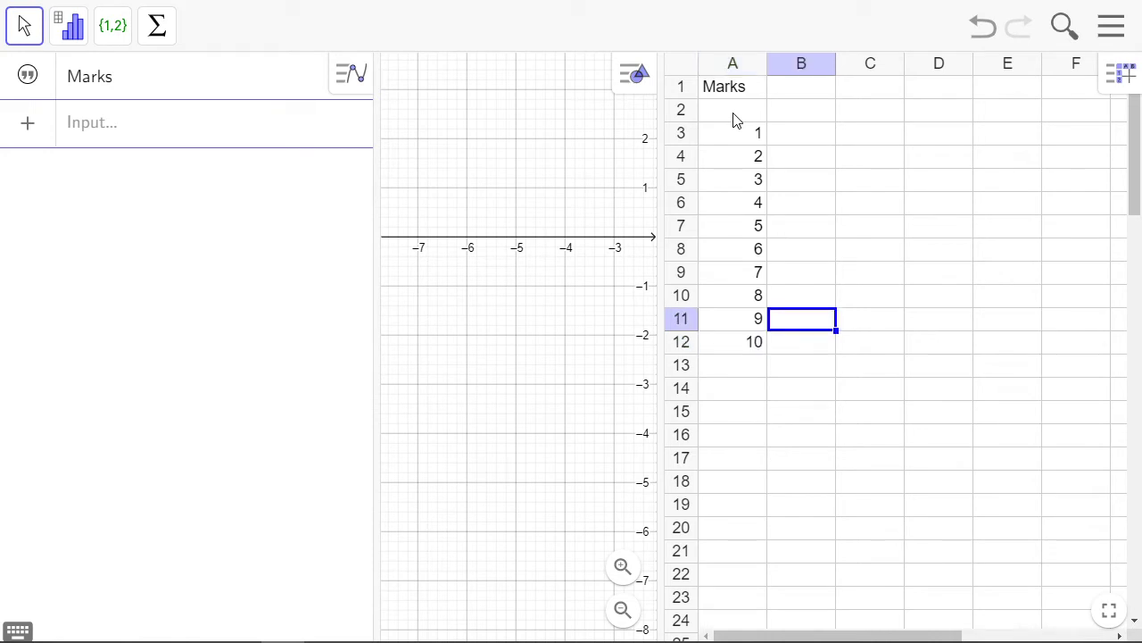
pyautogui.click(800, 85)
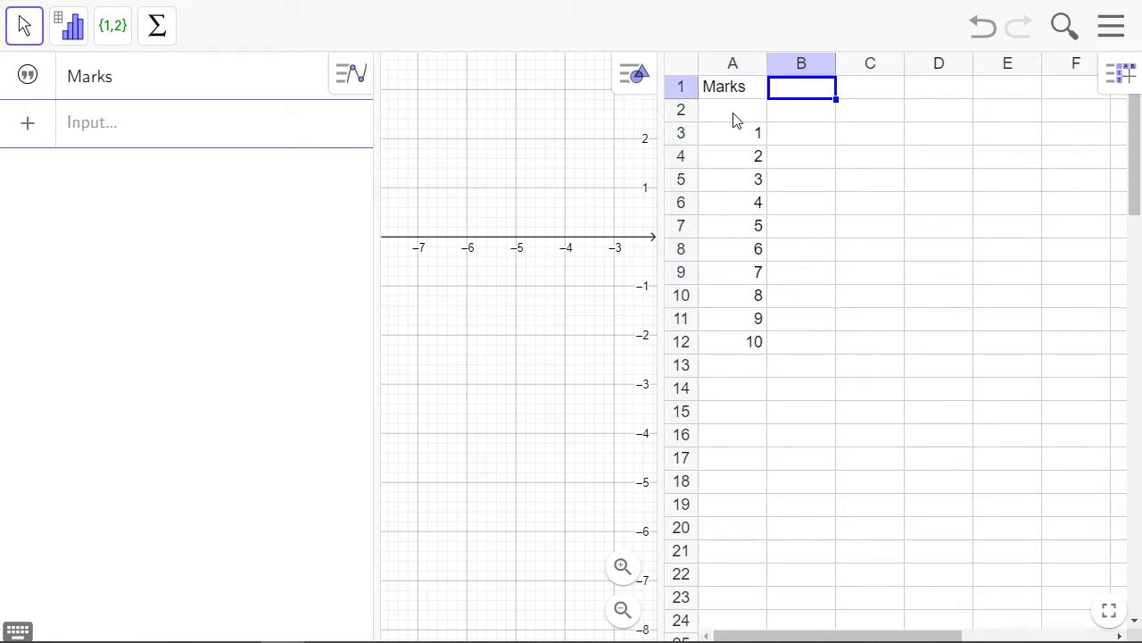
# Head column B 'Freq' and enter frequencies 2, 4, 2, 1, 5, 8, 7, 6, 2, 2
pyautogui.write('F')
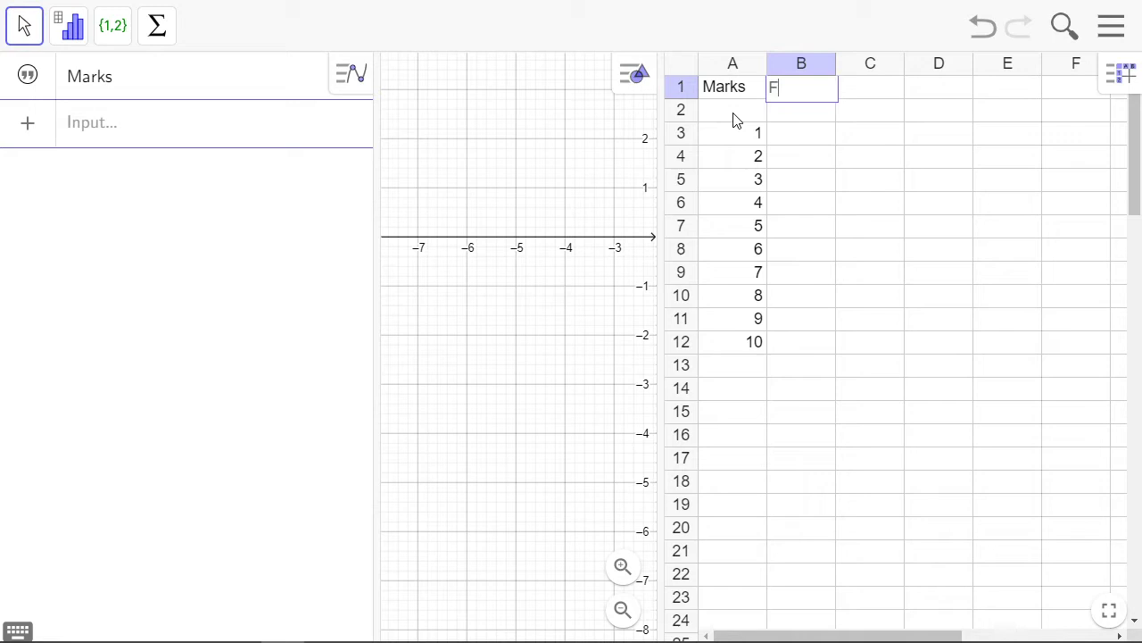
pyautogui.write('req')
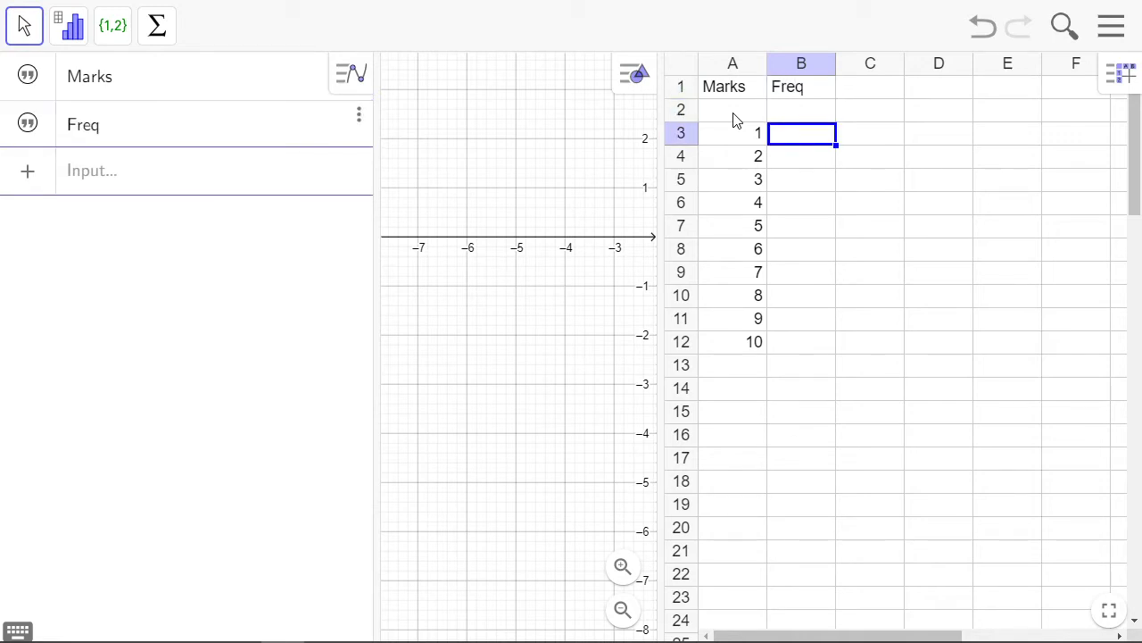
pyautogui.write('2')
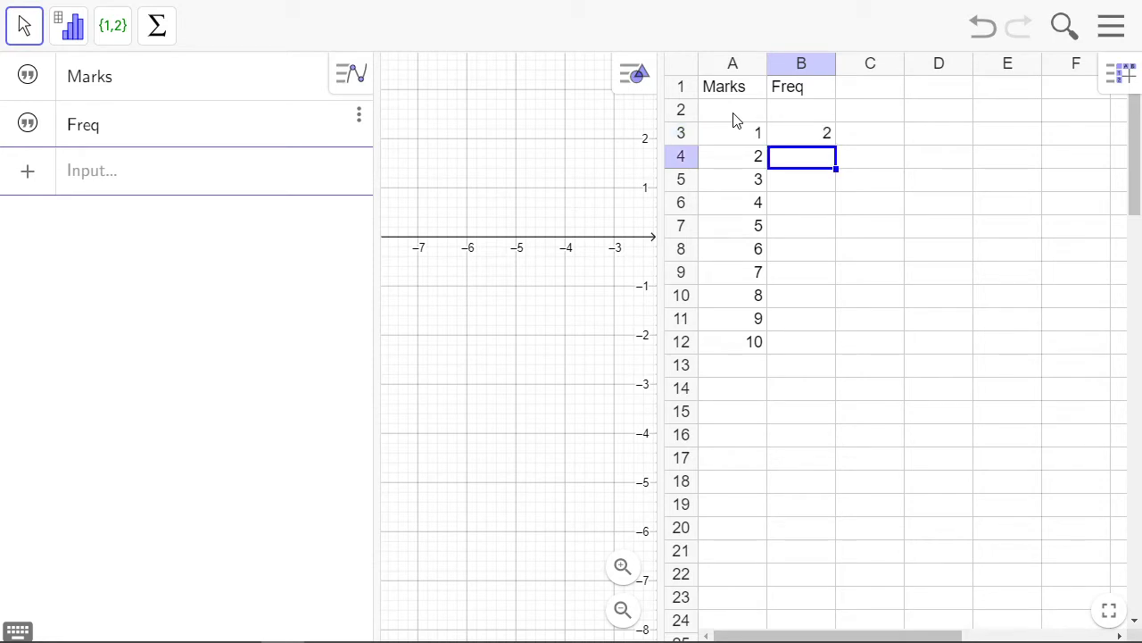
pyautogui.write('4')
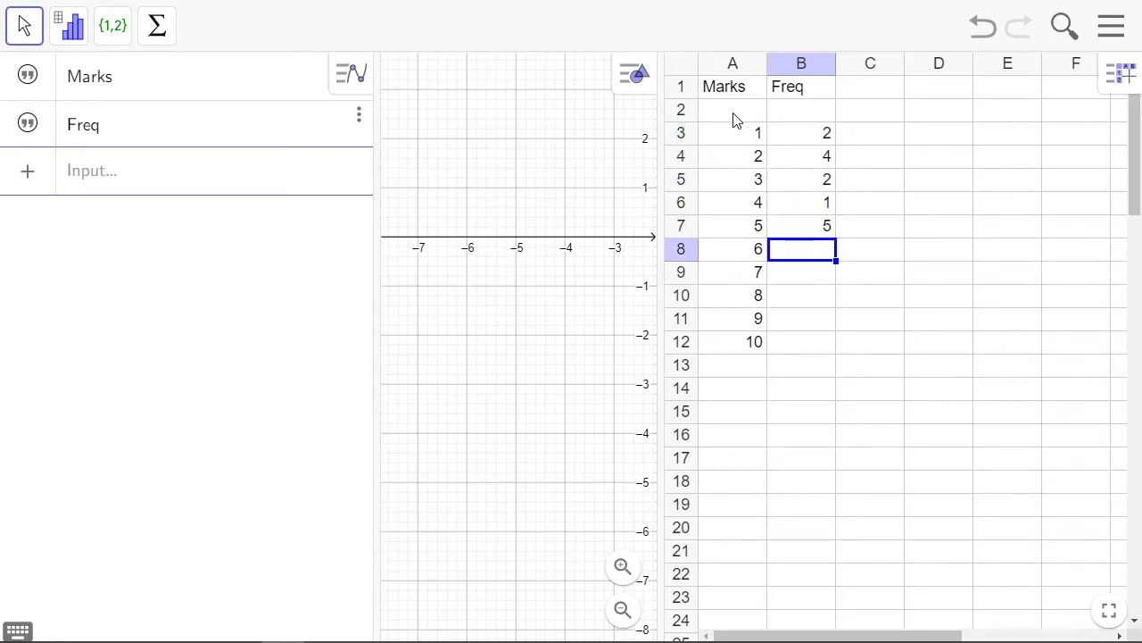
pyautogui.write('7')
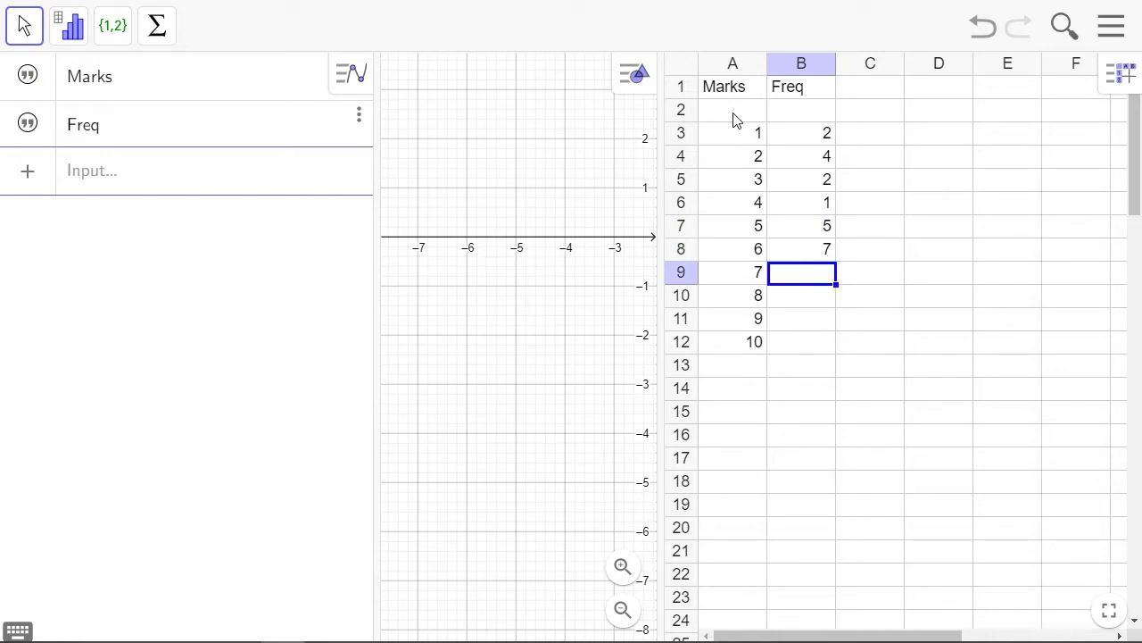
pyautogui.write('7')
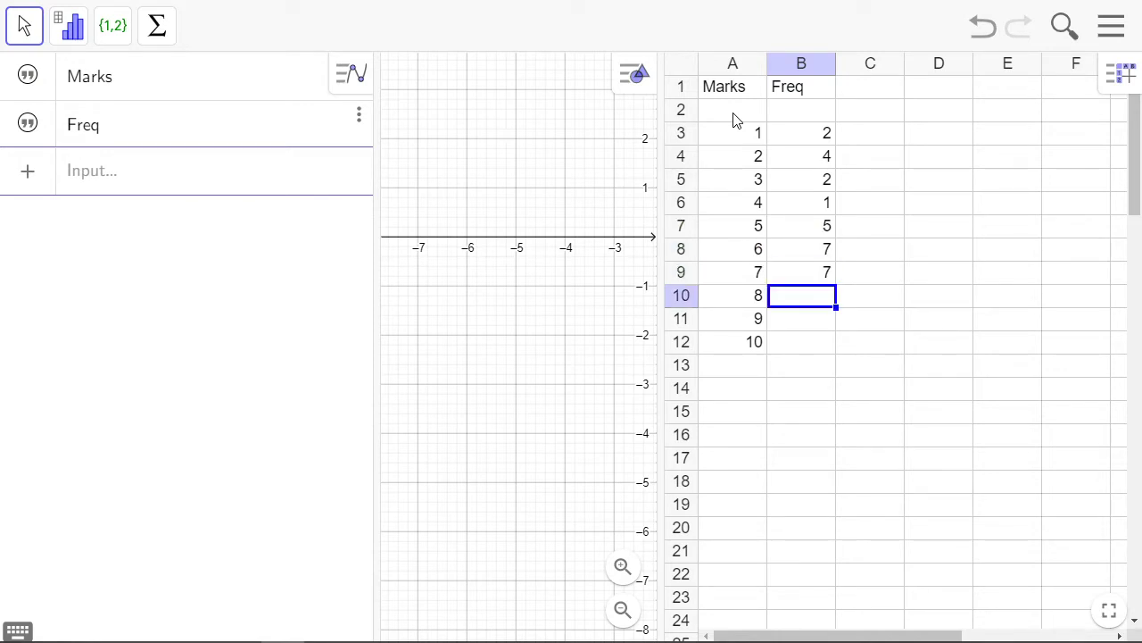
pyautogui.write('2')
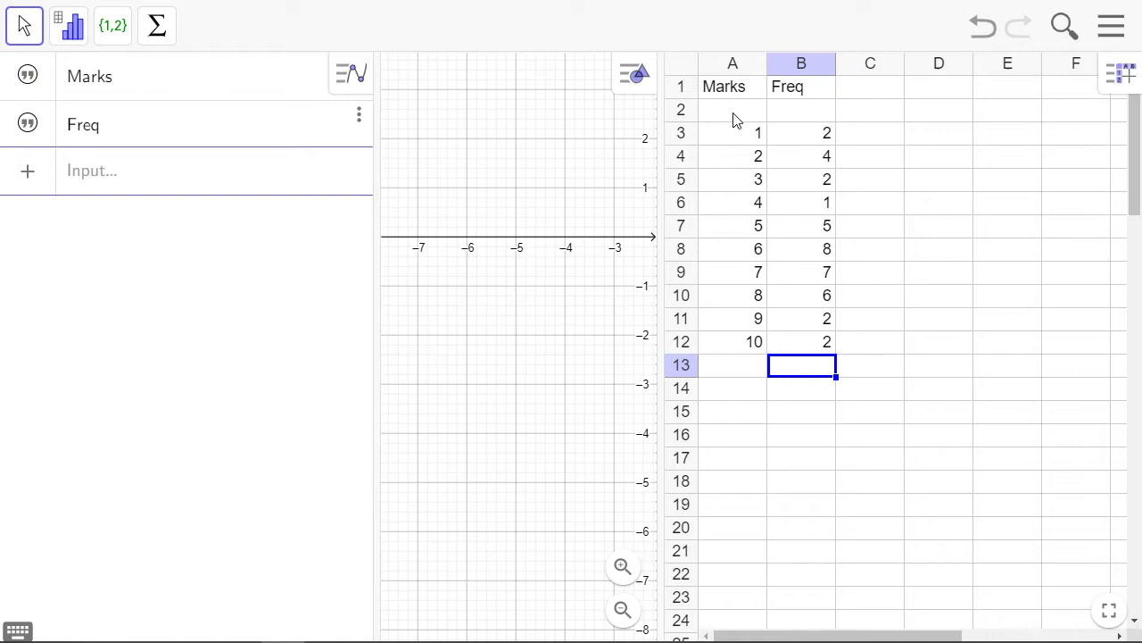
pyautogui.click(800, 295)
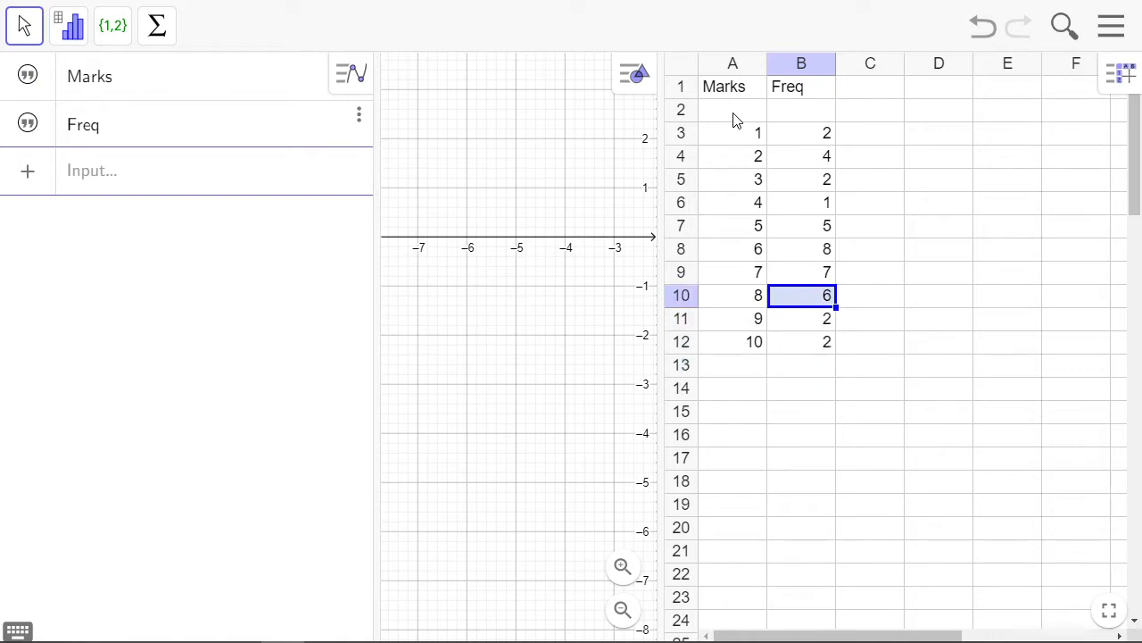
pyautogui.click(732, 132)
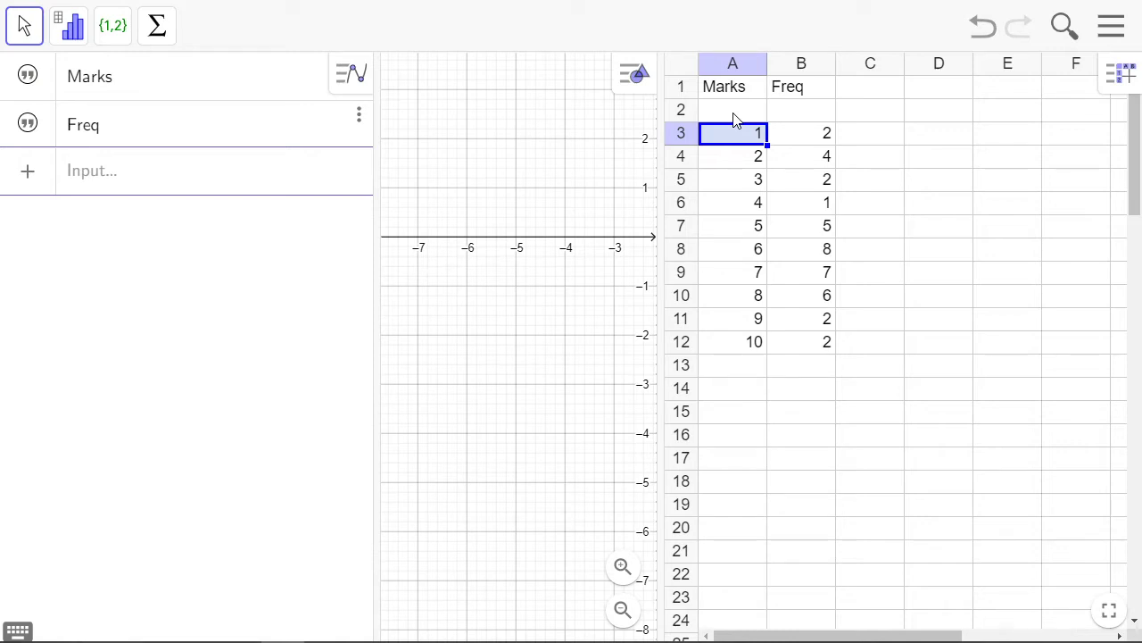
# Enter 0.5 in C2 and a +1 formula, filling boundaries 0.5 to 11.5 down column C
pyautogui.click(870, 133)
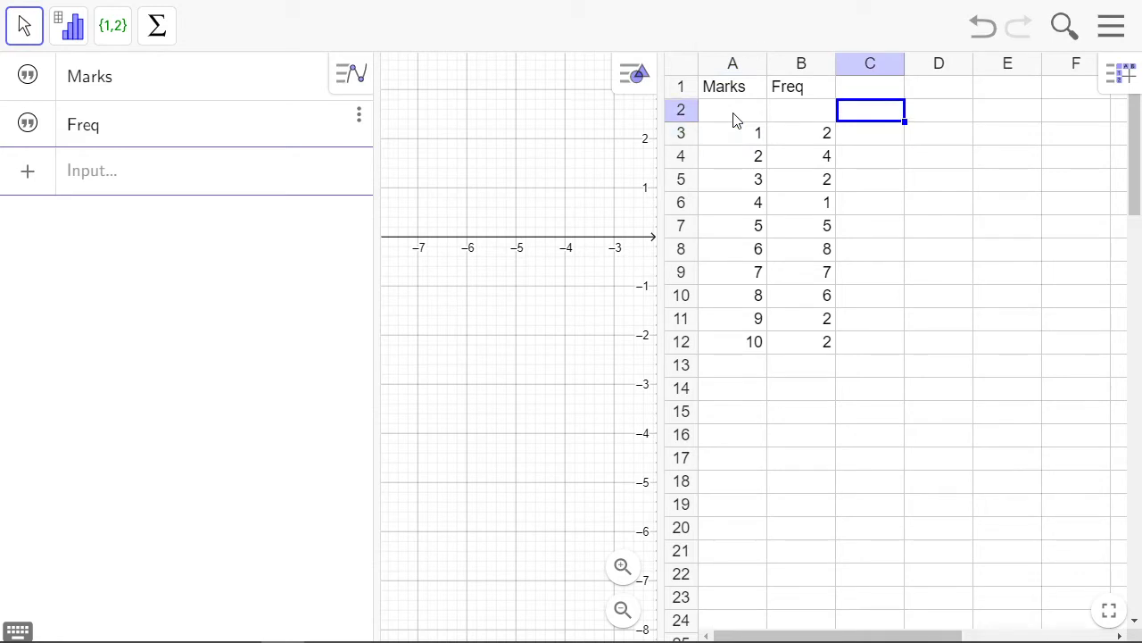
pyautogui.write('0.5')
pyautogui.click(870, 133)
pyautogui.write('1.5')
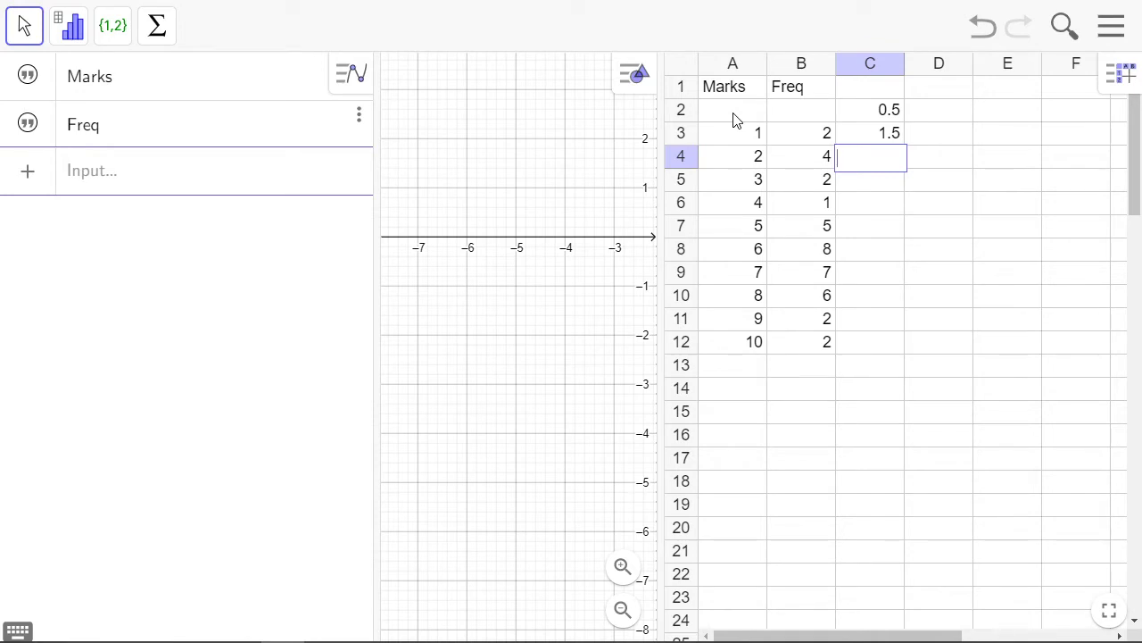
pyautogui.write('=')
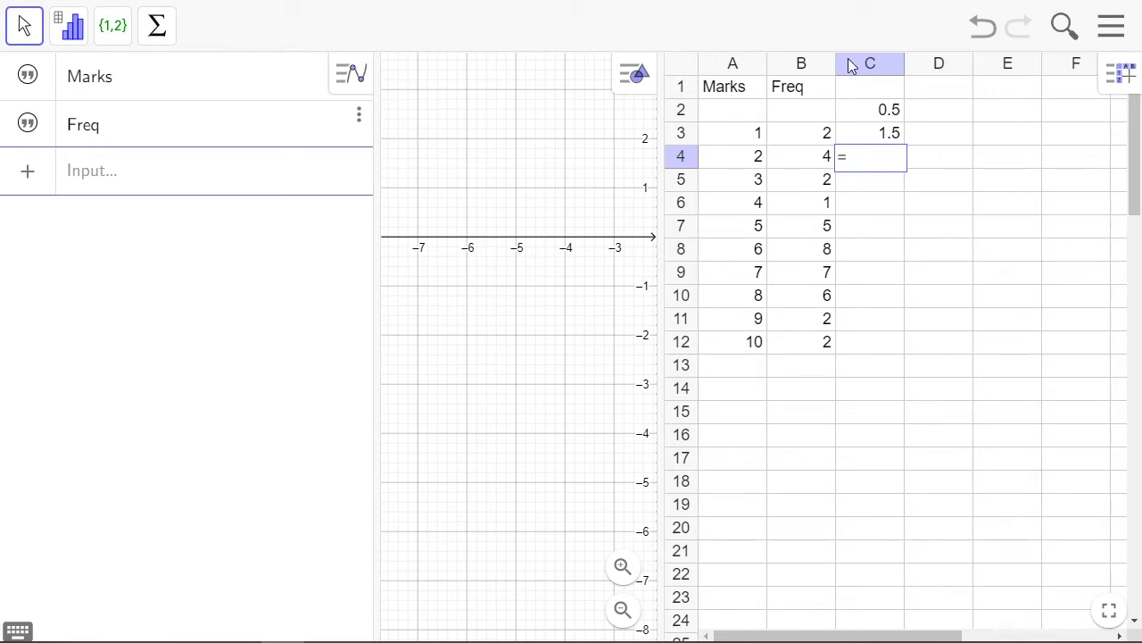
pyautogui.write('C3 +')
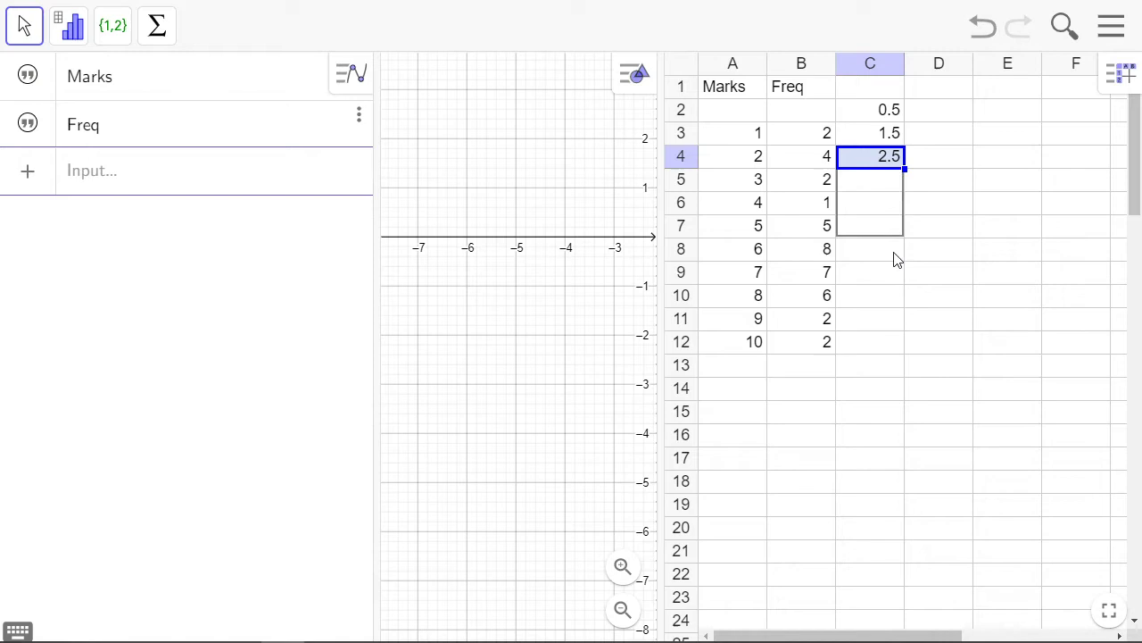
pyautogui.moveTo(870, 156); pyautogui.dragTo(870, 342)
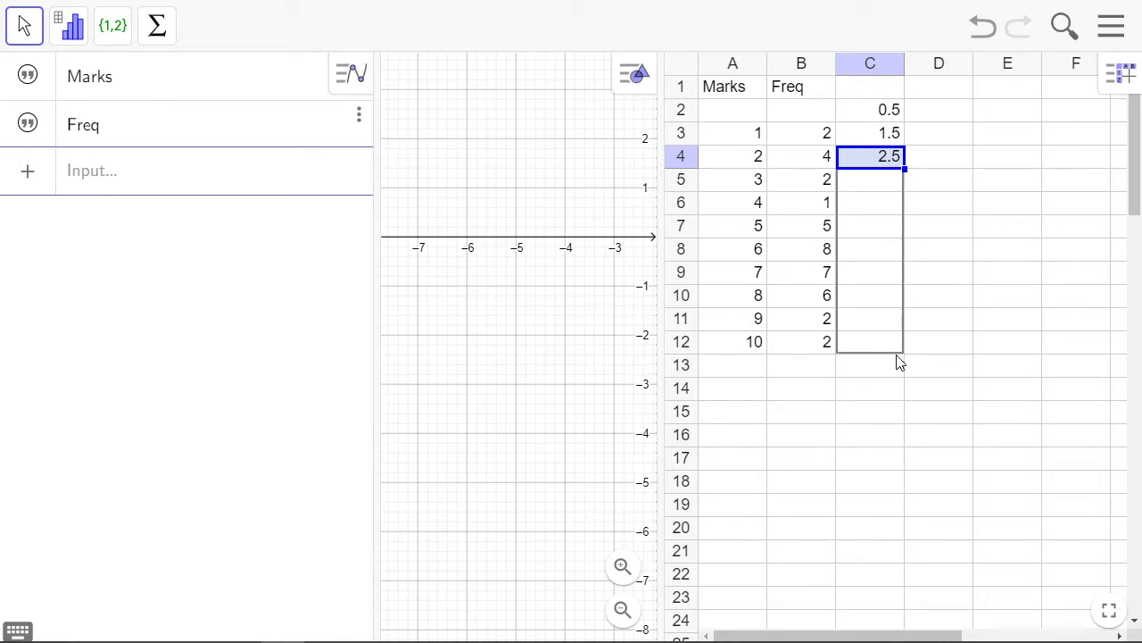
pyautogui.moveTo(903, 168); pyautogui.dragTo(903, 368)
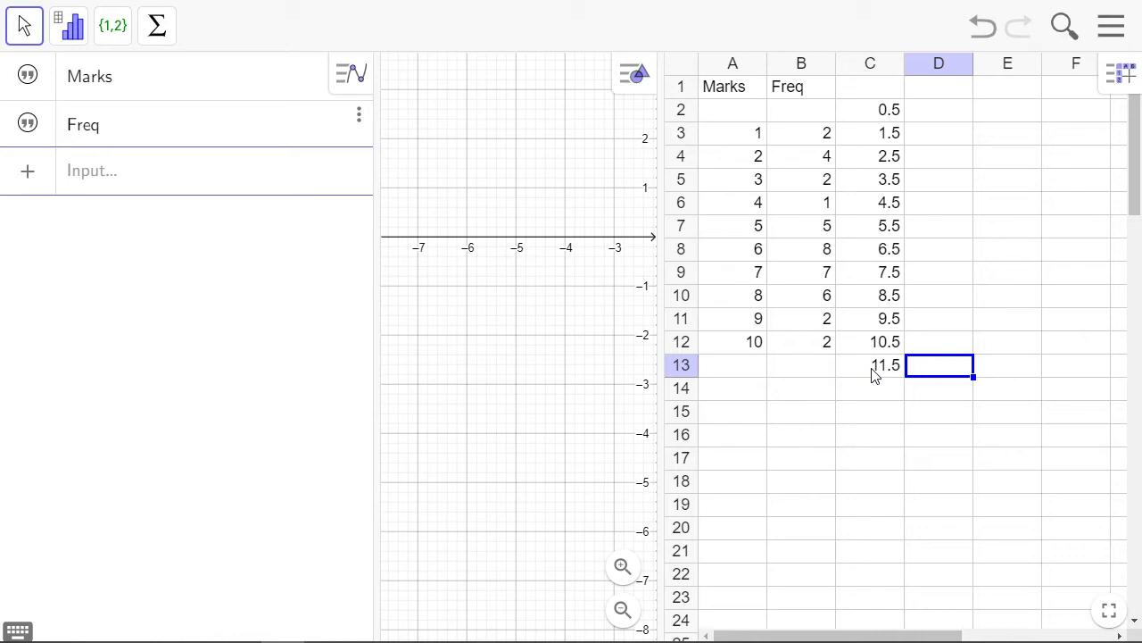
# Delete the extra 11.5 in C13 and head column C 'Bound'
pyautogui.click(870, 364)
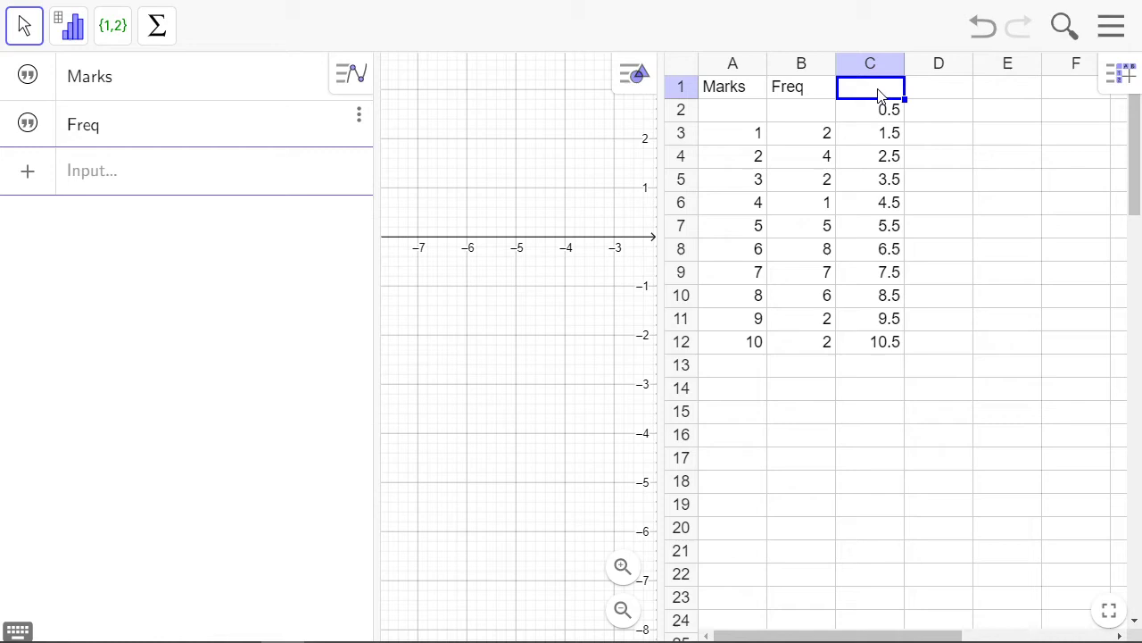
pyautogui.write('Count')
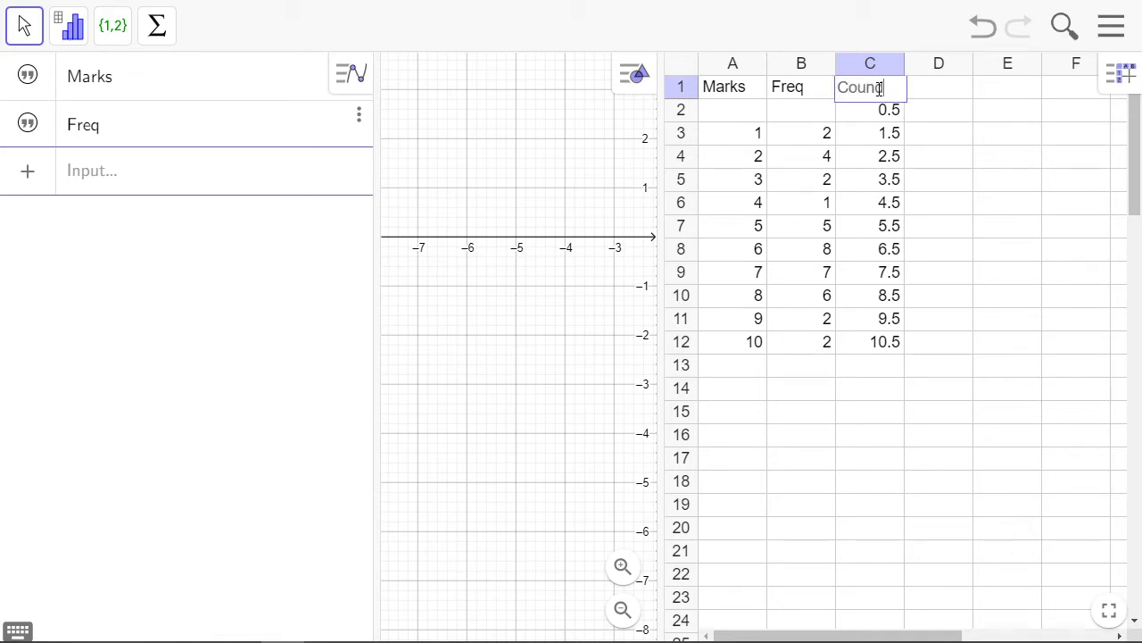
pyautogui.doubleClick(870, 87)
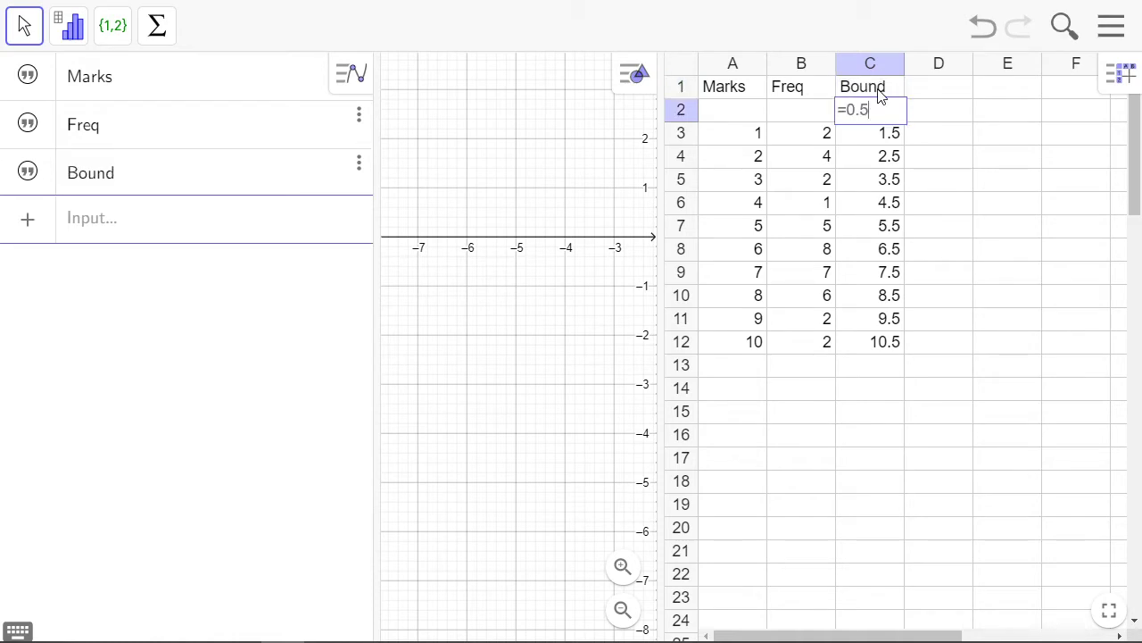
pyautogui.click(871, 412)
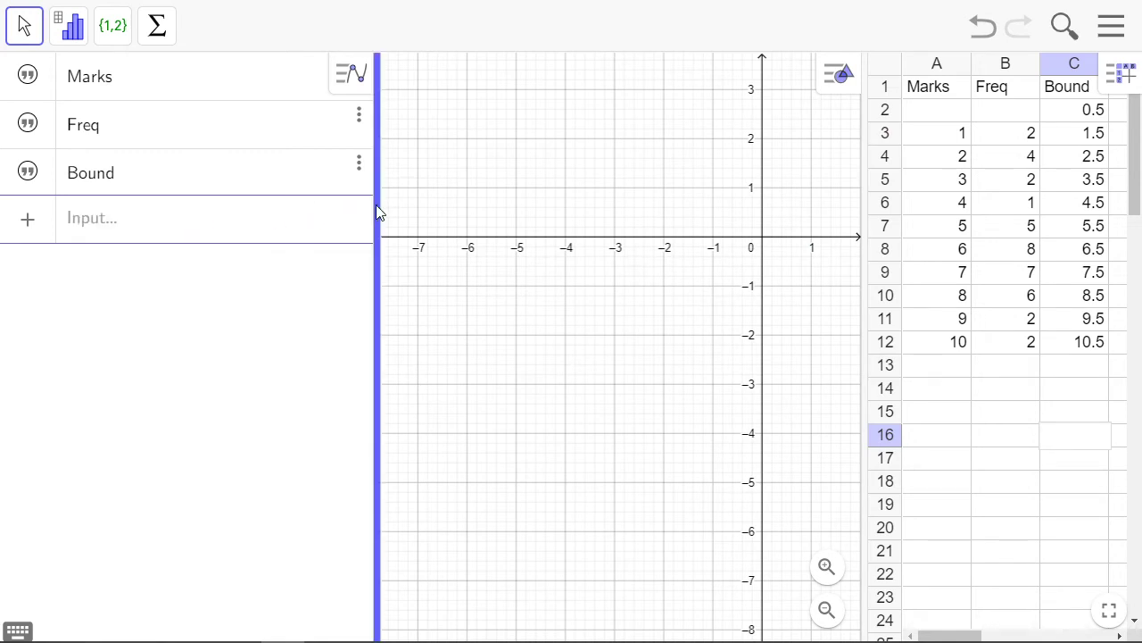
# Widen the graphics pane and create list l1 from boundary cells C2:C12
pyautogui.moveTo(379, 209); pyautogui.dragTo(653, 205)
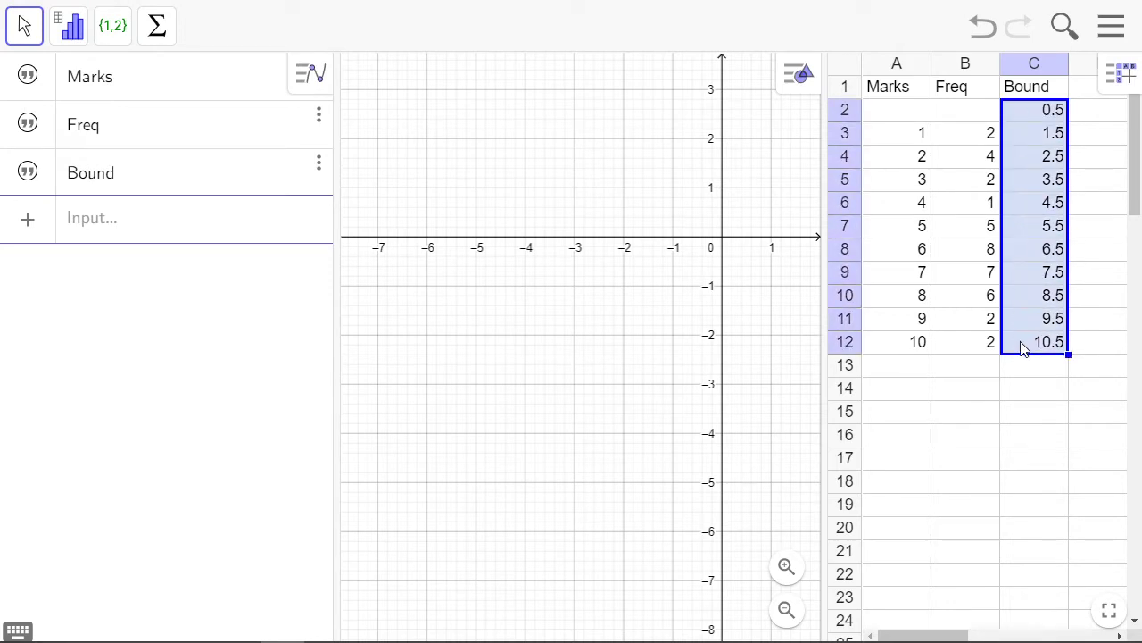
pyautogui.rightClick(1023, 342)
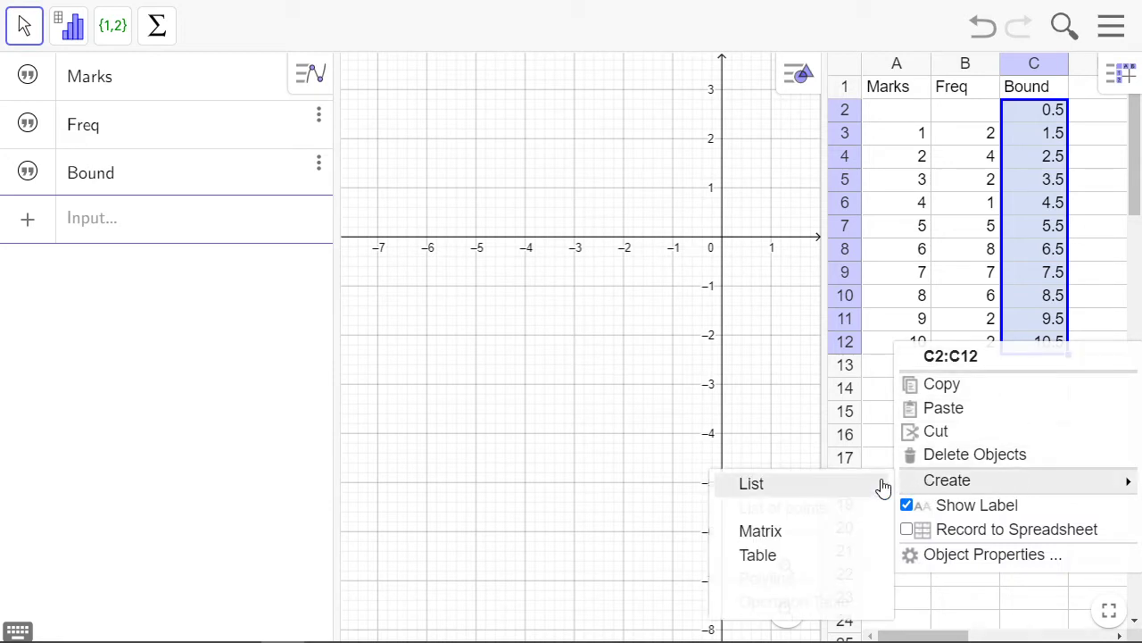
pyautogui.click(751, 483)
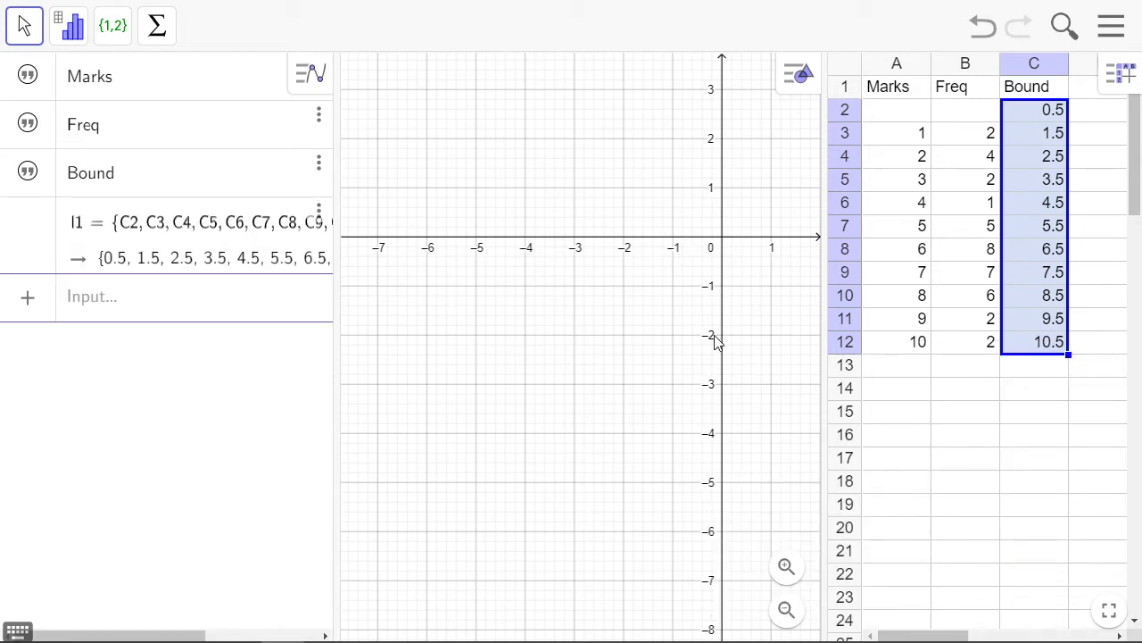
pyautogui.moveTo(1008, 156)
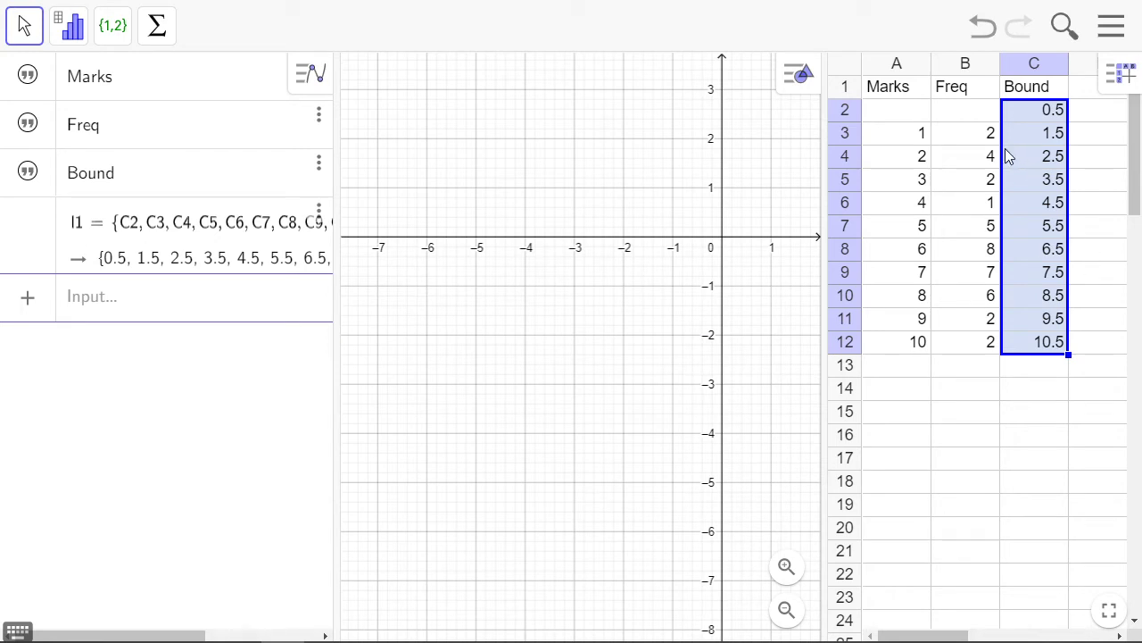
# Select frequency cells B3:B12 and create list l2 from them
pyautogui.click(965, 133)
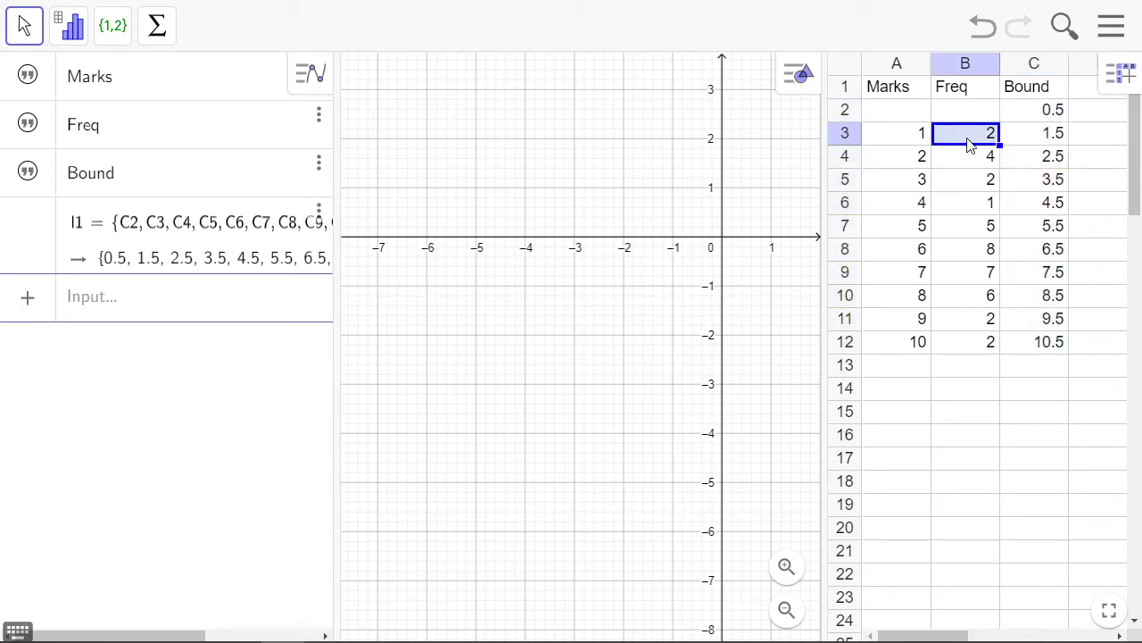
pyautogui.moveTo(965, 133); pyautogui.dragTo(964, 342)
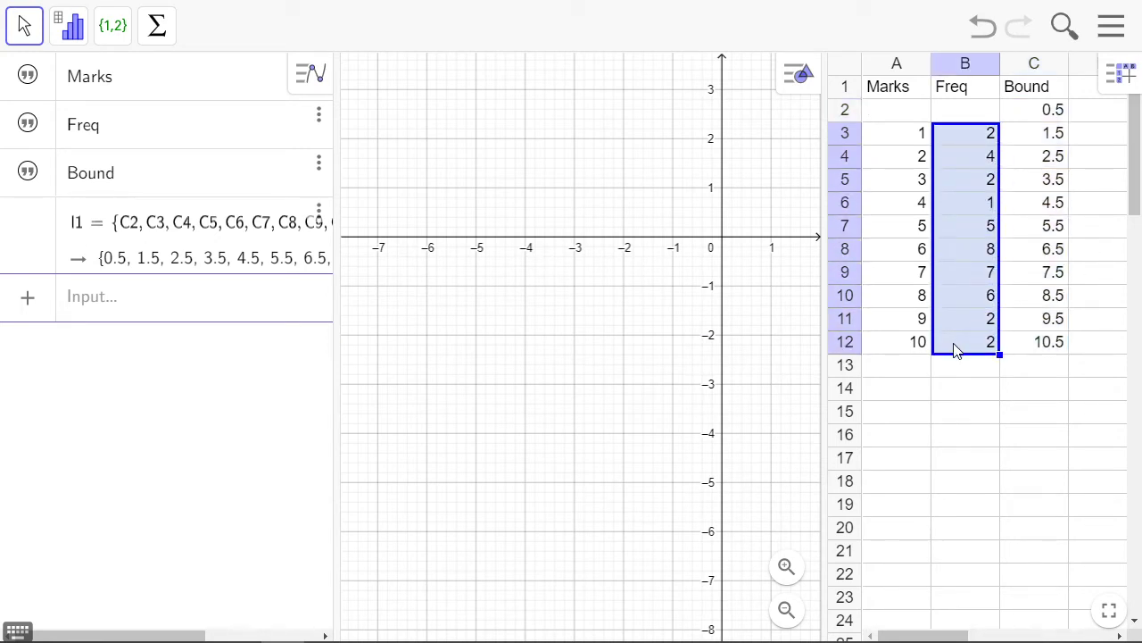
pyautogui.rightClick(959, 348)
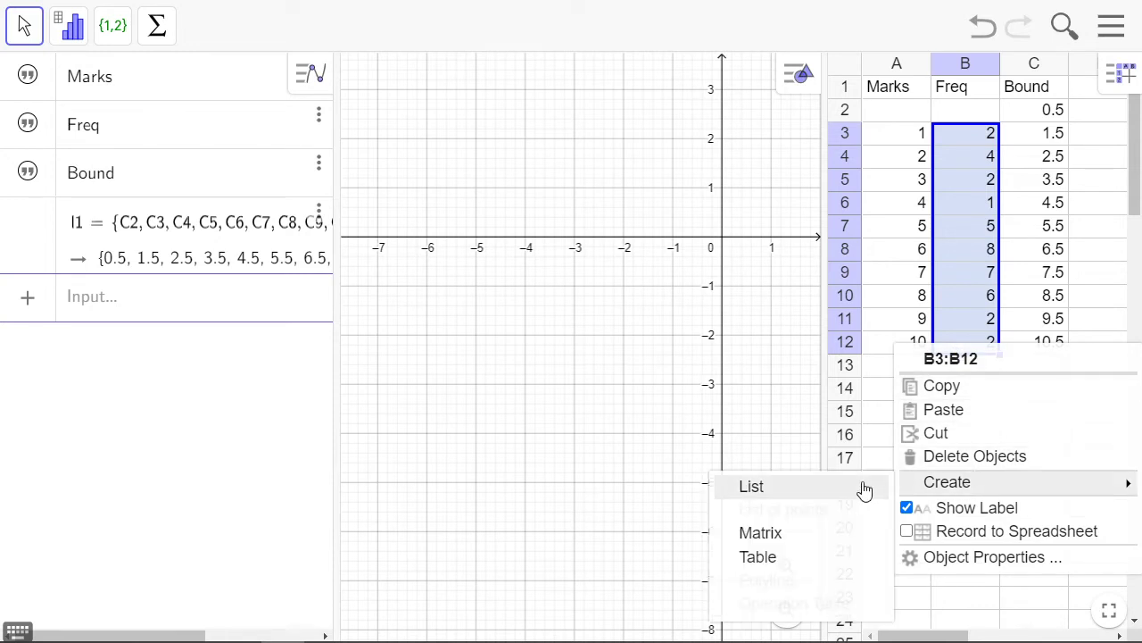
pyautogui.click(751, 485)
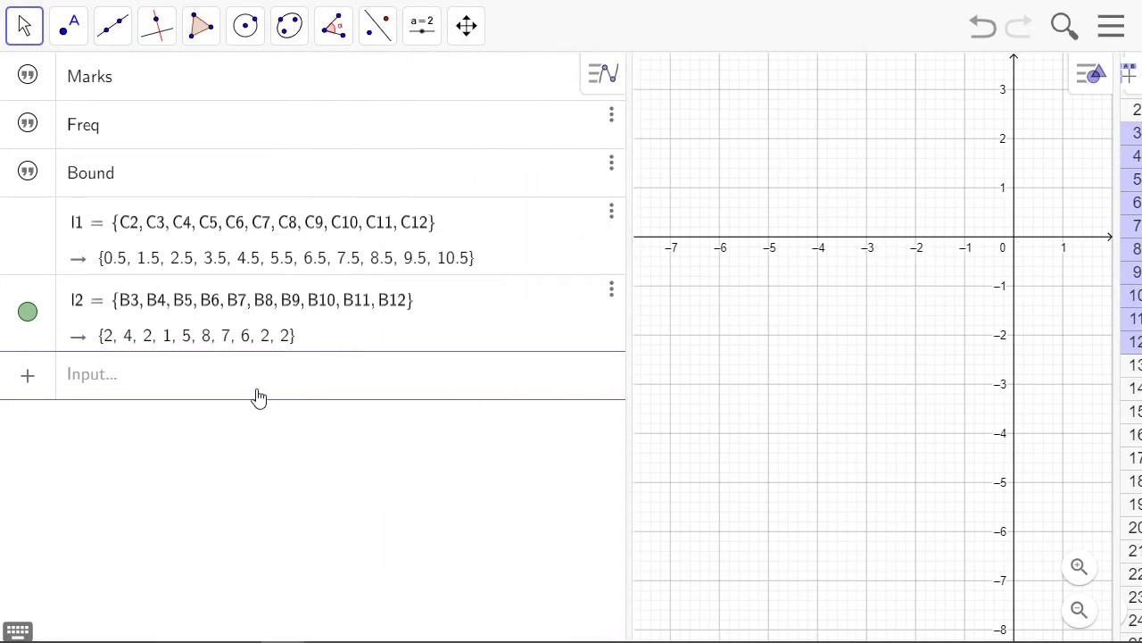
# Enter Histogram(l1, l2) in the input bar to create histogram a
pyautogui.write('h')
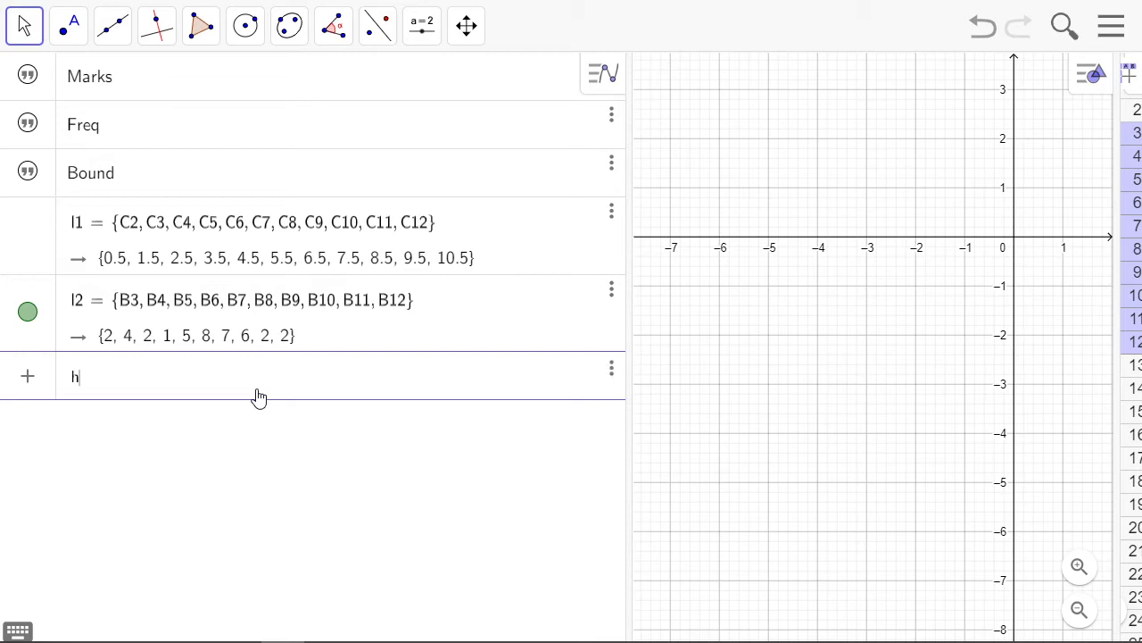
pyautogui.write('is')
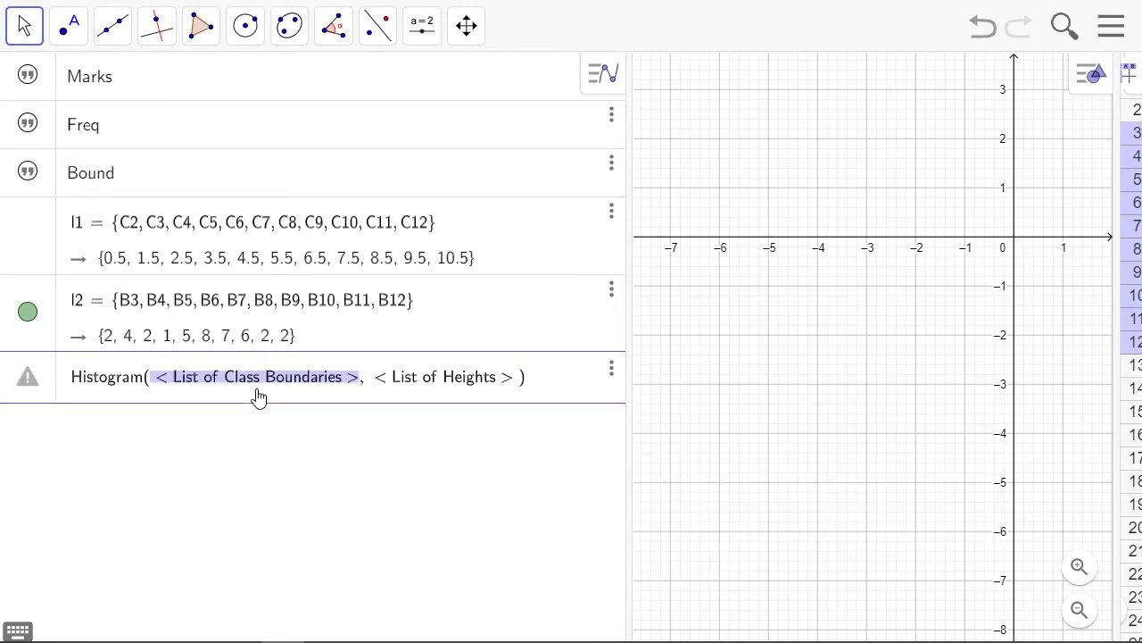
pyautogui.write('l1')
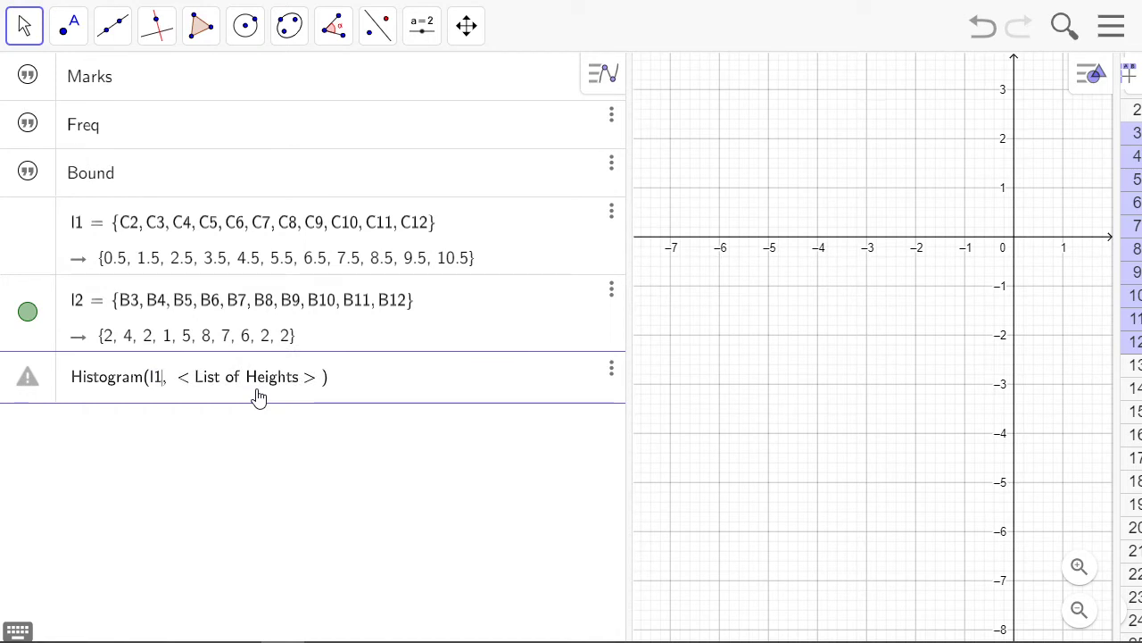
pyautogui.write('l1, l2)')
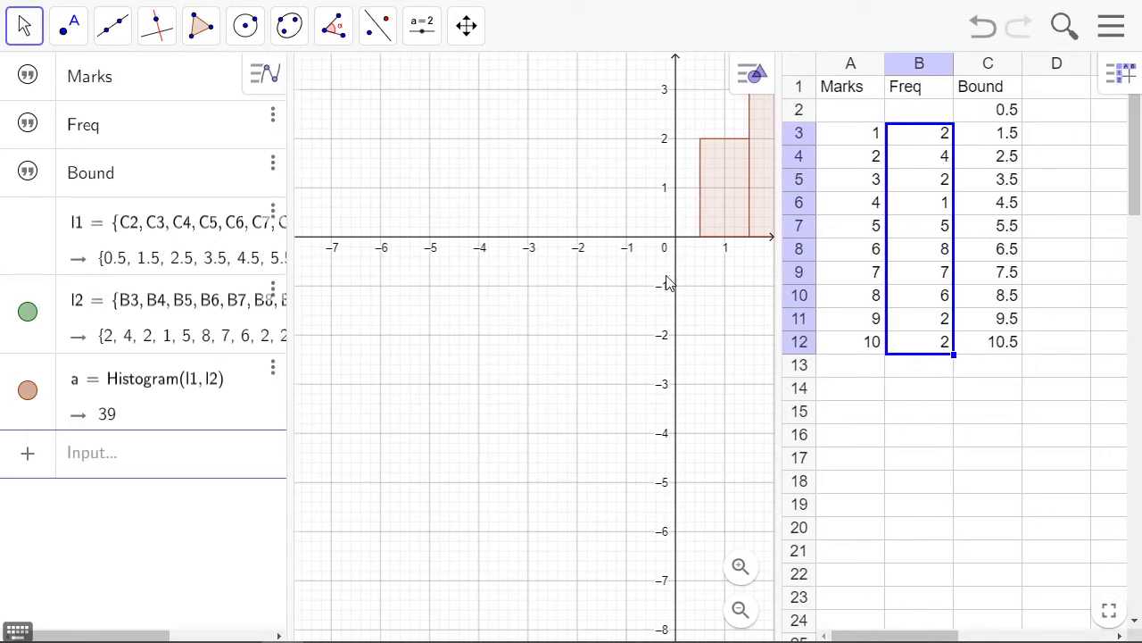
# Switch to the Move tool to select histogram a on the graph
pyautogui.click(466, 25)
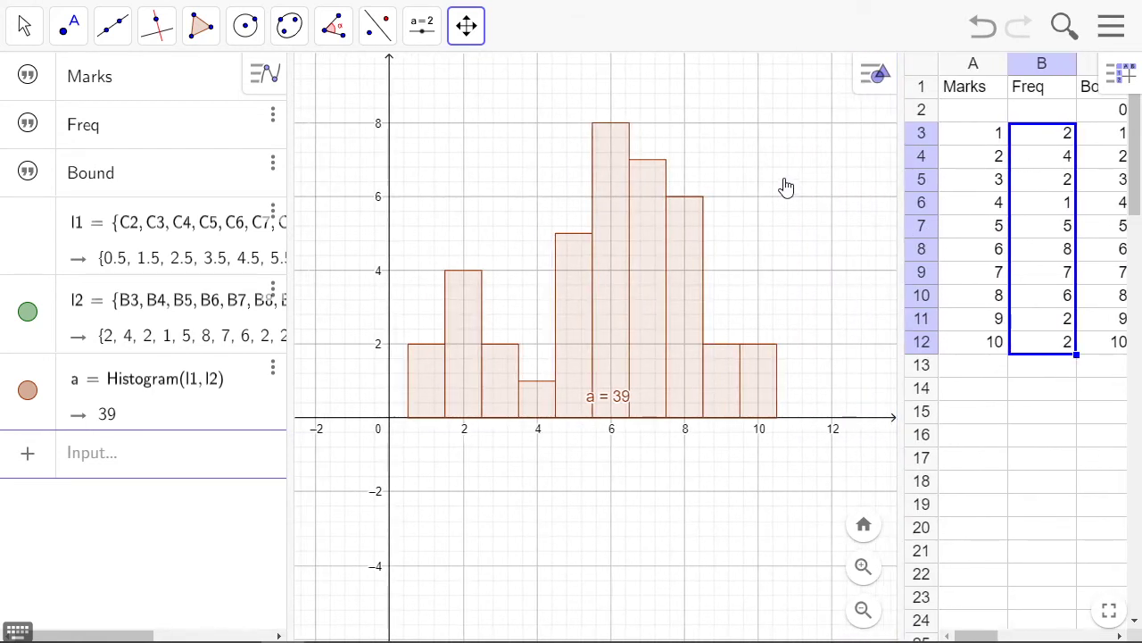
pyautogui.moveTo(653, 240)
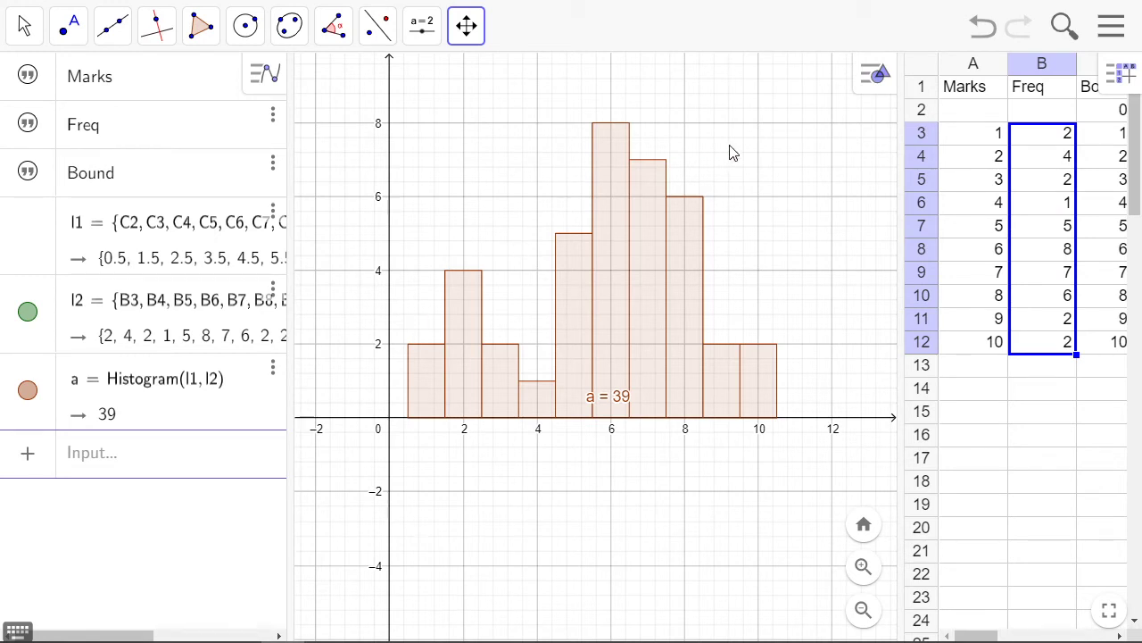
pyautogui.moveTo(597, 377)
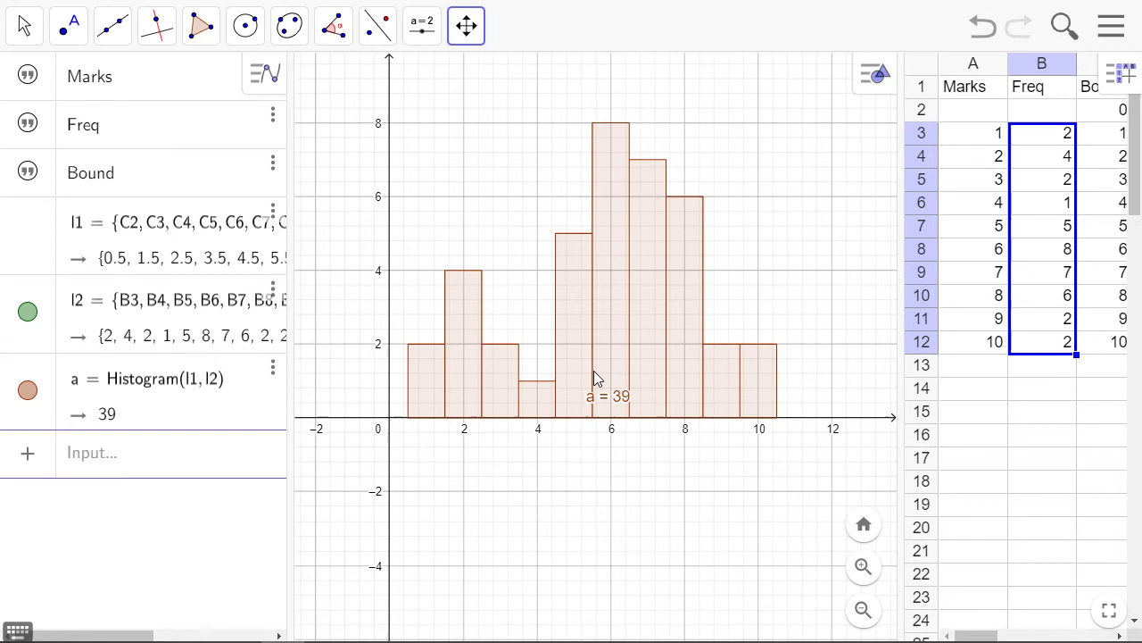
pyautogui.click(69, 25)
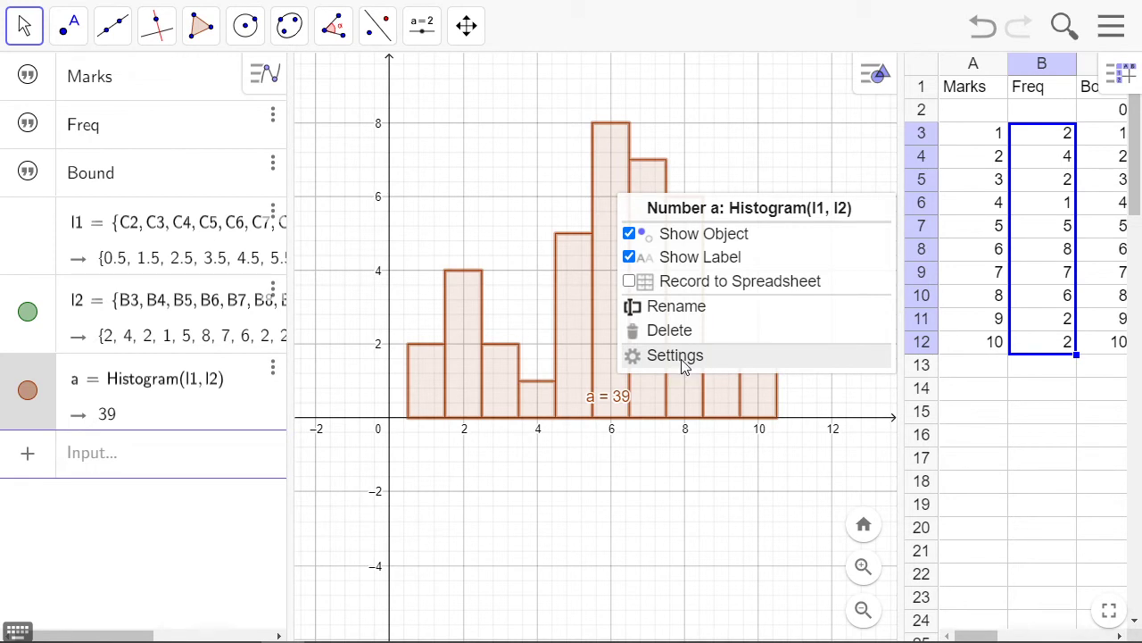
# Hide histogram a's label and give its bars a blue, more opaque fill
pyautogui.click(675, 355)
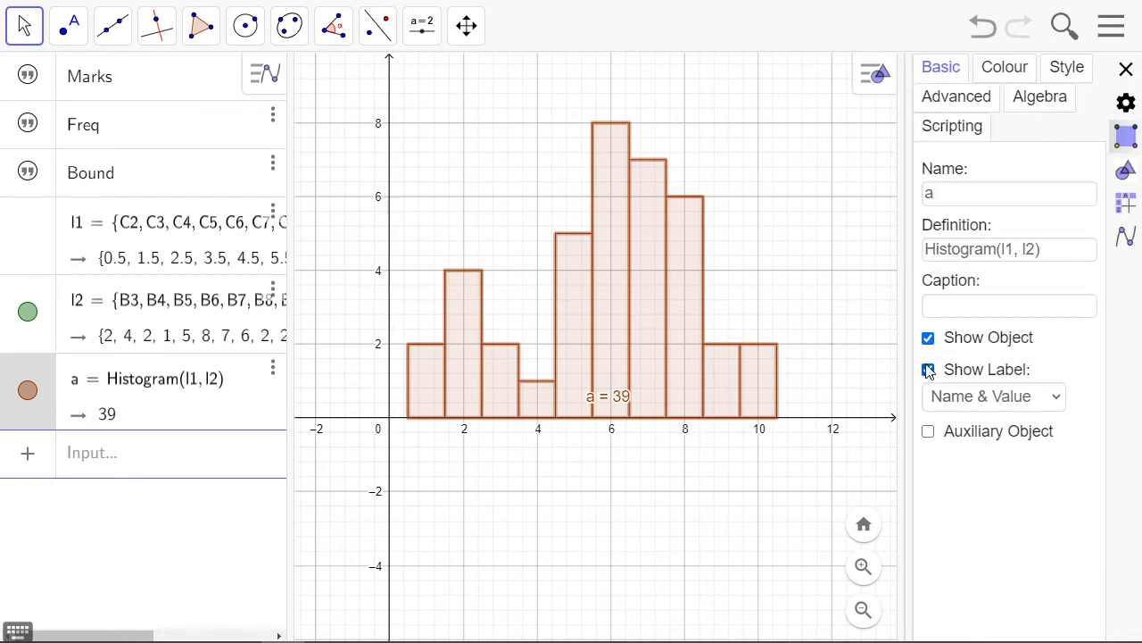
pyautogui.click(929, 368)
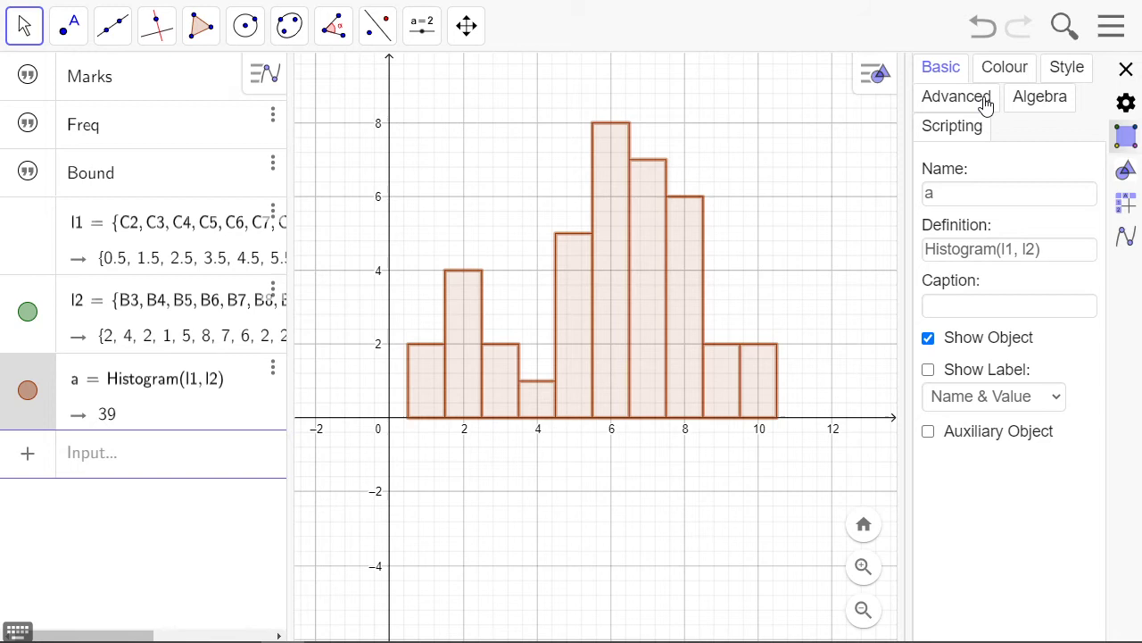
pyautogui.click(1003, 67)
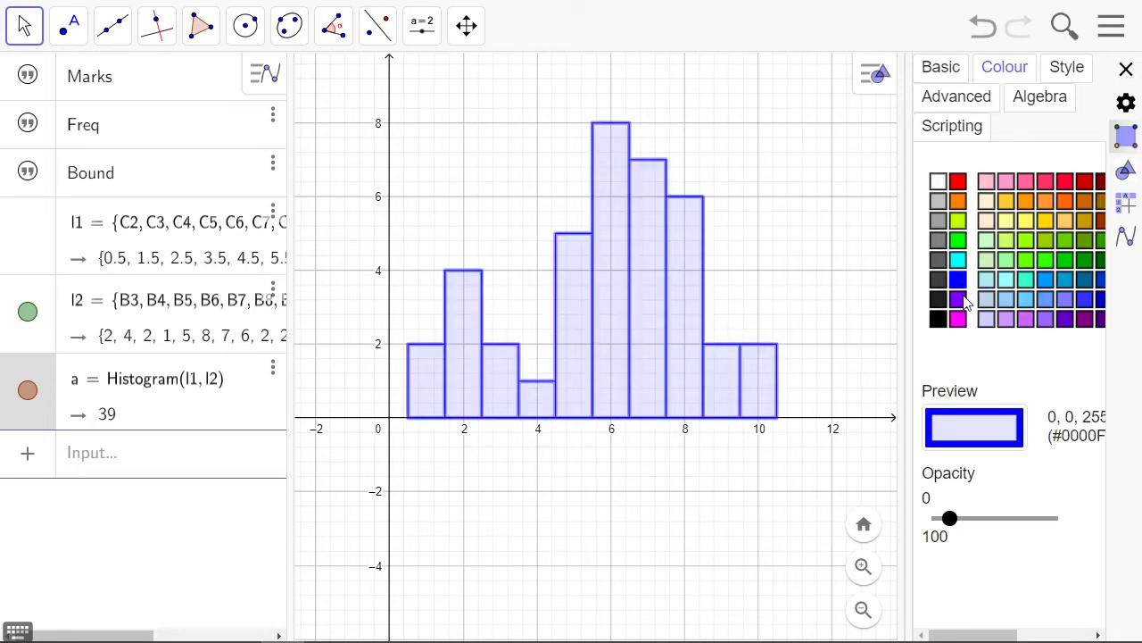
pyautogui.moveTo(949, 518); pyautogui.dragTo(977, 517)
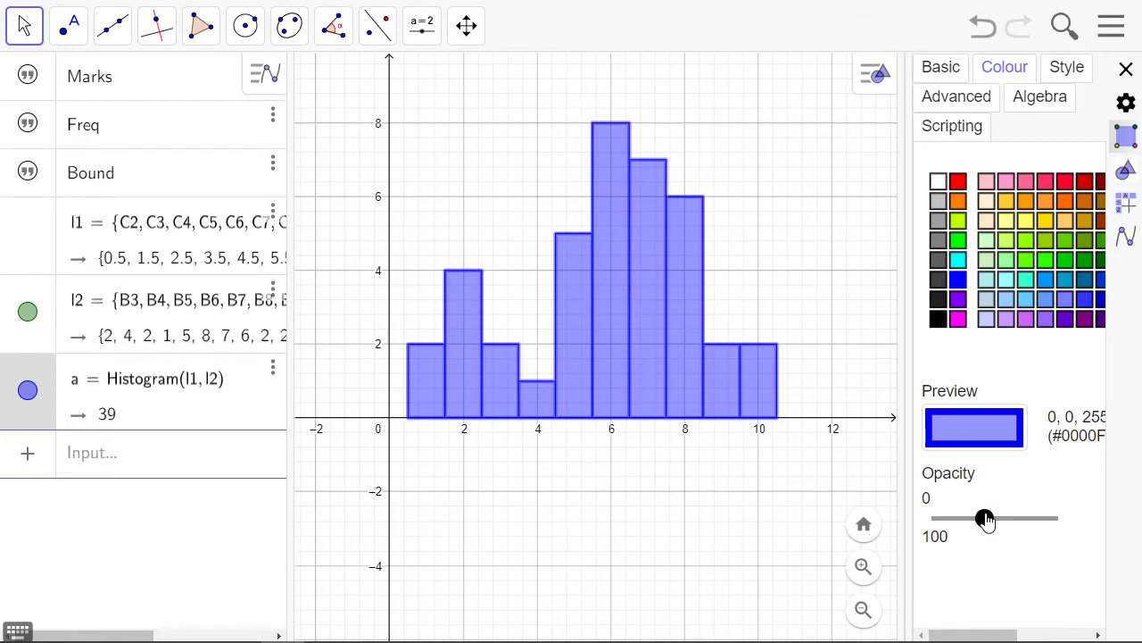
pyautogui.click(958, 279)
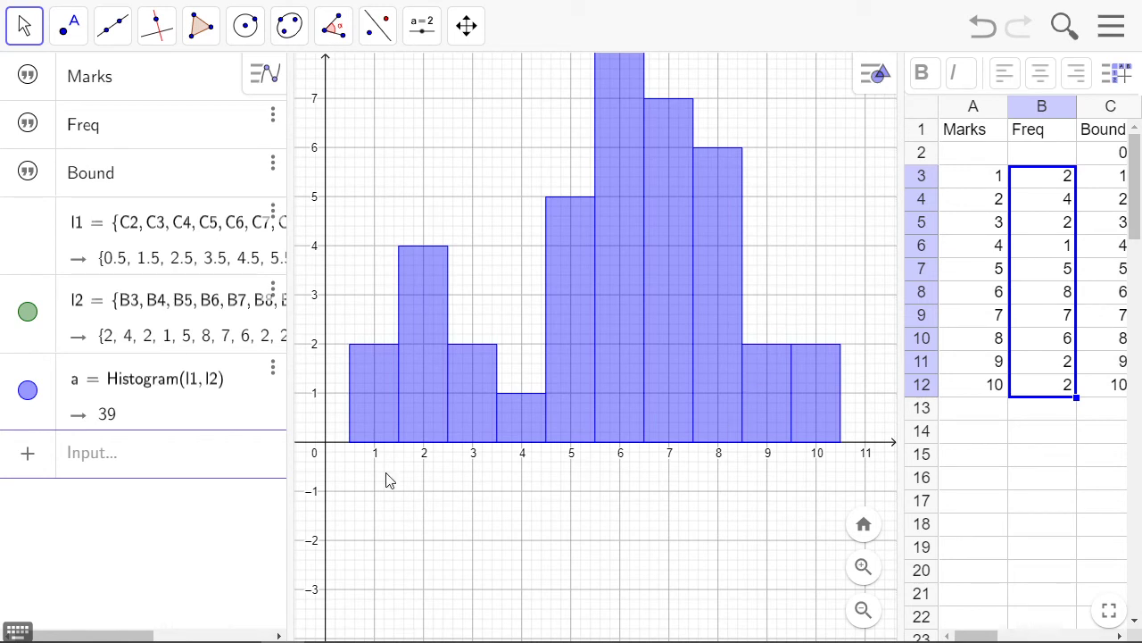
pyautogui.moveTo(821, 459)
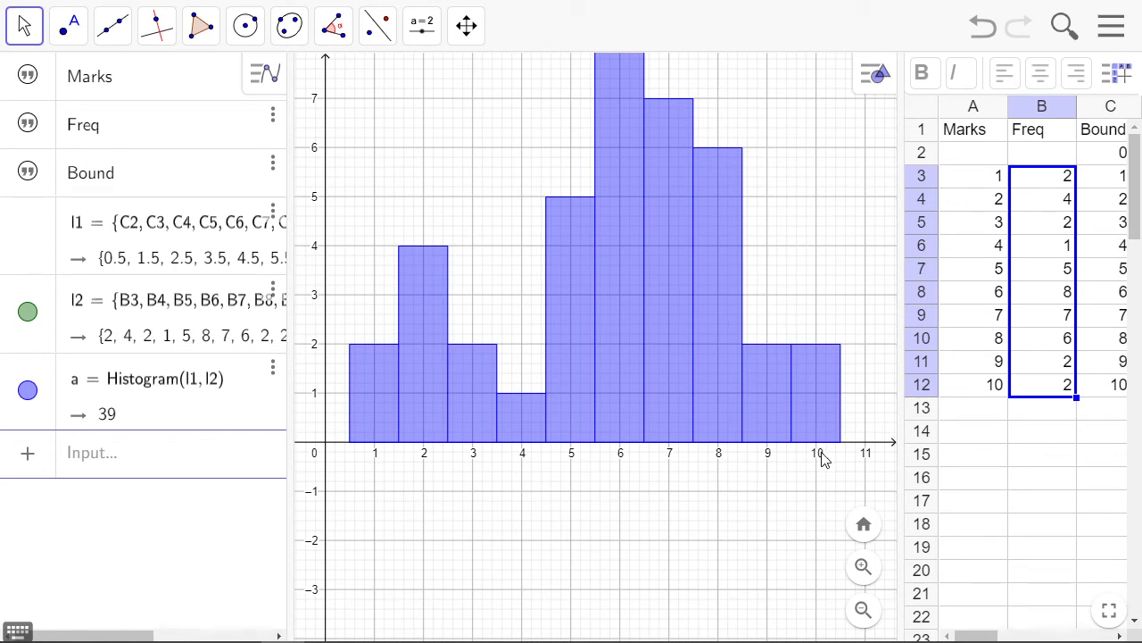
pyautogui.moveTo(544, 256)
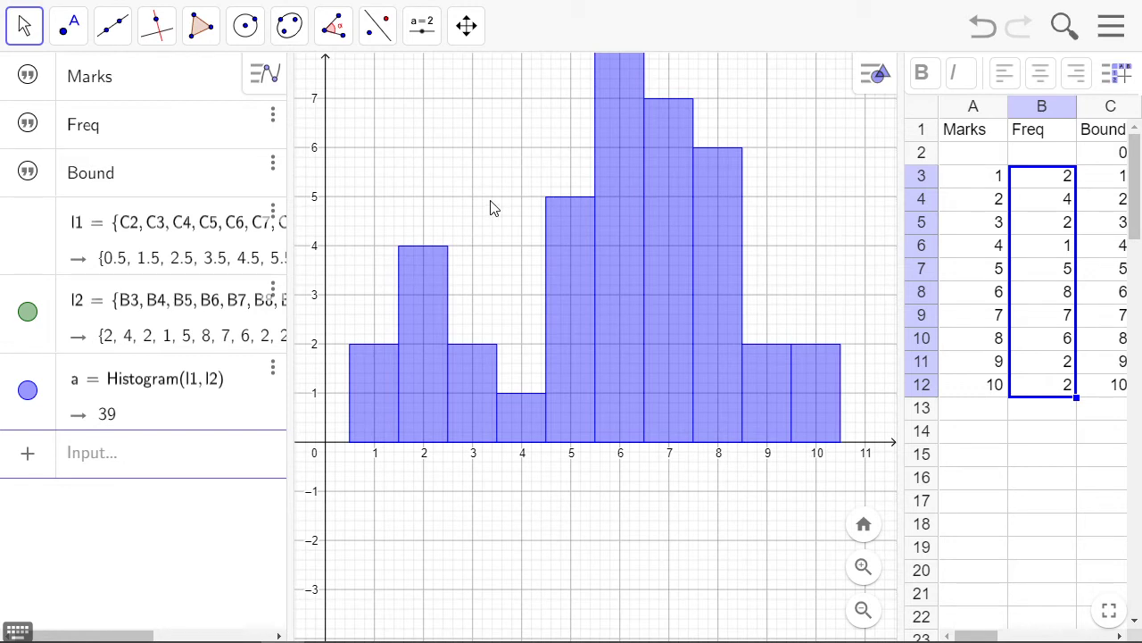
pyautogui.moveTo(904, 258)
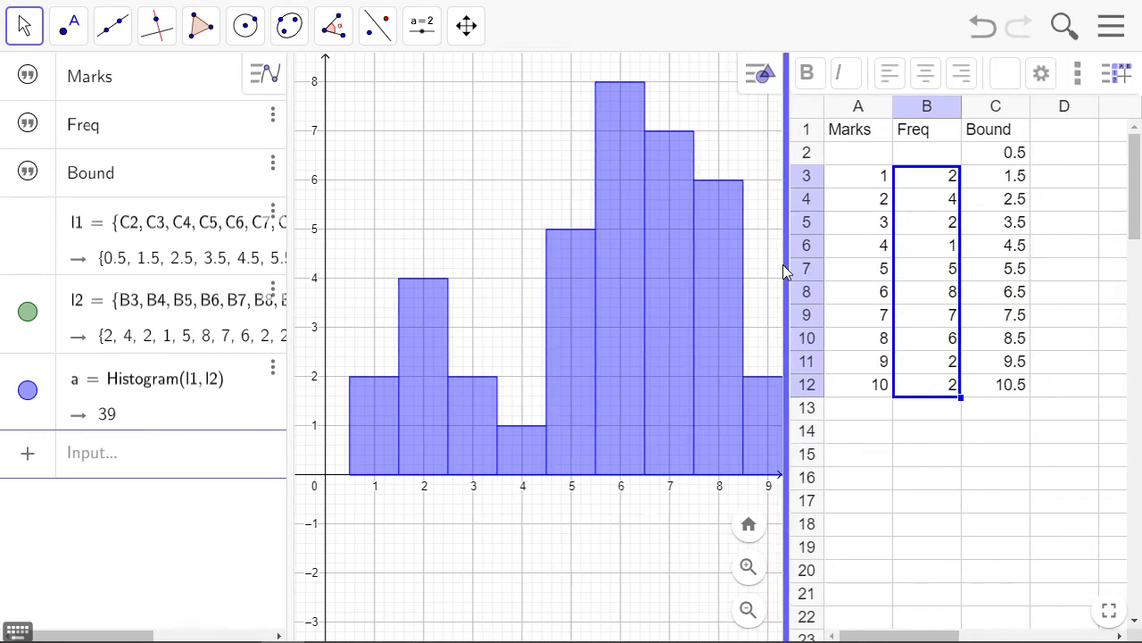
# Enter end marks 0 in A2 and 11 in A13, each with frequency 0
pyautogui.click(856, 152)
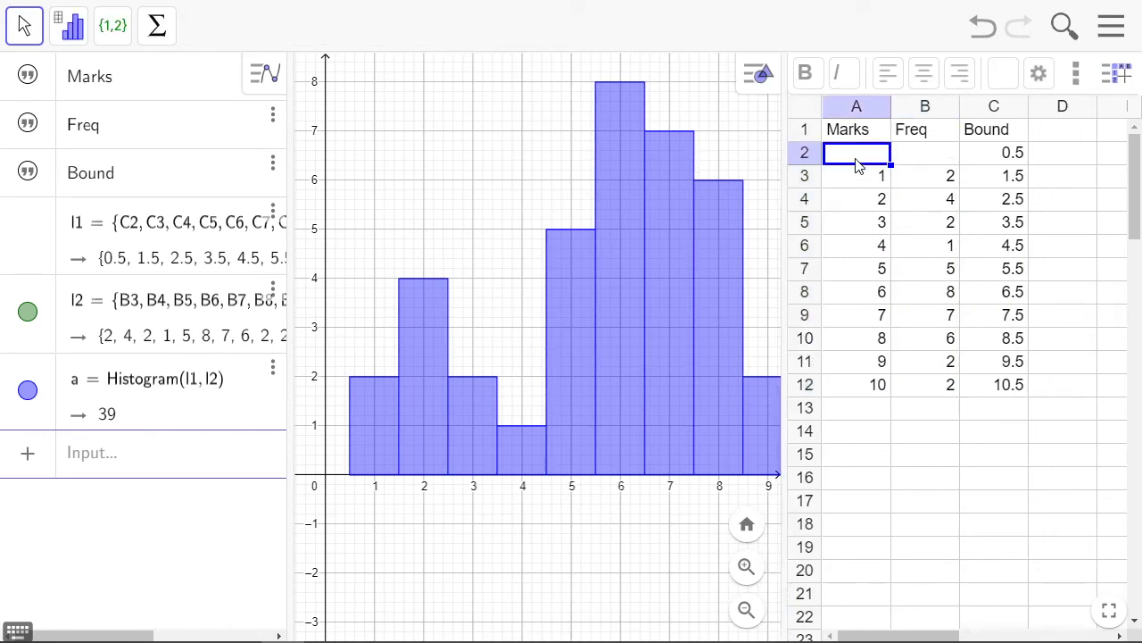
pyautogui.moveTo(404, 407)
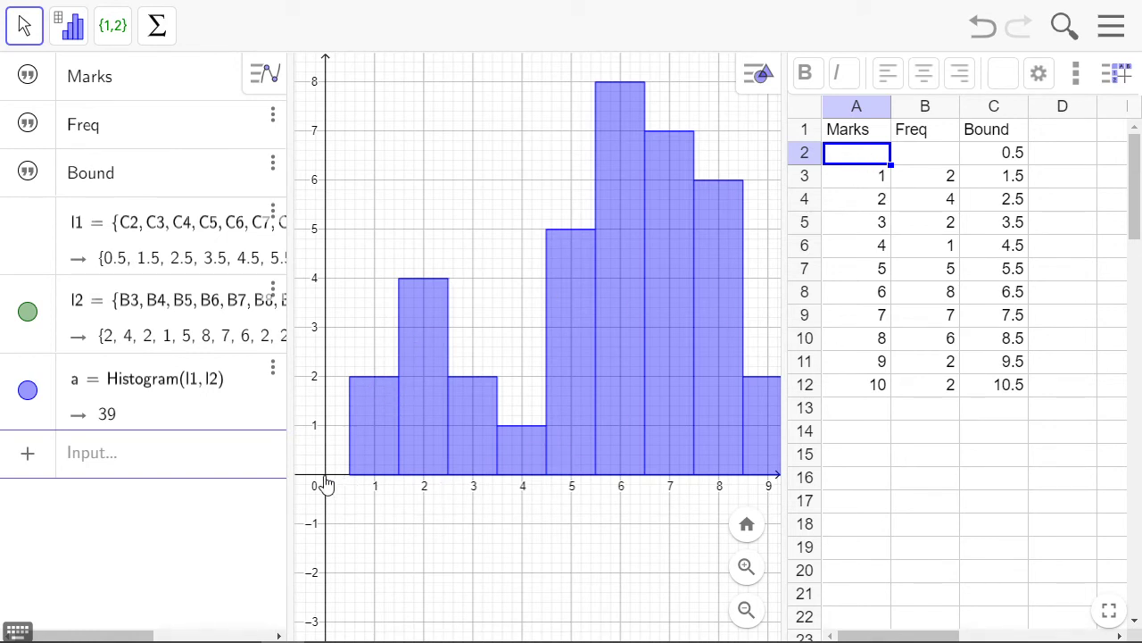
pyautogui.moveTo(795, 257)
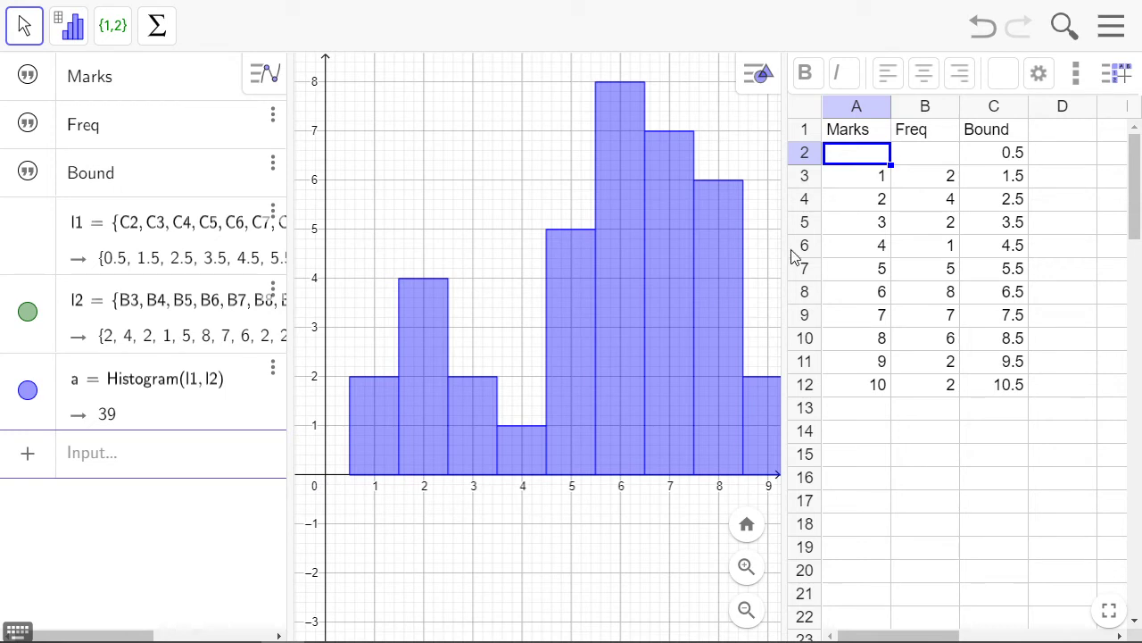
pyautogui.write('0')
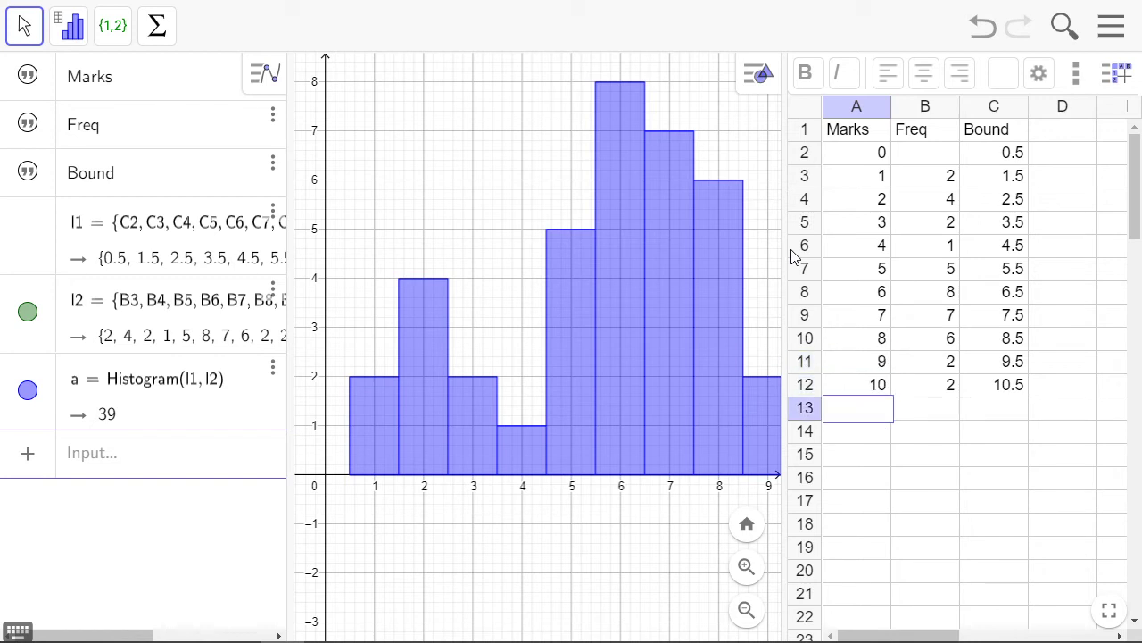
pyautogui.write('11')
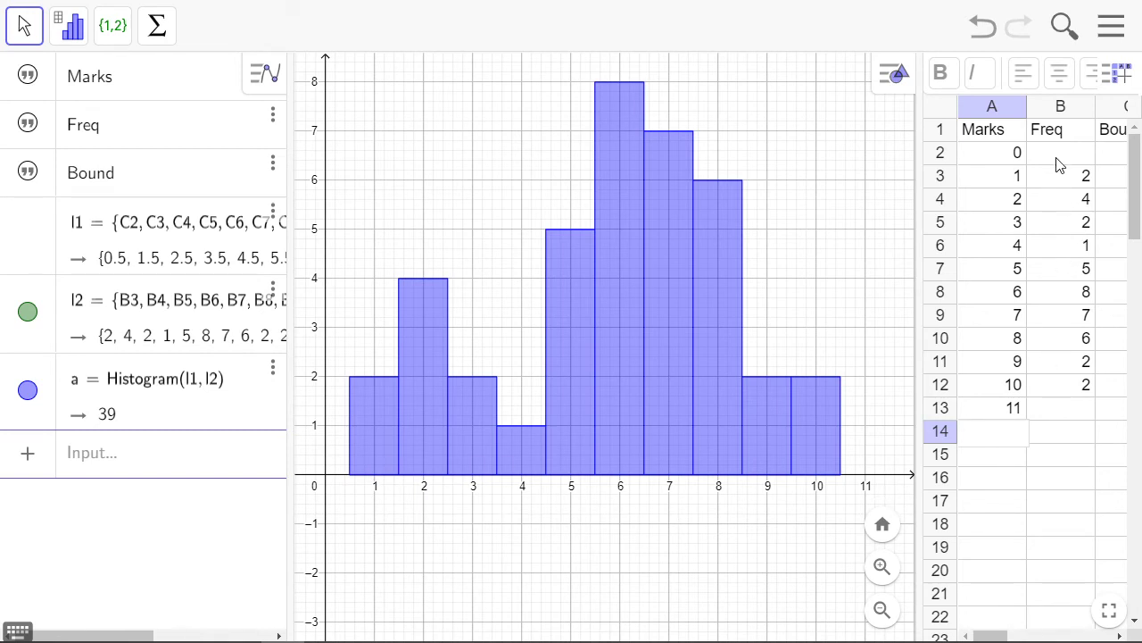
pyautogui.moveTo(1097, 158)
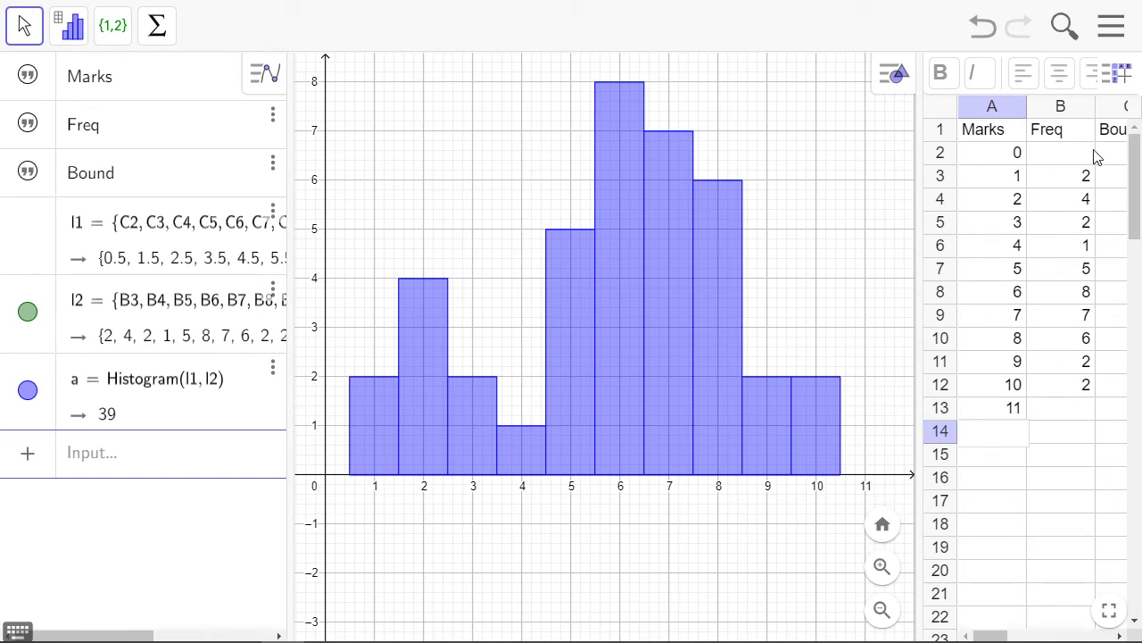
pyautogui.click(1061, 152)
pyautogui.write('0')
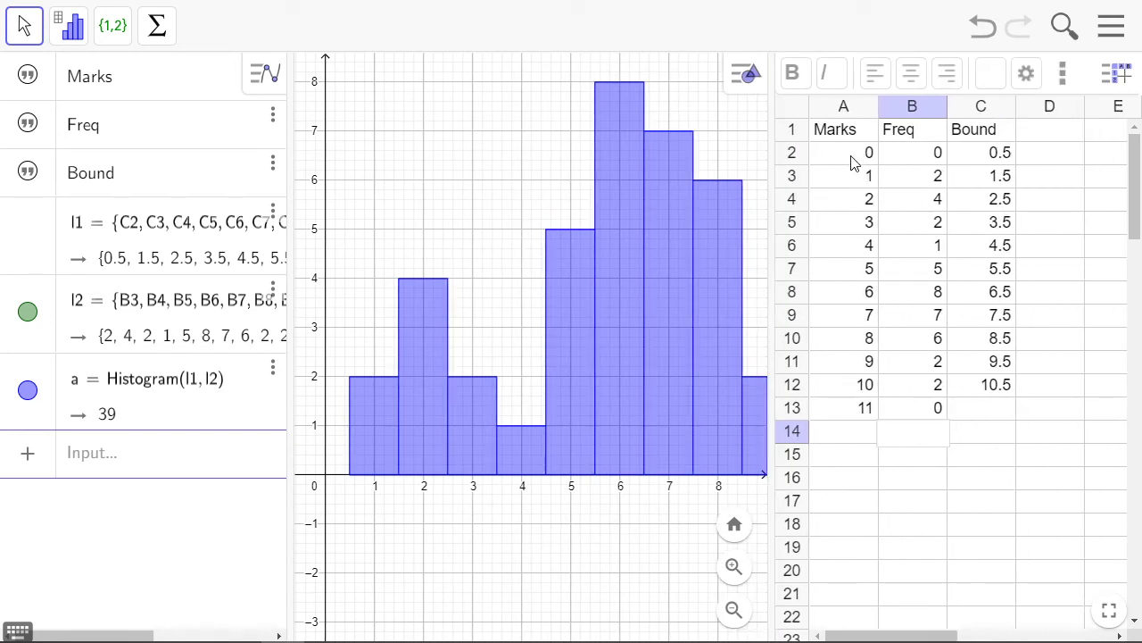
pyautogui.moveTo(830, 170)
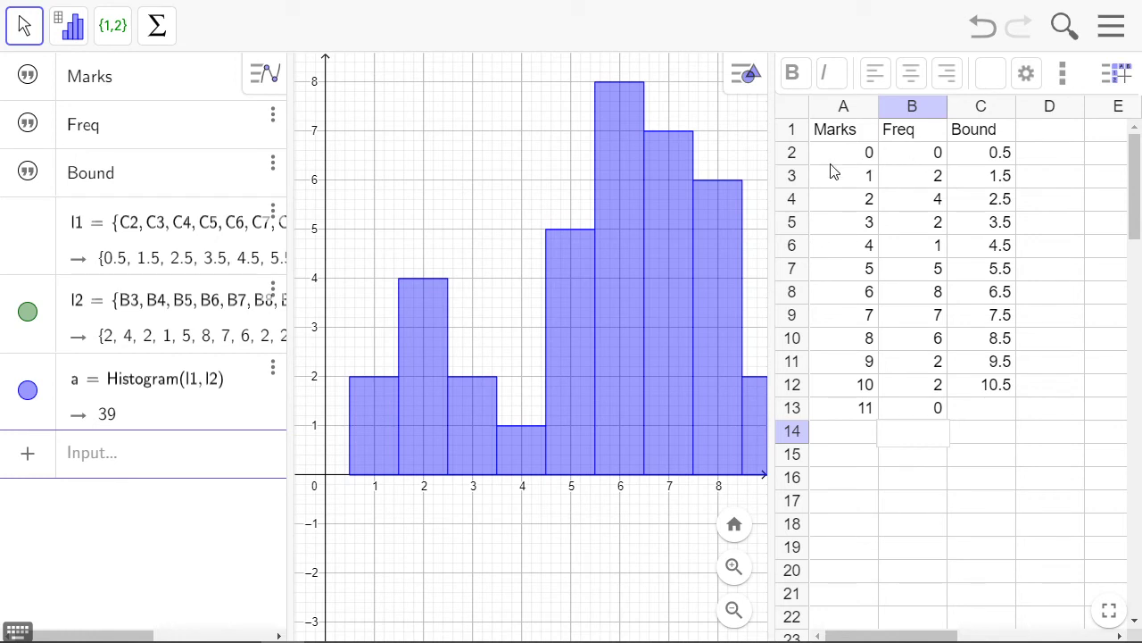
pyautogui.moveTo(888, 166)
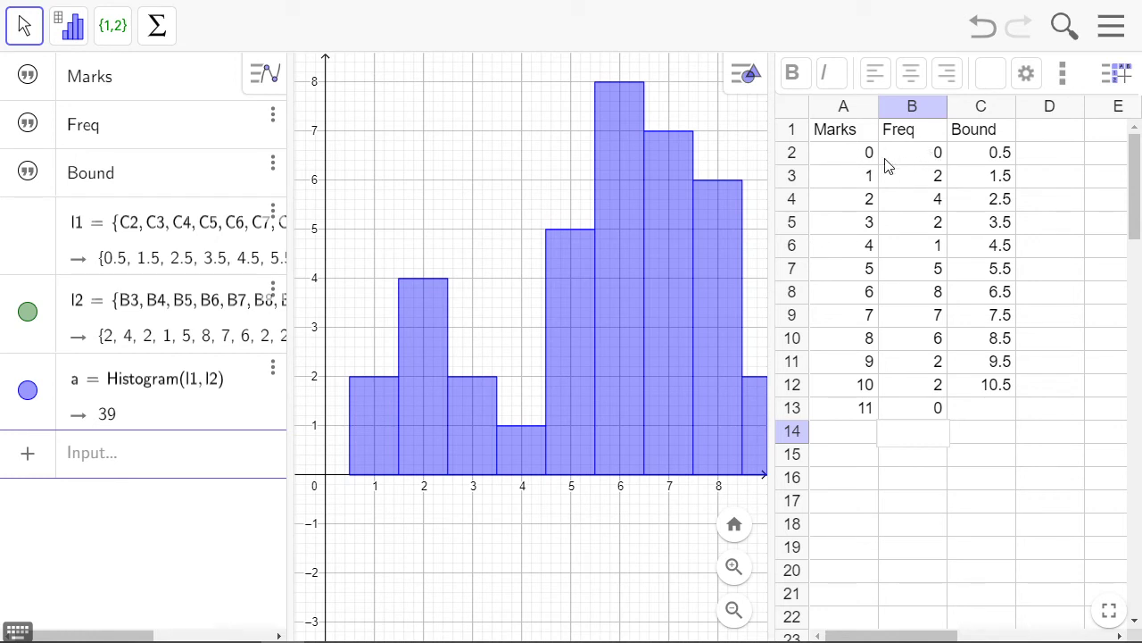
pyautogui.moveTo(826, 417)
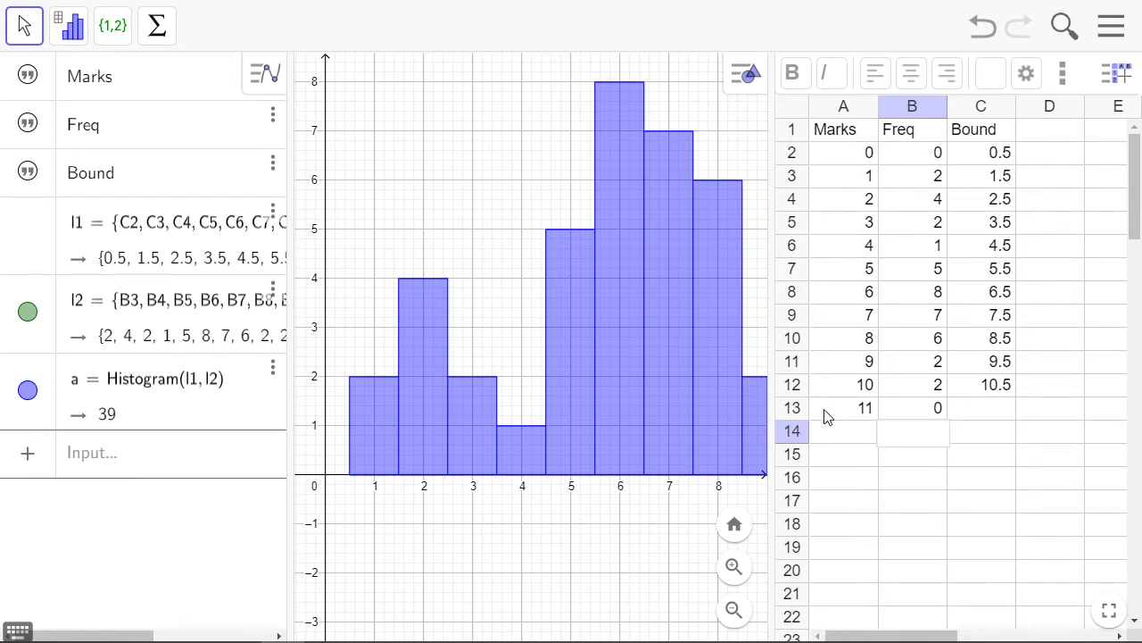
pyautogui.moveTo(901, 417)
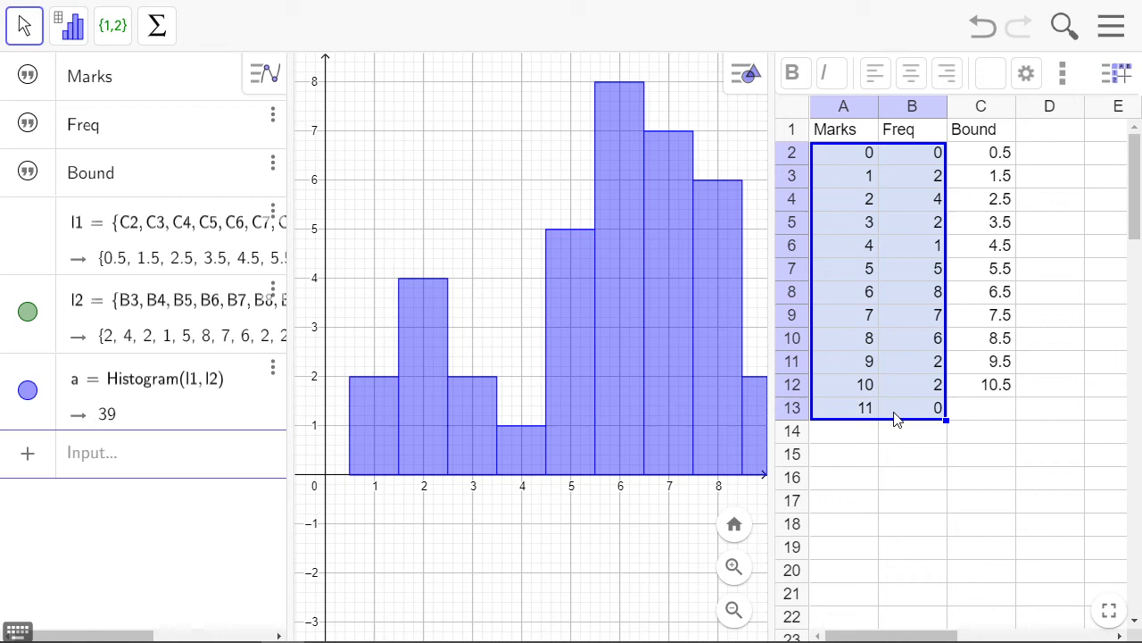
# Create a polyline from the A2:B13 Marks and Freq range
pyautogui.rightClick(897, 419)
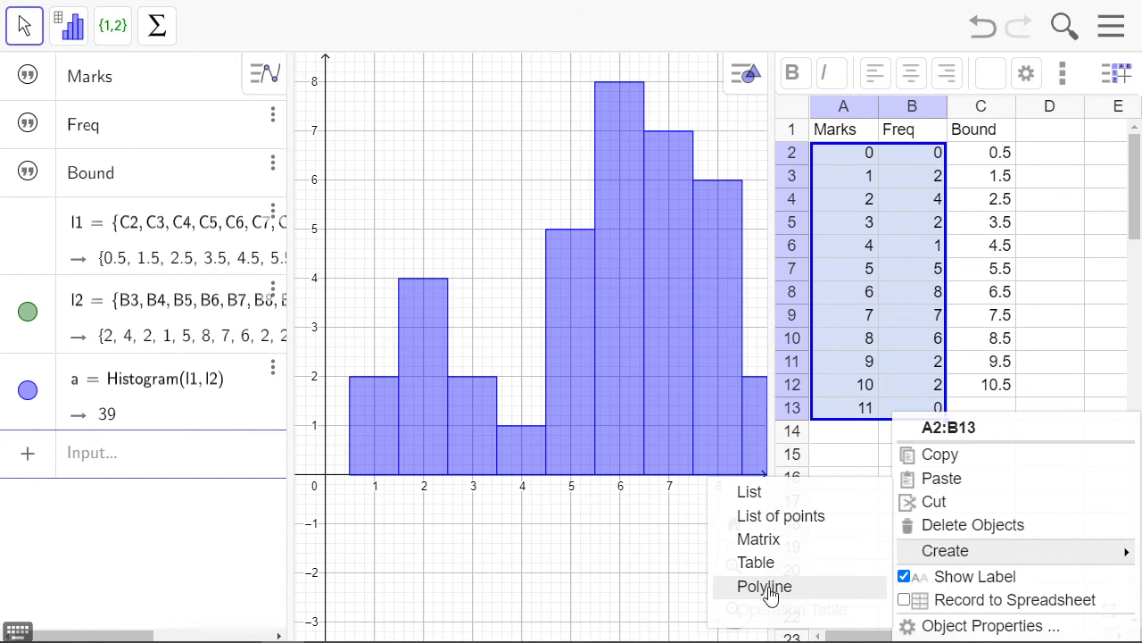
pyautogui.click(763, 587)
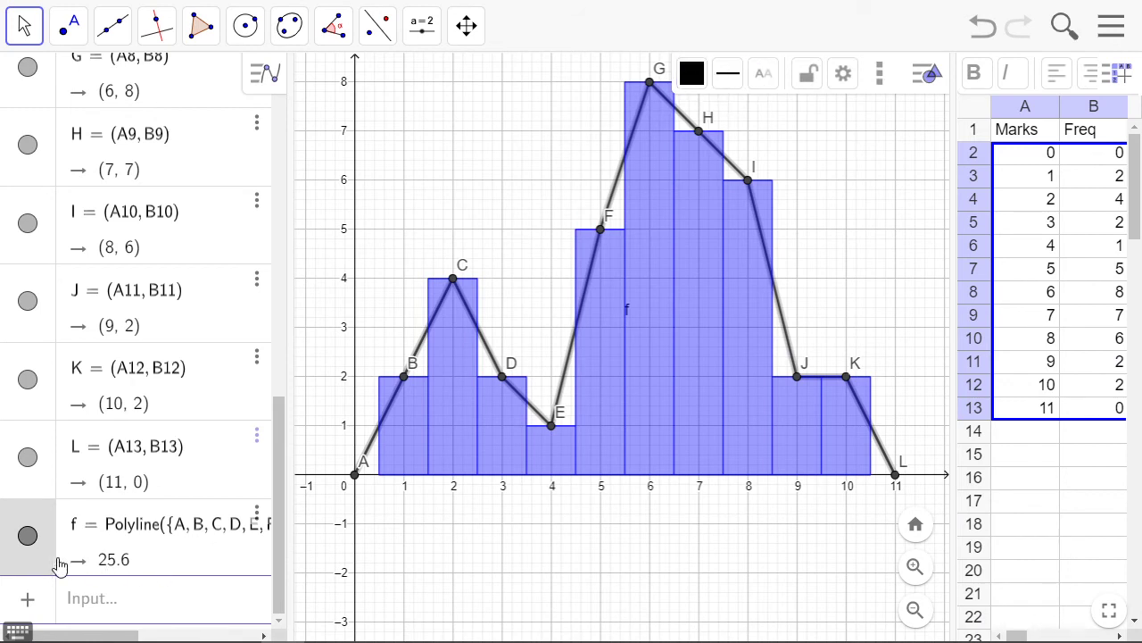
pyautogui.click(691, 73)
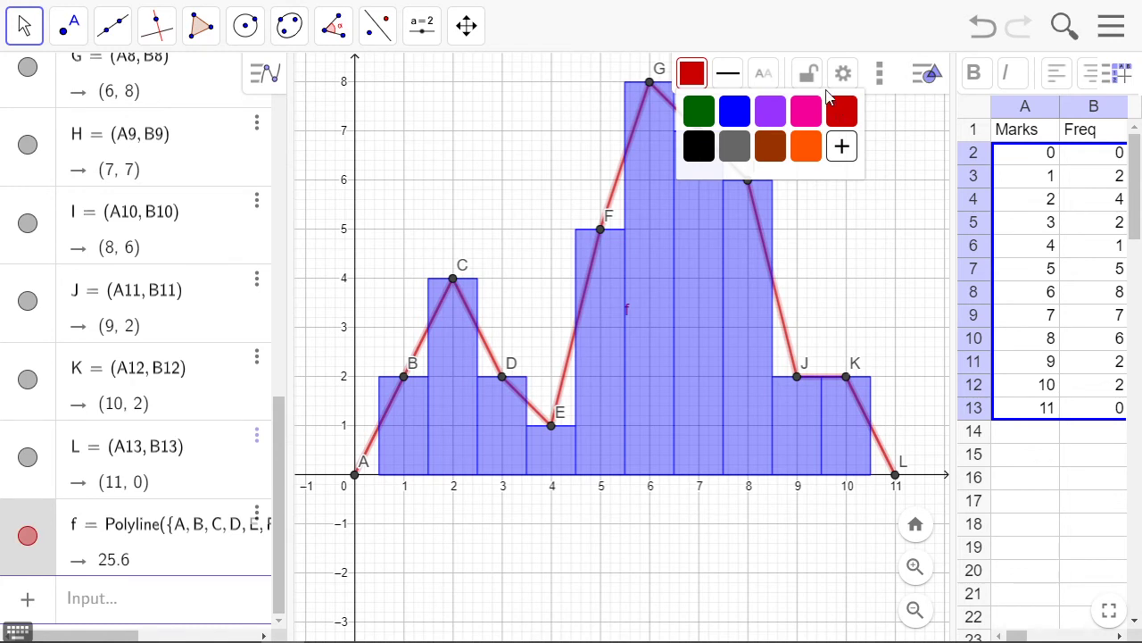
pyautogui.click(728, 73)
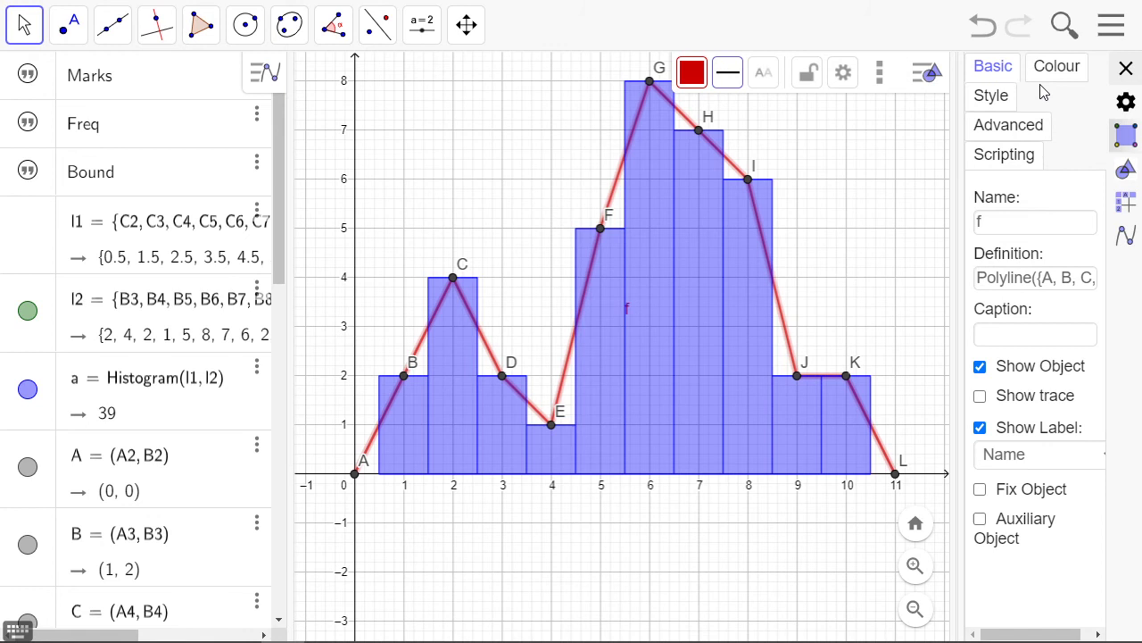
pyautogui.click(991, 96)
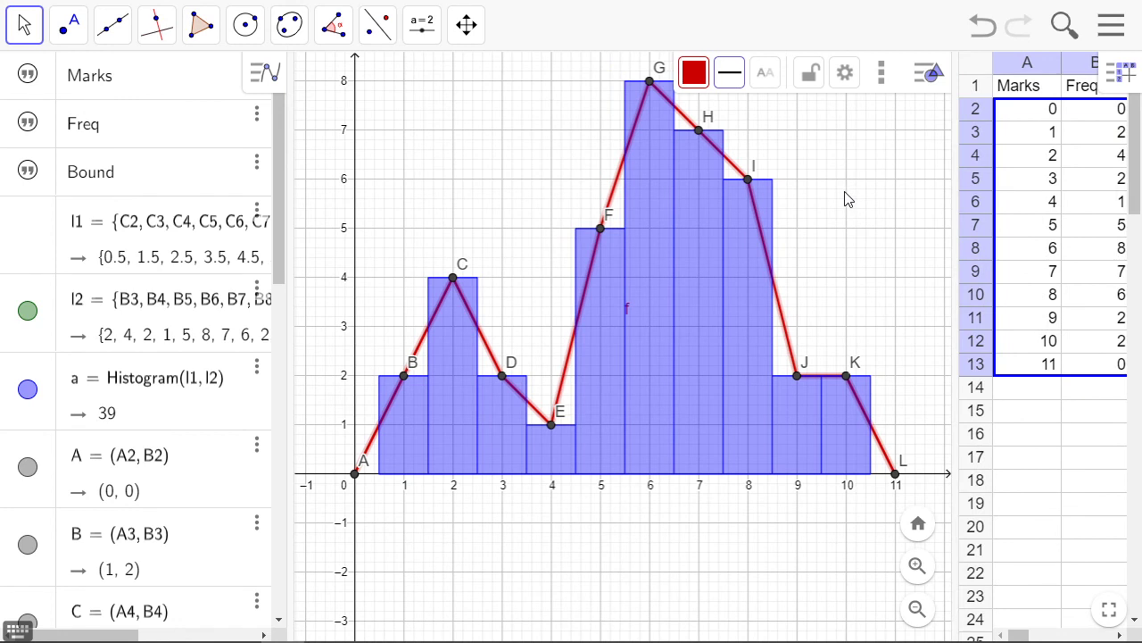
# Hide points A through L using their Algebra view visibility circles
pyautogui.click(27, 466)
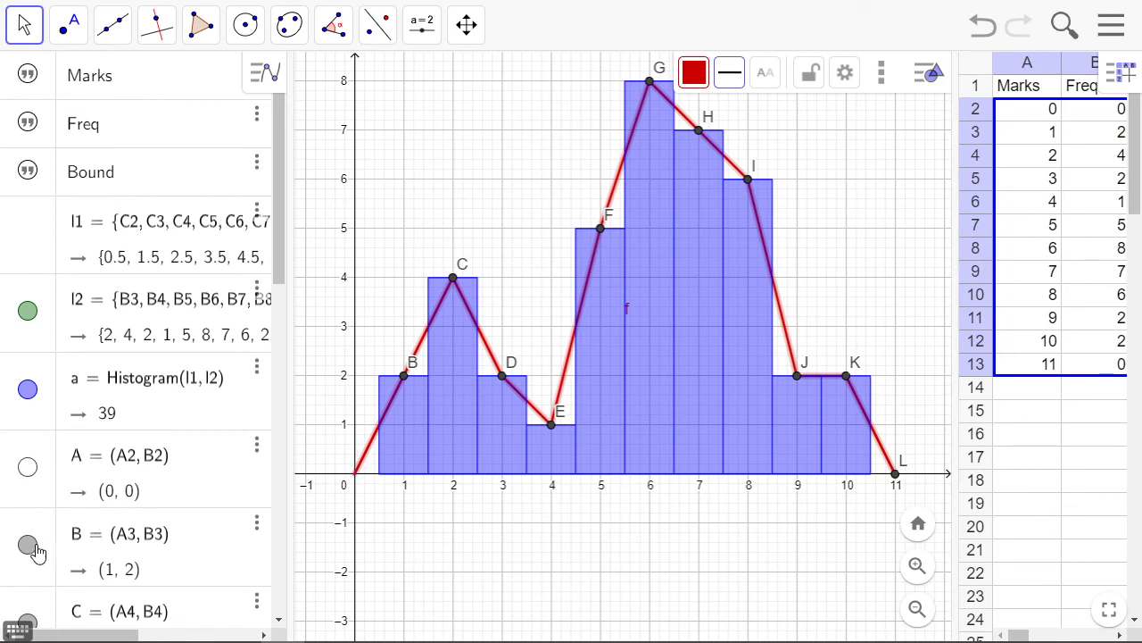
pyautogui.scroll(-3)
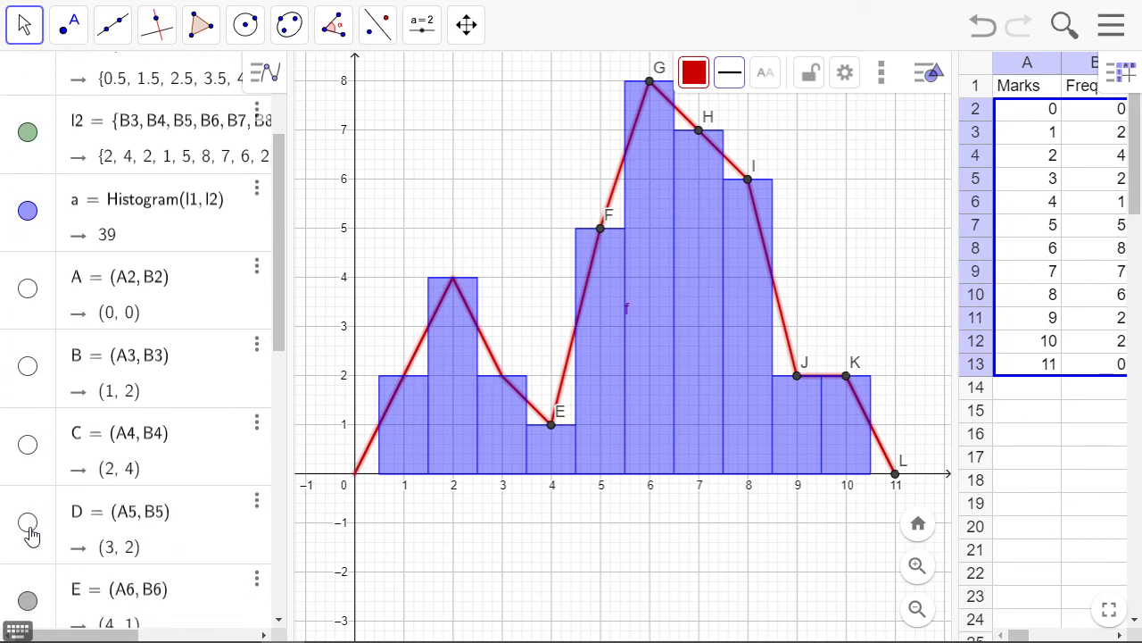
pyautogui.scroll(-3)
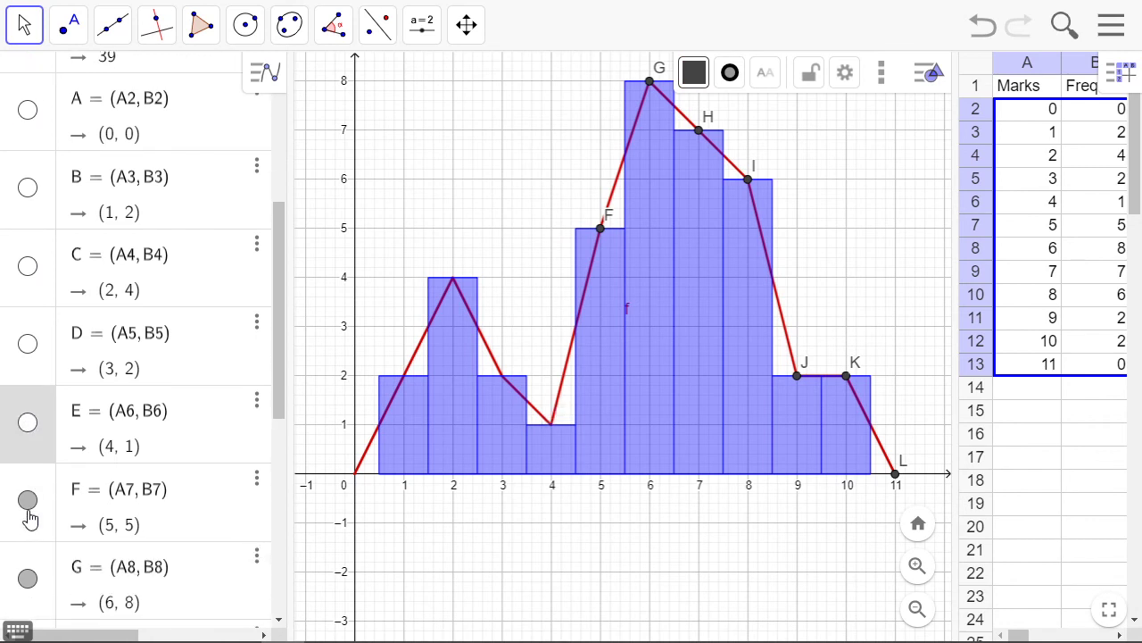
pyautogui.scroll(-3)
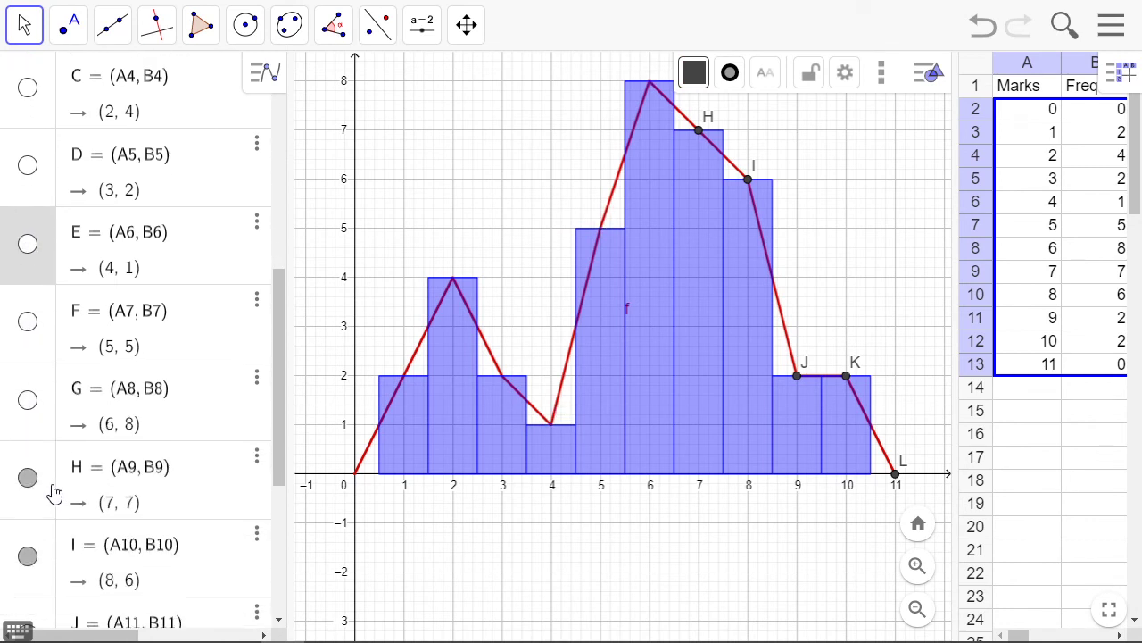
pyautogui.scroll(-3)
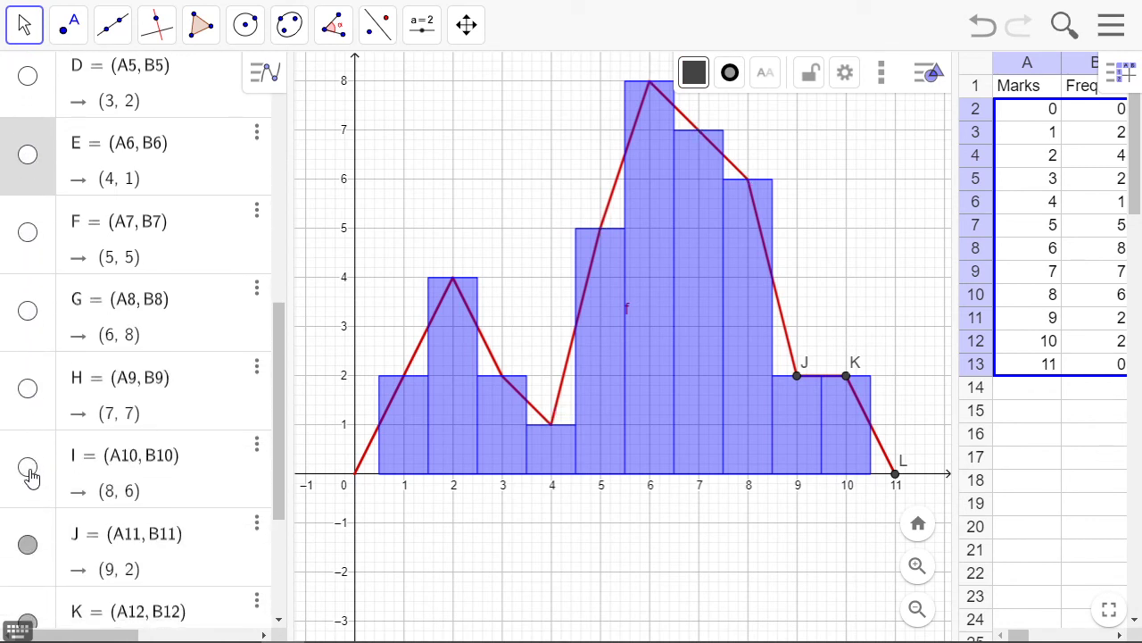
pyautogui.scroll(-3)
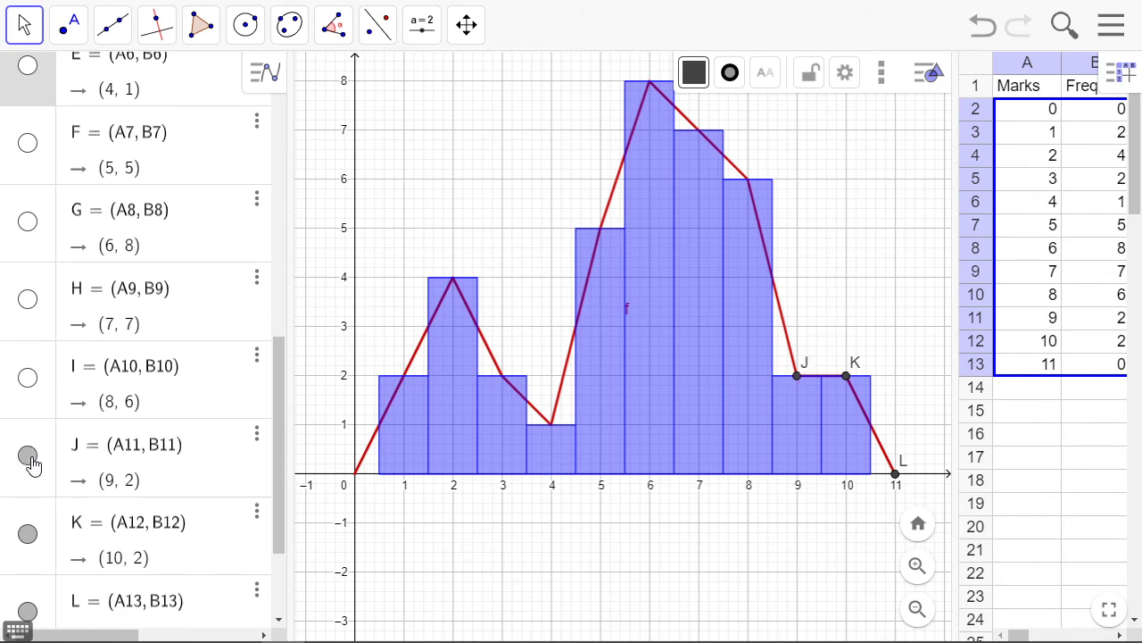
pyautogui.click(26, 455)
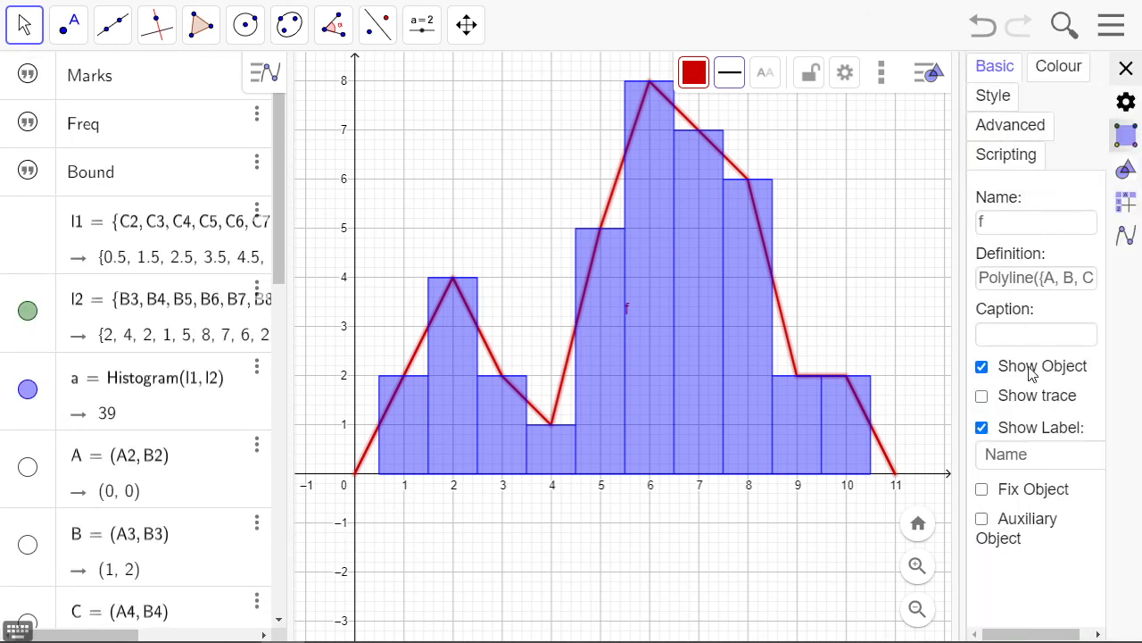
# Close the polygon's Object Properties panel
pyautogui.click(982, 427)
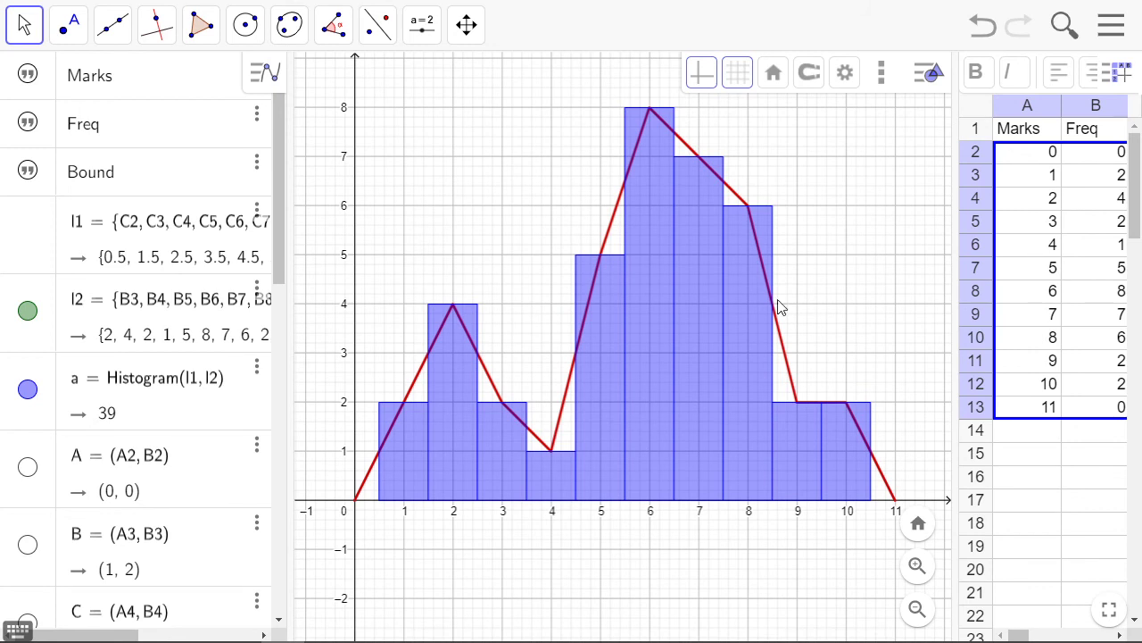
pyautogui.moveTo(411, 323)
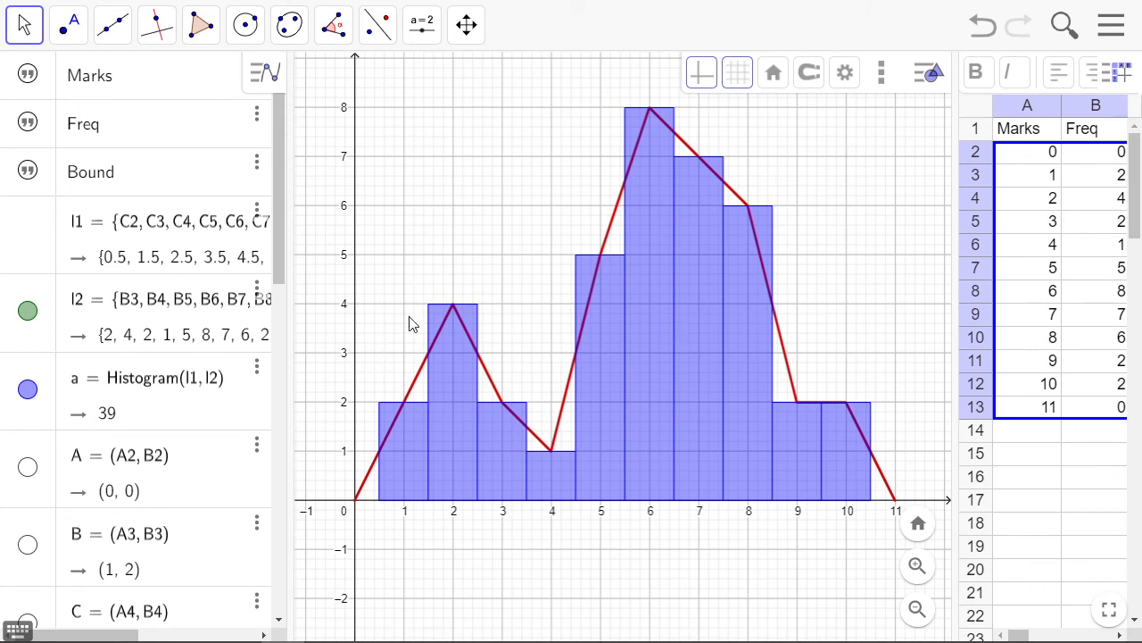
pyautogui.moveTo(847, 212)
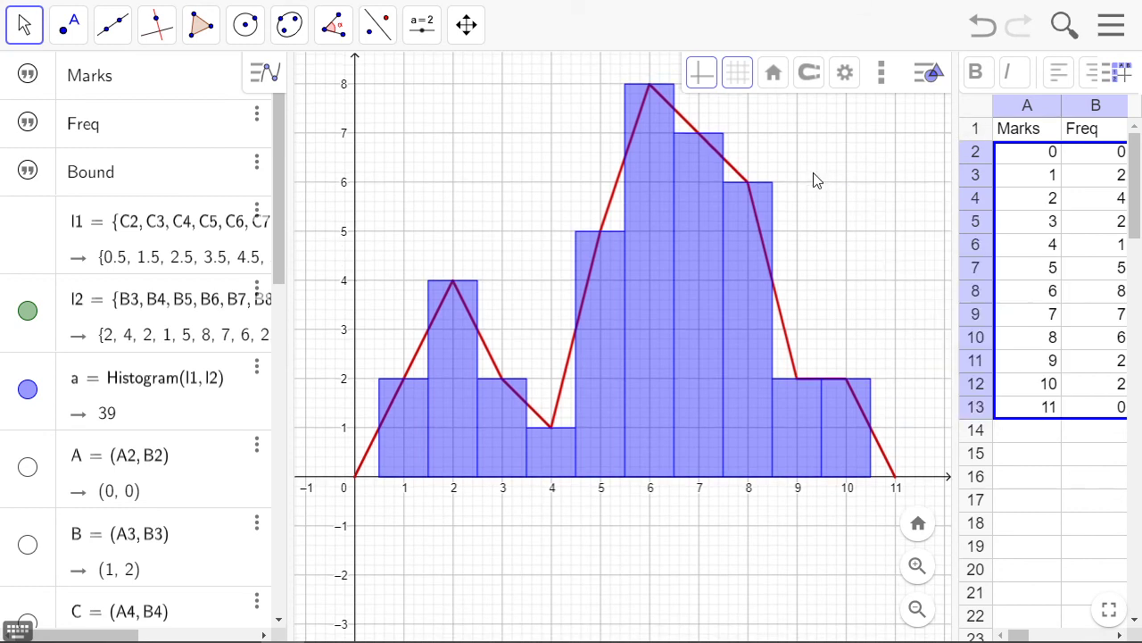
# Turn off the grid and set both x and y axes to positive direction only
pyautogui.click(844, 72)
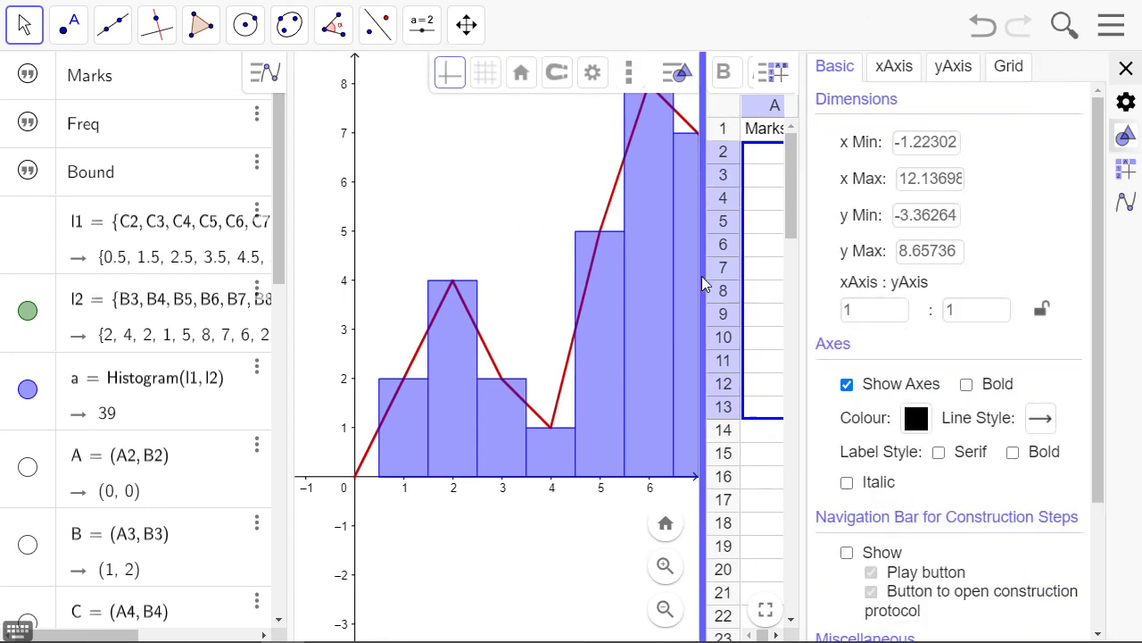
pyautogui.click(894, 66)
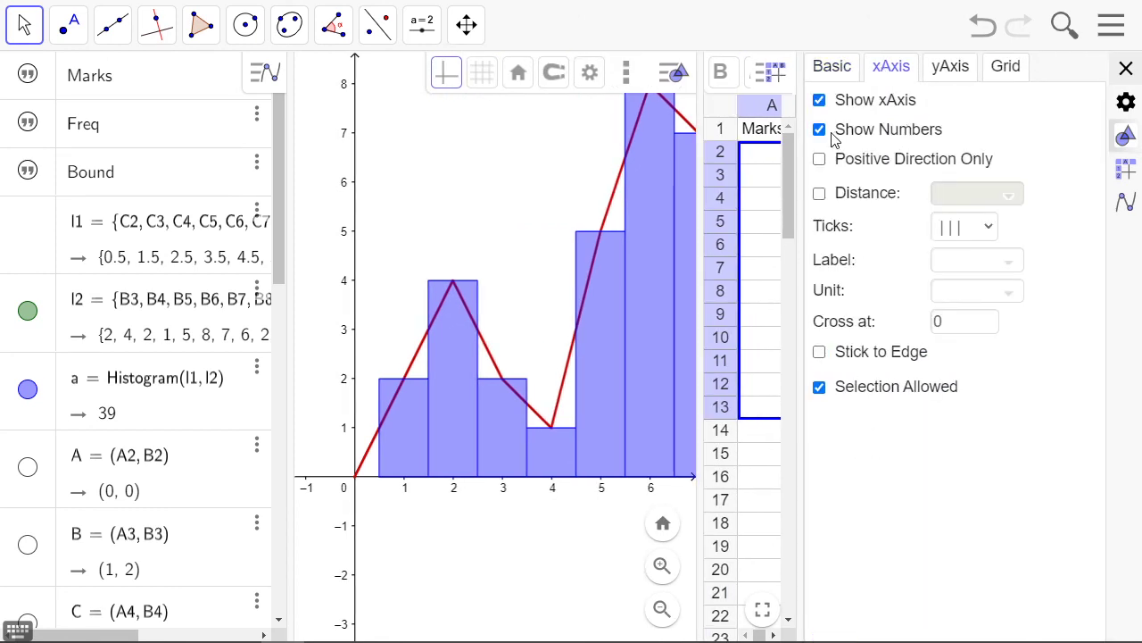
pyautogui.click(949, 66)
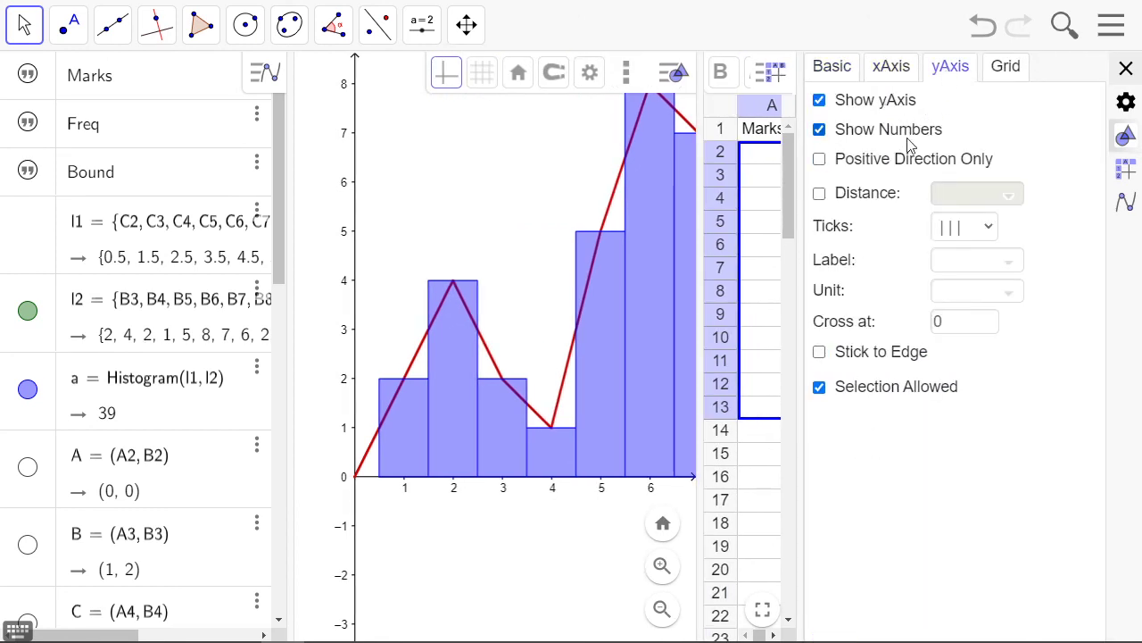
pyautogui.click(819, 159)
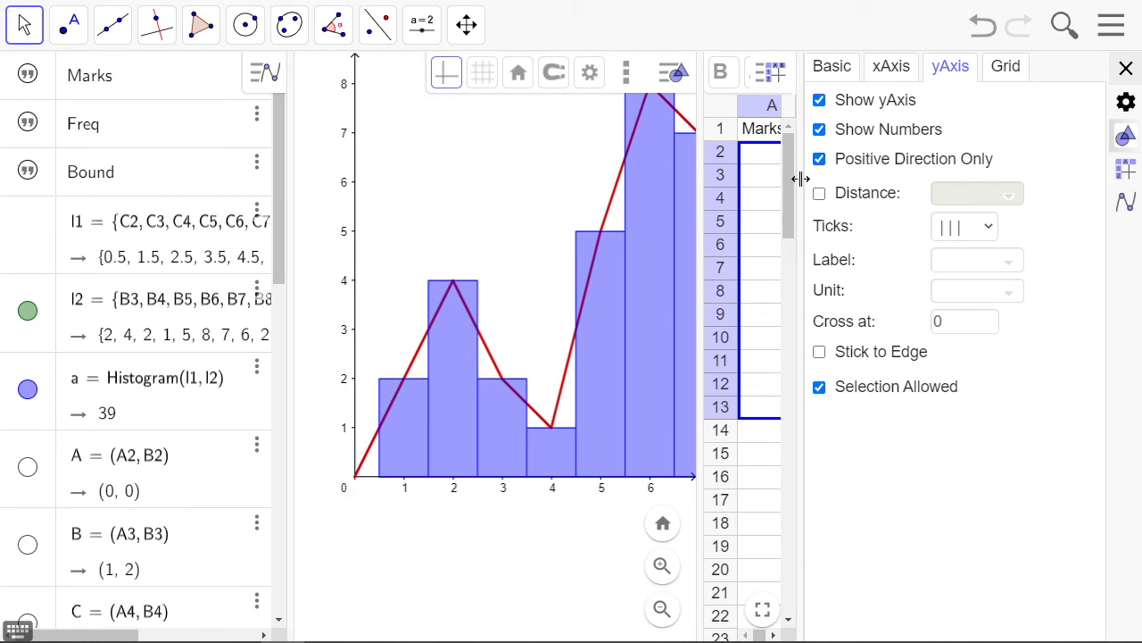
pyautogui.click(1126, 67)
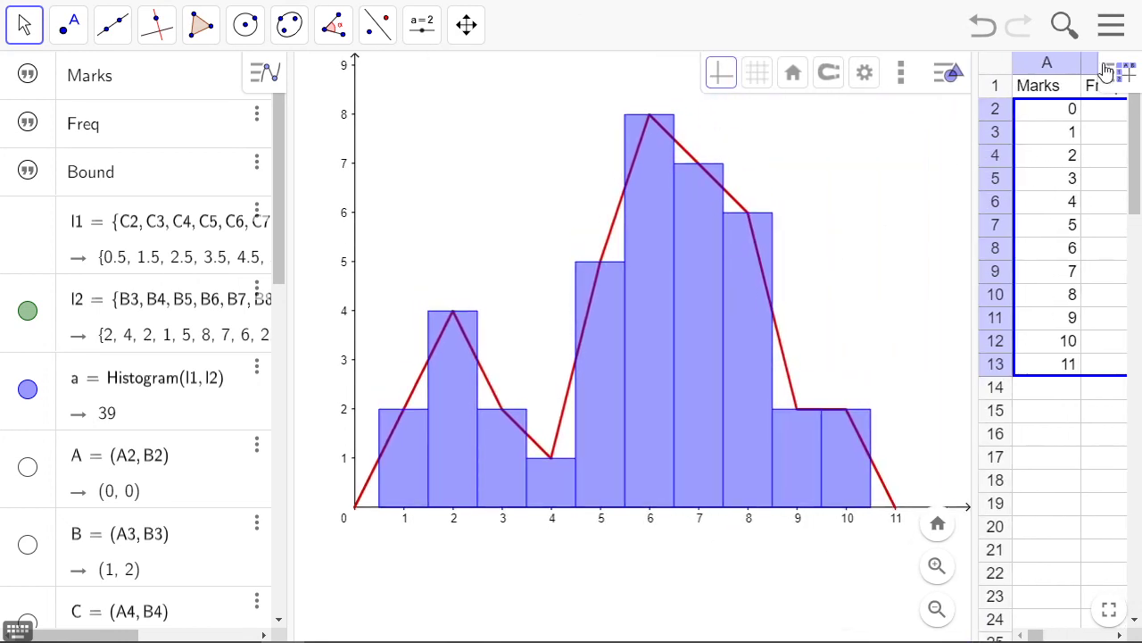
# Set the global font size to 24 pt in Settings
pyautogui.click(1111, 25)
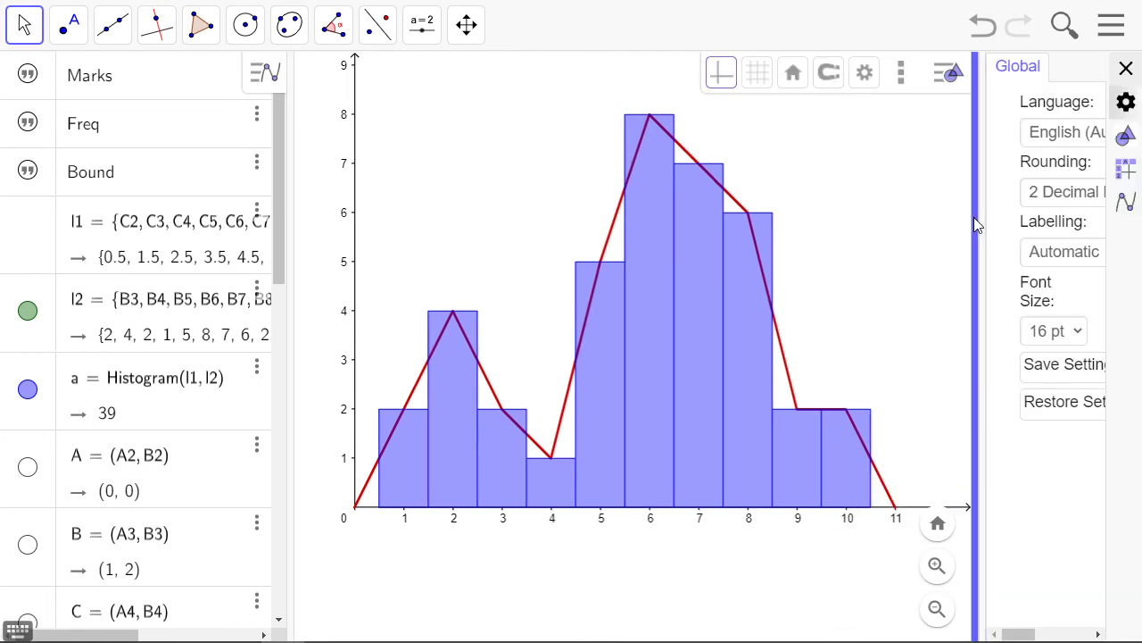
pyautogui.click(994, 286)
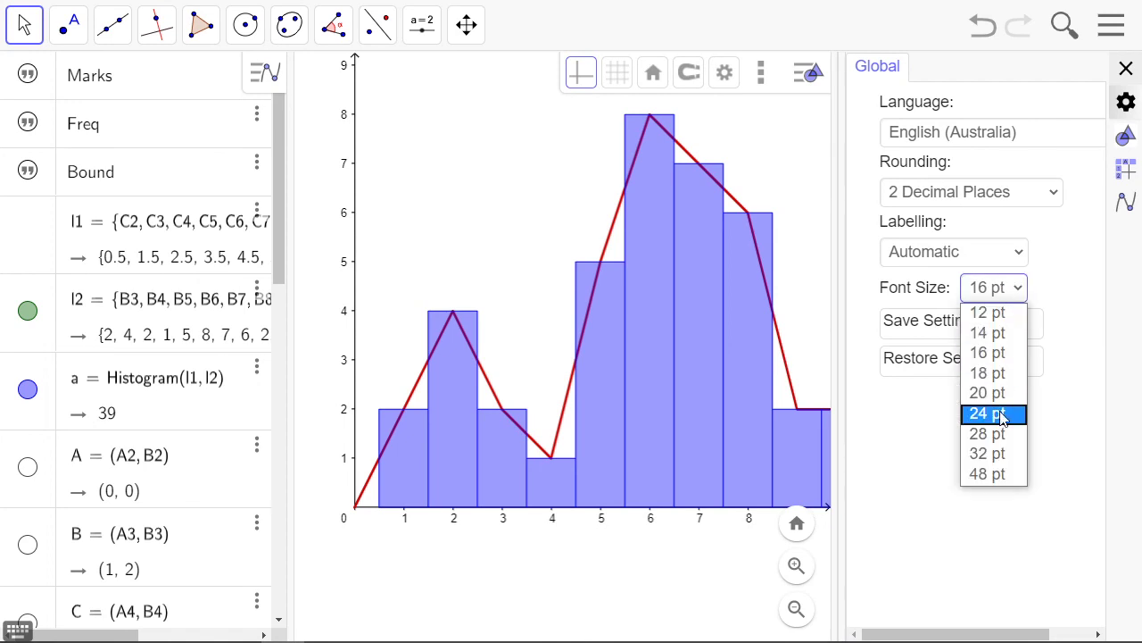
pyautogui.click(987, 413)
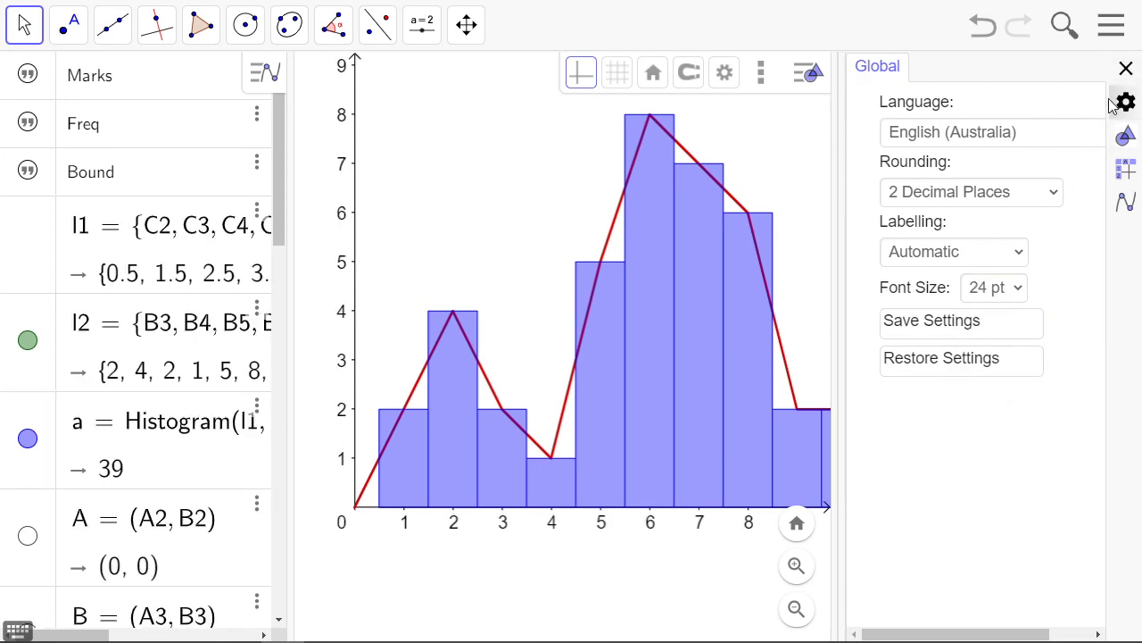
pyautogui.click(1126, 68)
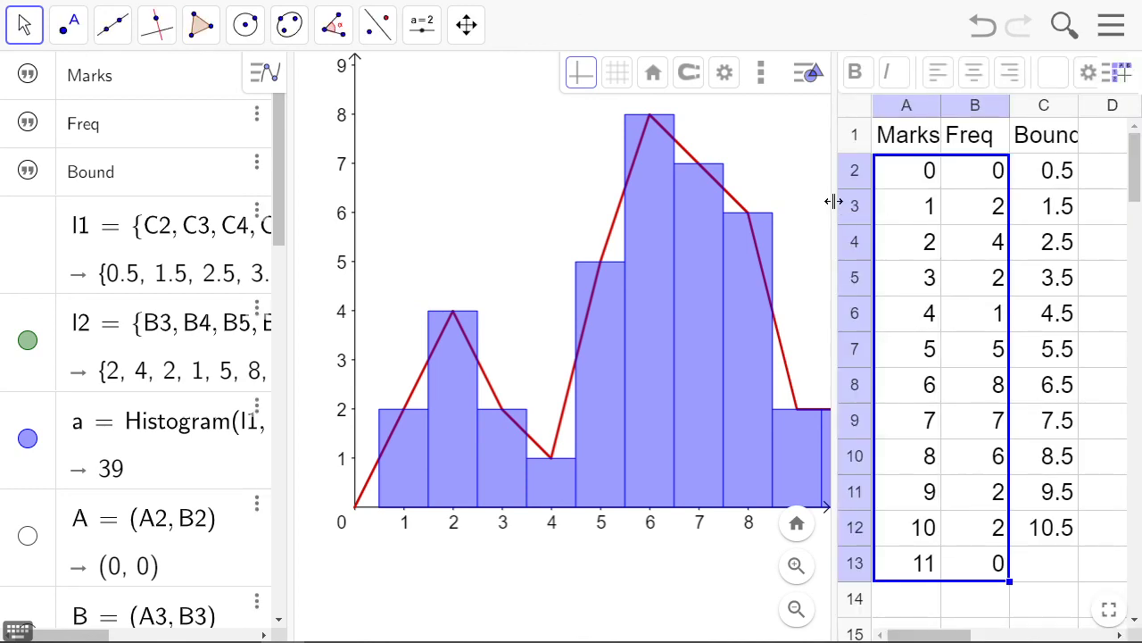
# Drag the Graphics–Spreadsheet divider right so the graph shows the x-axis to 13
pyautogui.moveTo(833, 201); pyautogui.dragTo(969, 218)
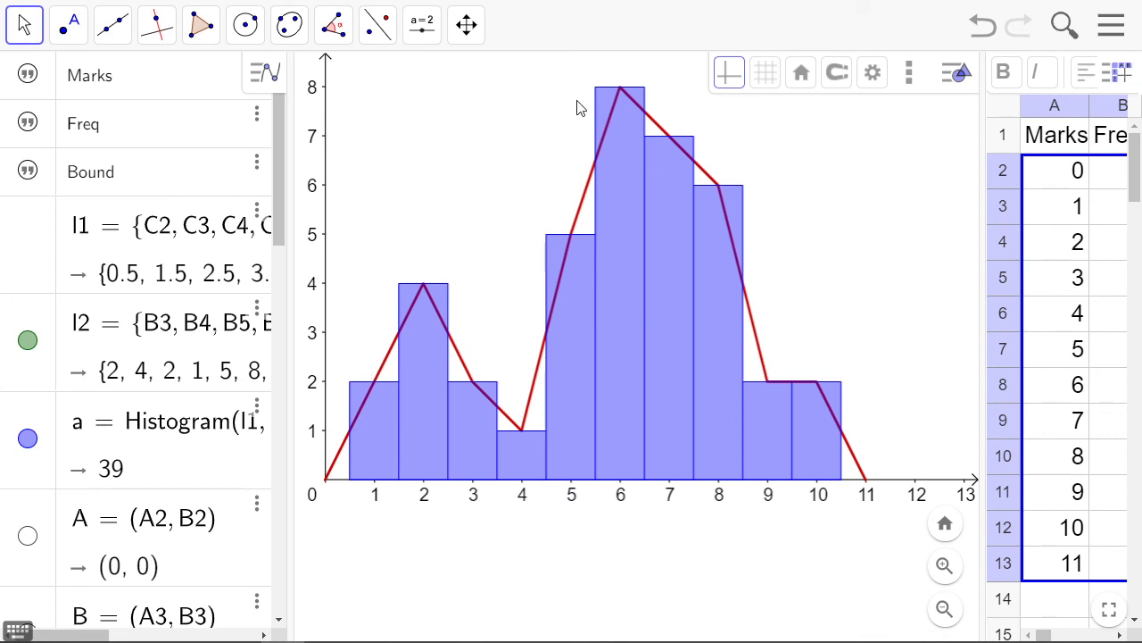
pyautogui.moveTo(795, 295)
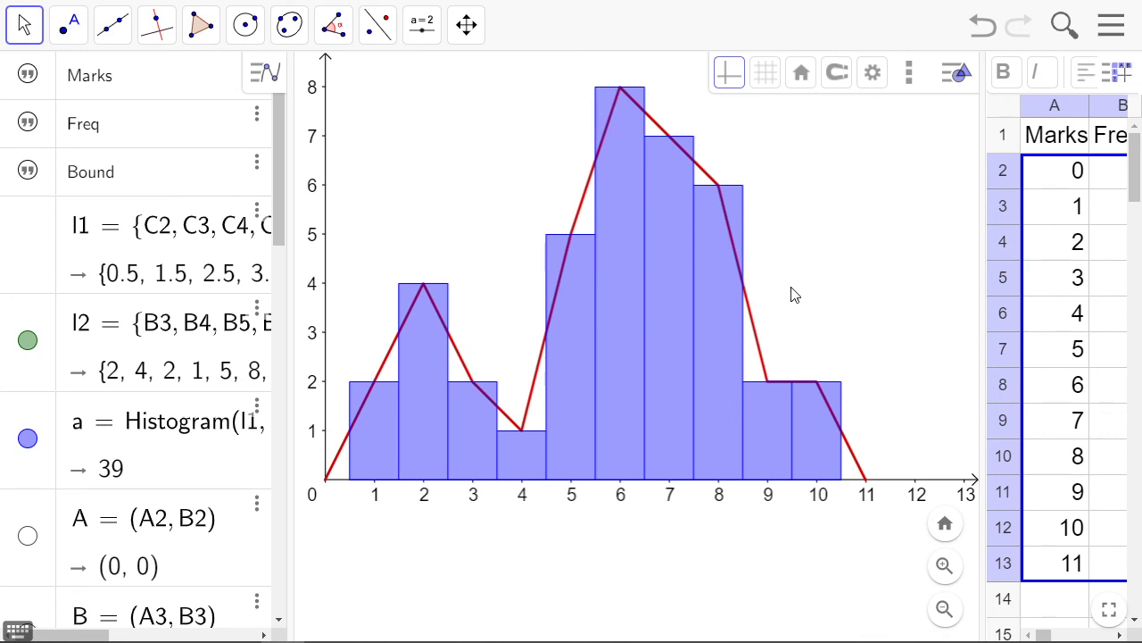